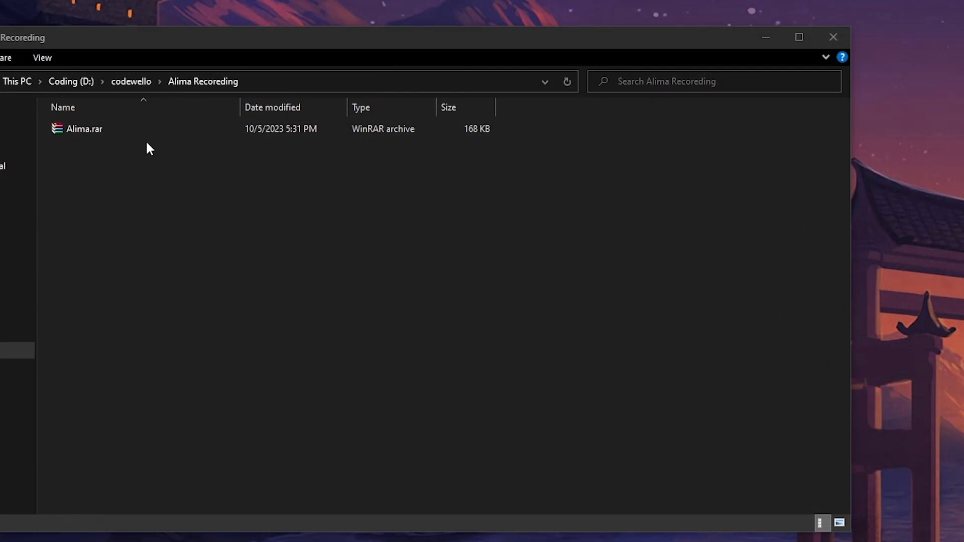
- Extract Alima.rar with Extract Here into the Alima Recoreding folder
left_click(85, 128)
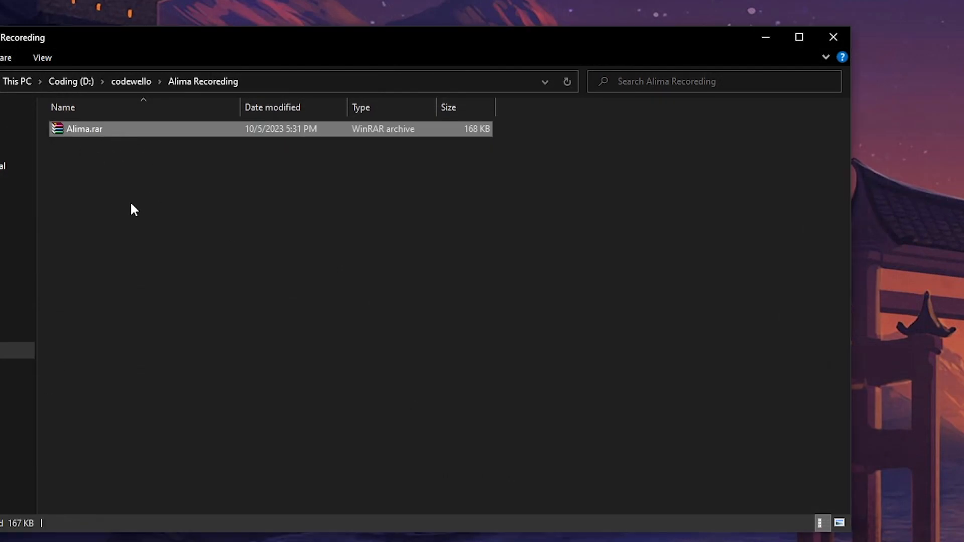
mouse_move(115, 153)
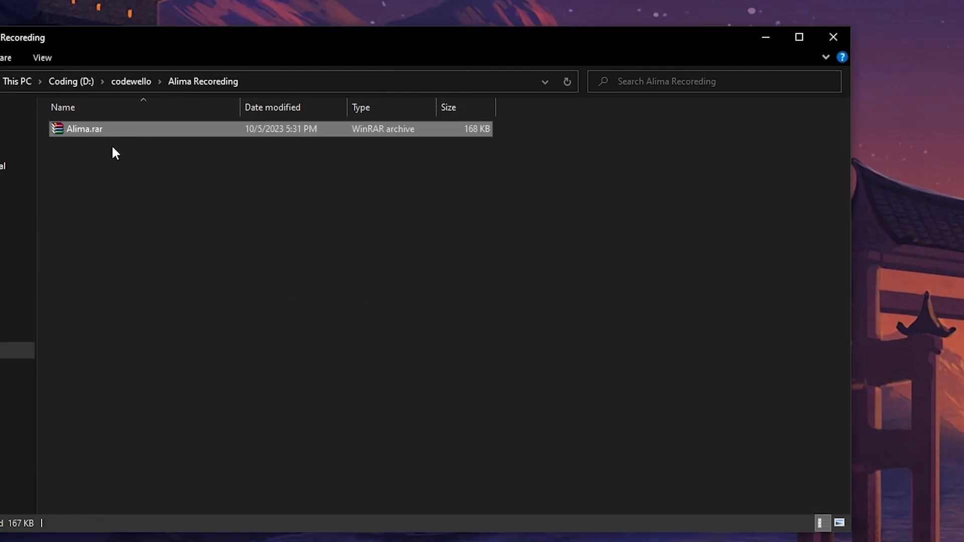
right_click(84, 128)
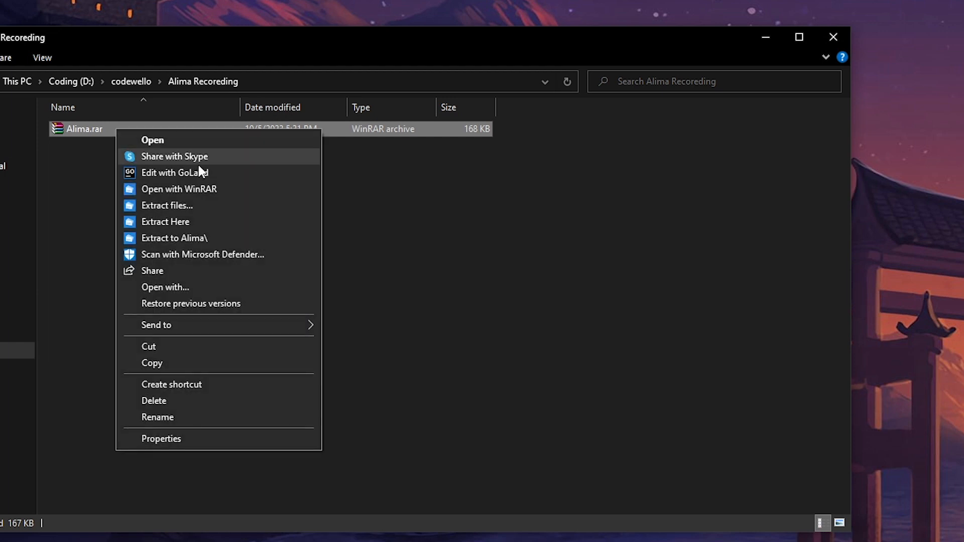
left_click(165, 221)
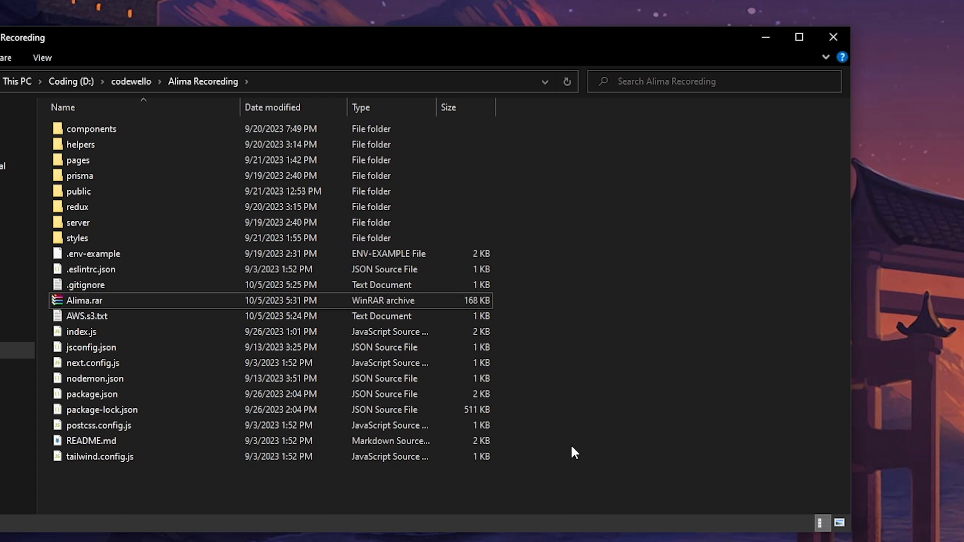
left_click(91, 128)
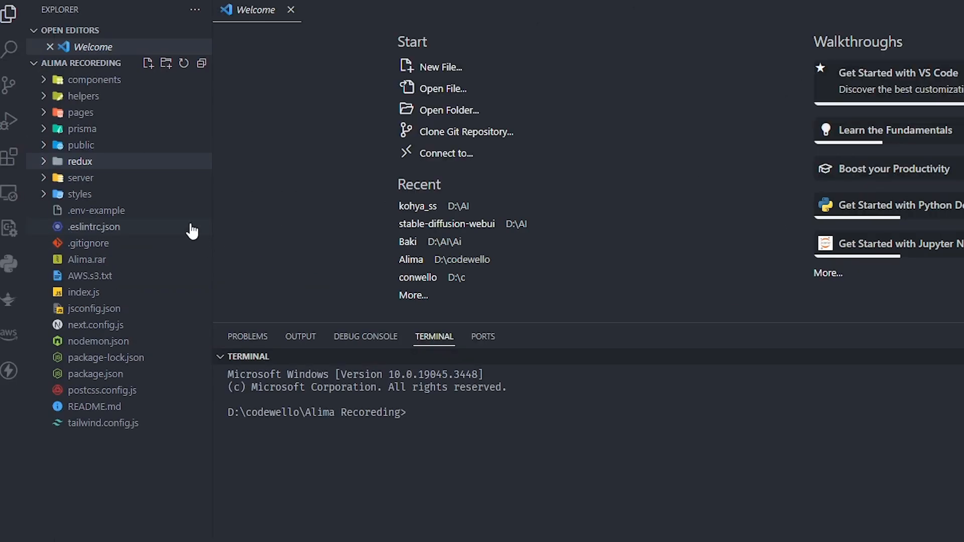
- Browse components > website > Sharde and the helpers folder in the Explorer
left_click(98, 79)
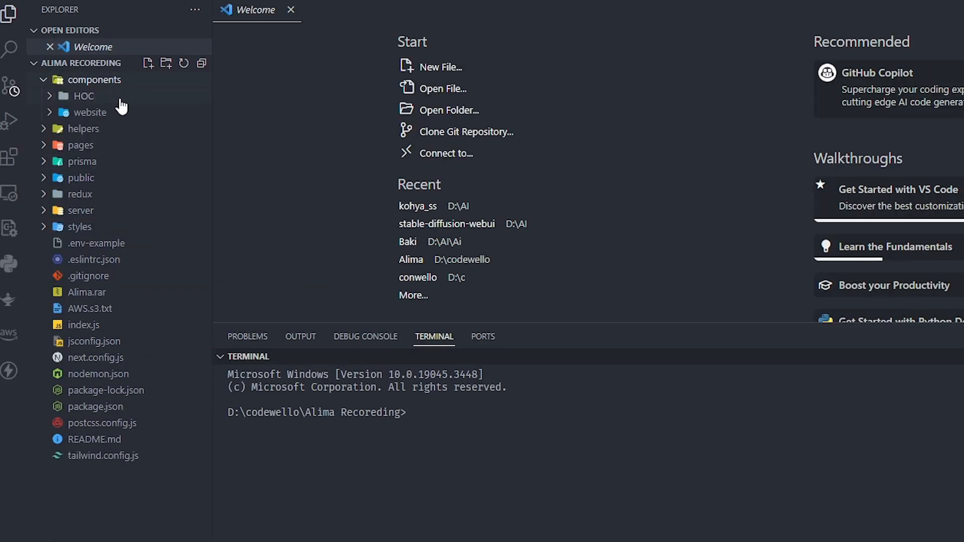
mouse_move(134, 123)
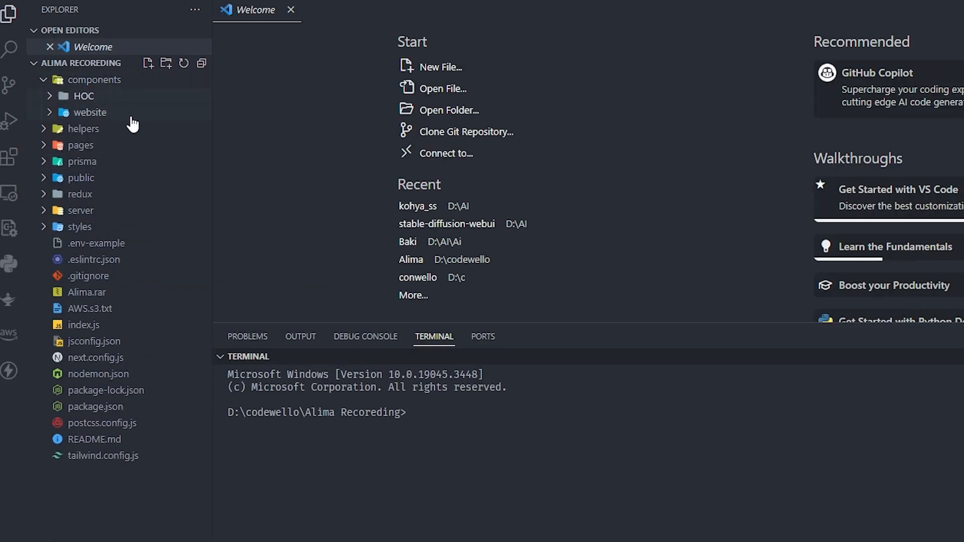
left_click(89, 112)
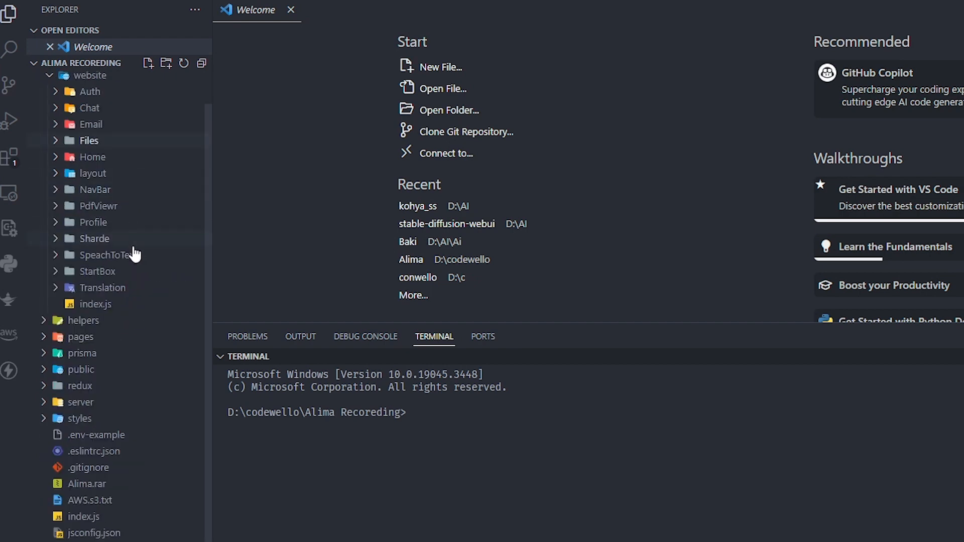
left_click(96, 238)
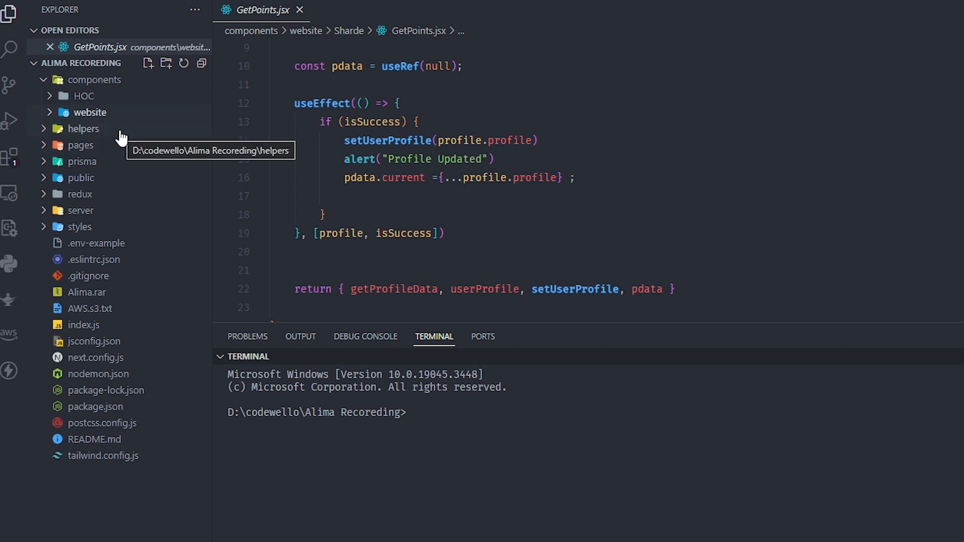
left_click(83, 128)
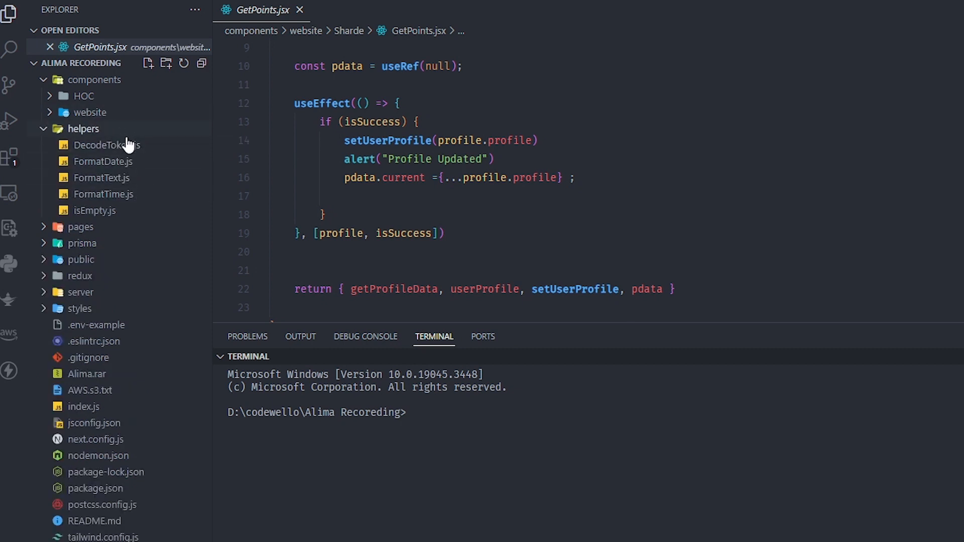
mouse_move(127, 145)
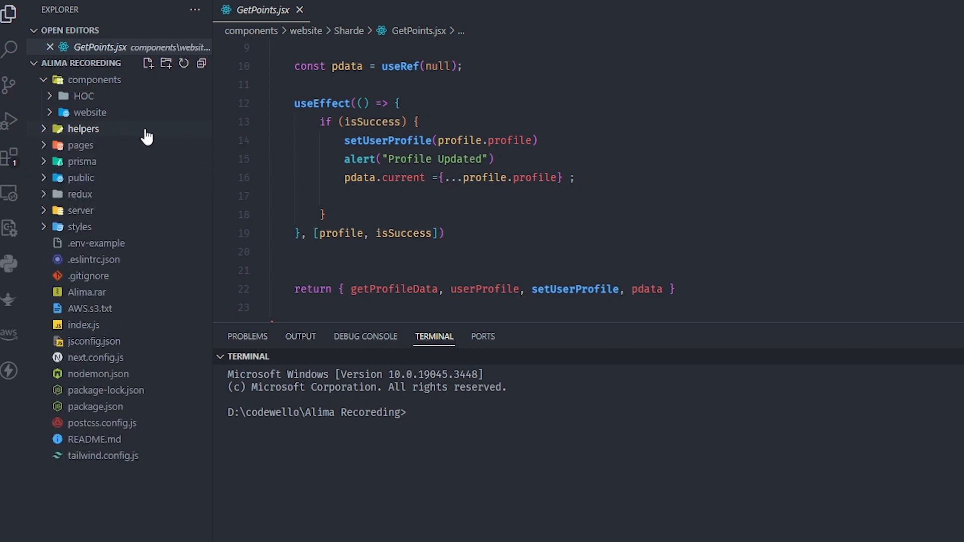
- Expand pages, view index.js, then open login.jsx
left_click(80, 145)
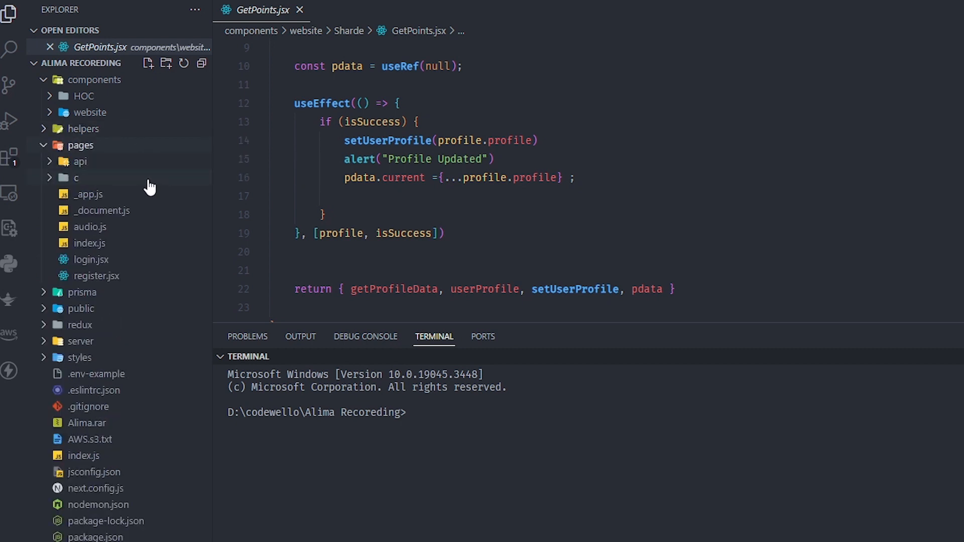
mouse_move(146, 173)
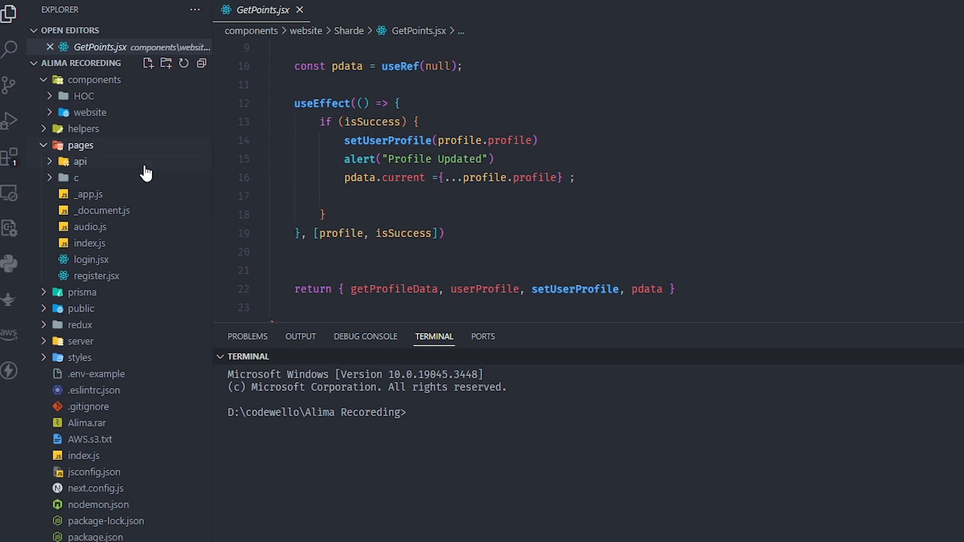
mouse_move(91, 176)
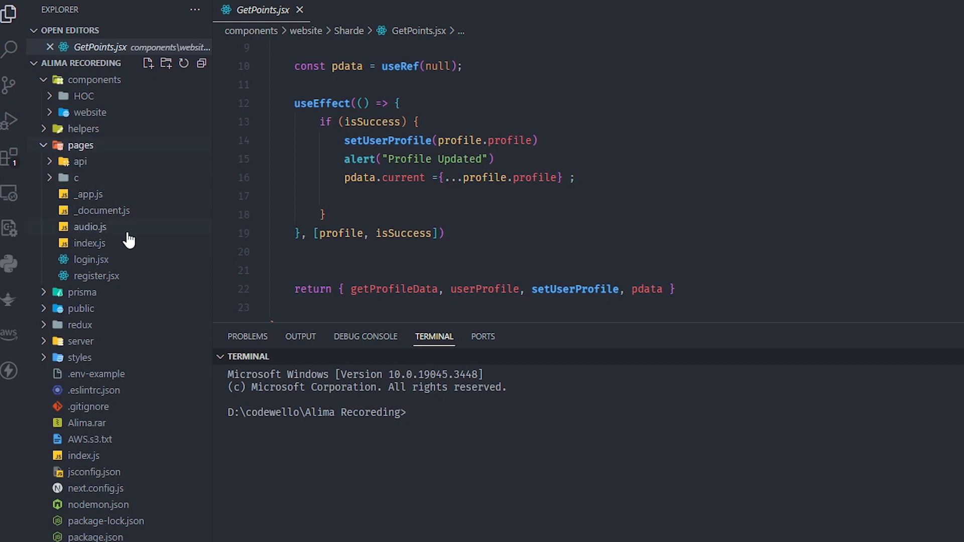
mouse_move(126, 259)
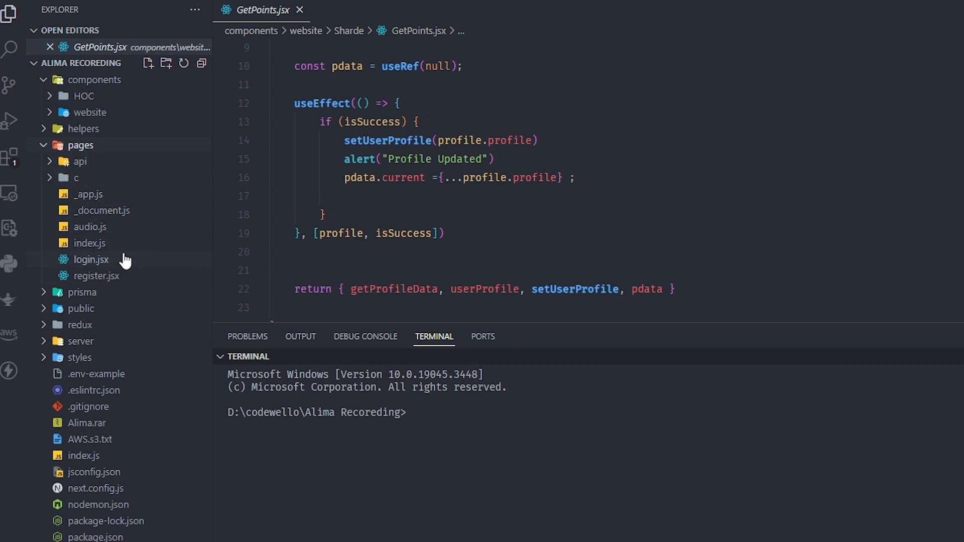
left_click(90, 243)
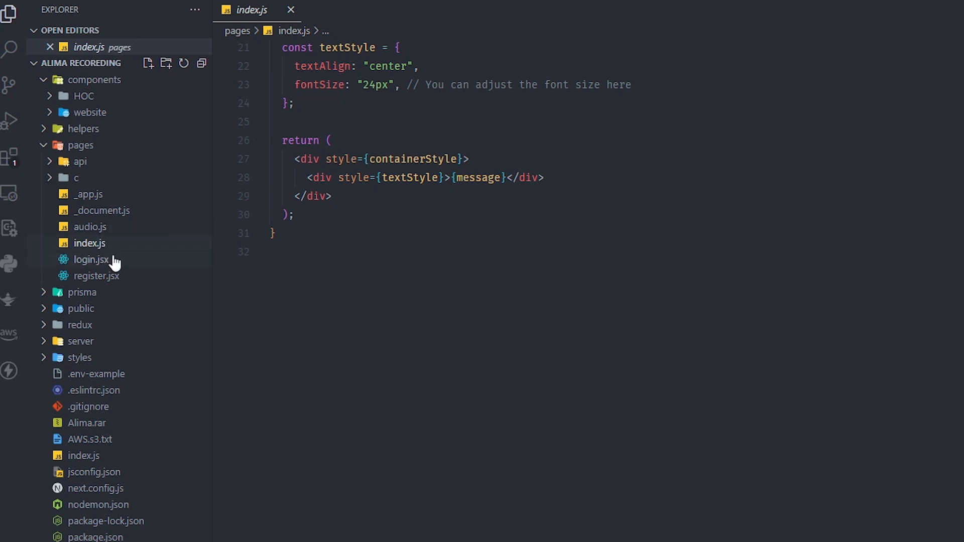
left_click(90, 260)
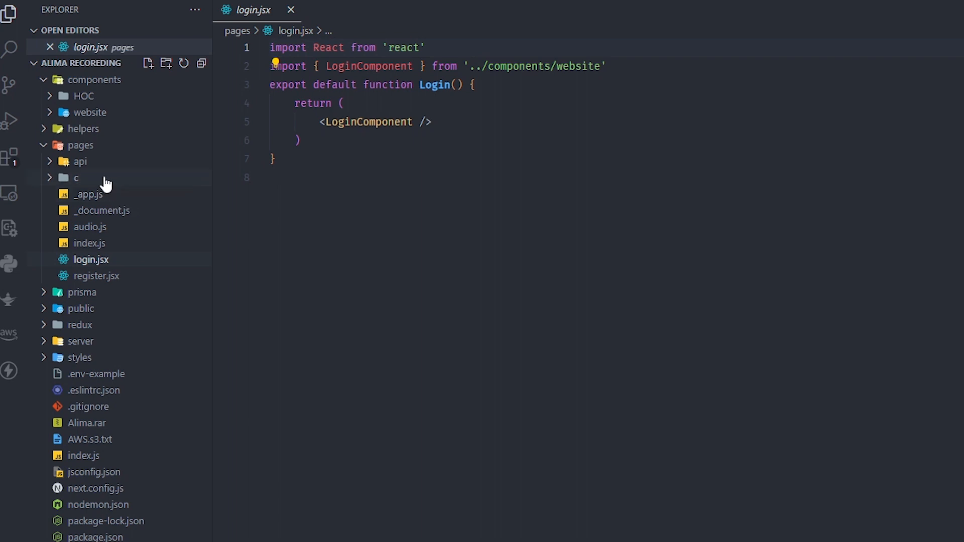
- Expand pages/c, scroll through chat.jsx, and view index.jsx and translate.jsx
left_click(76, 178)
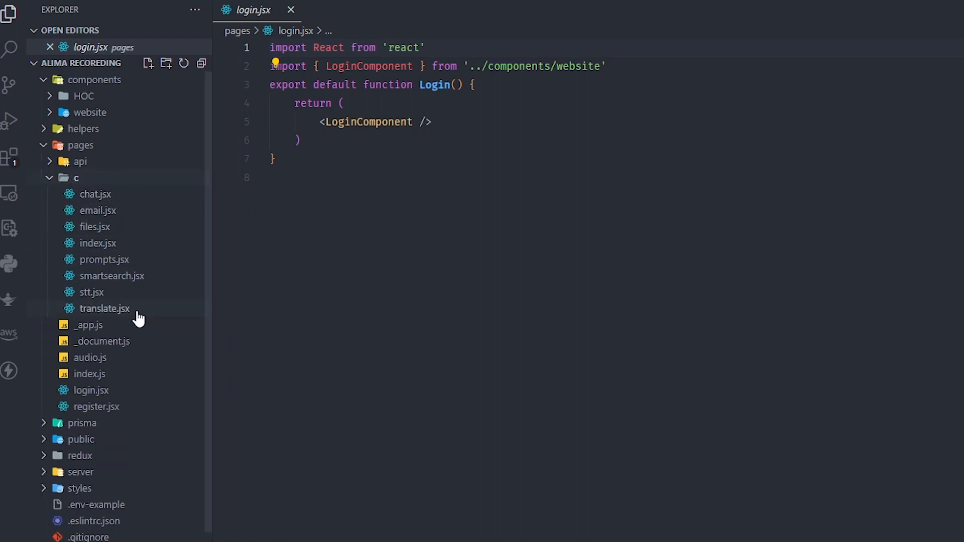
mouse_move(105, 309)
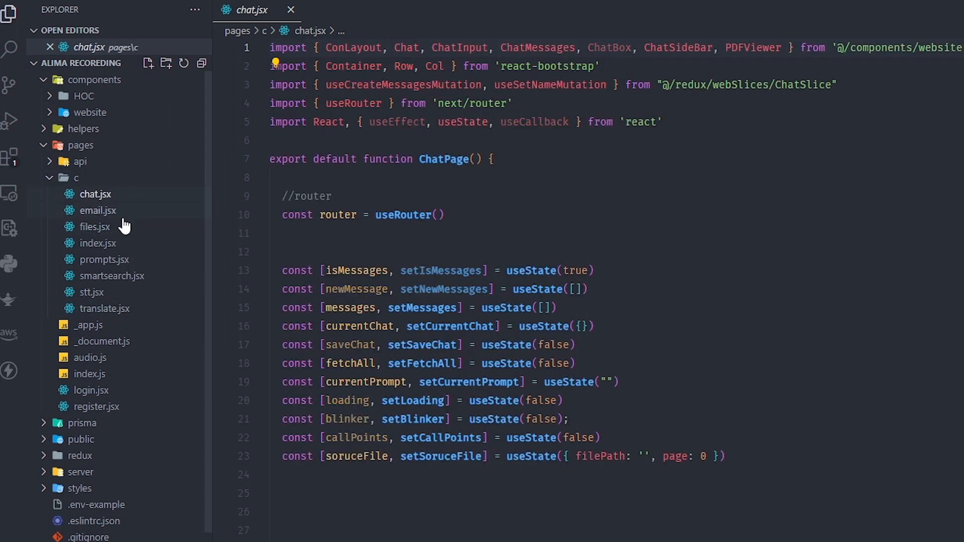
scroll("down", 3)
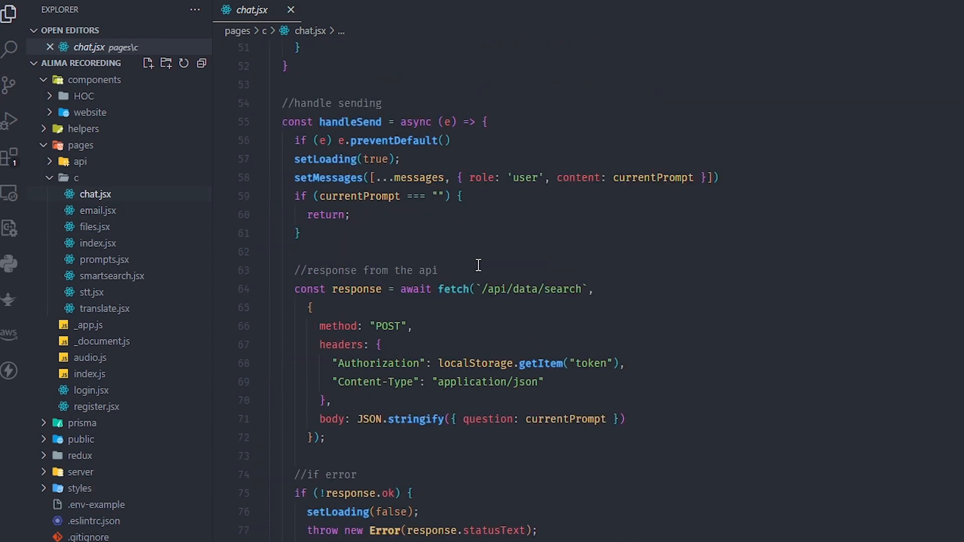
scroll("down", 3)
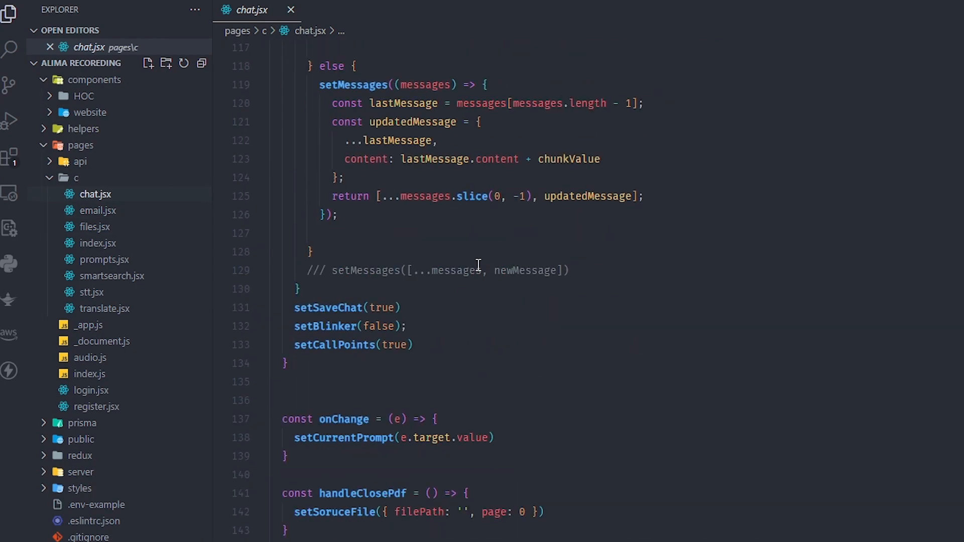
scroll("down", 3)
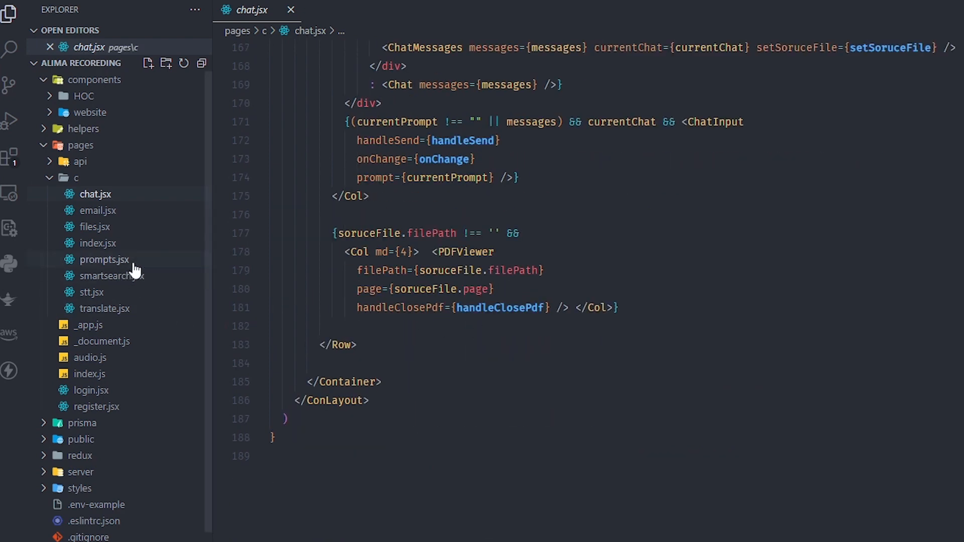
left_click(97, 243)
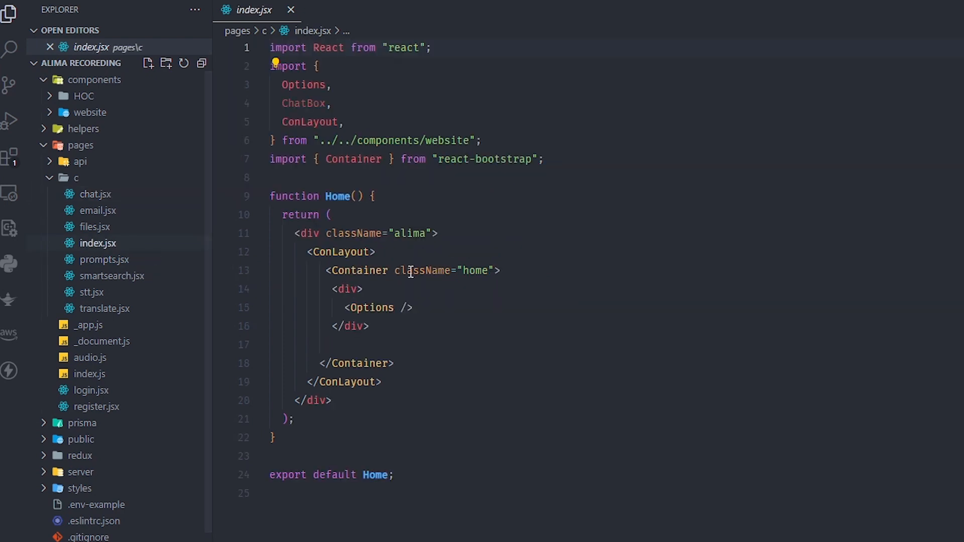
mouse_move(357, 333)
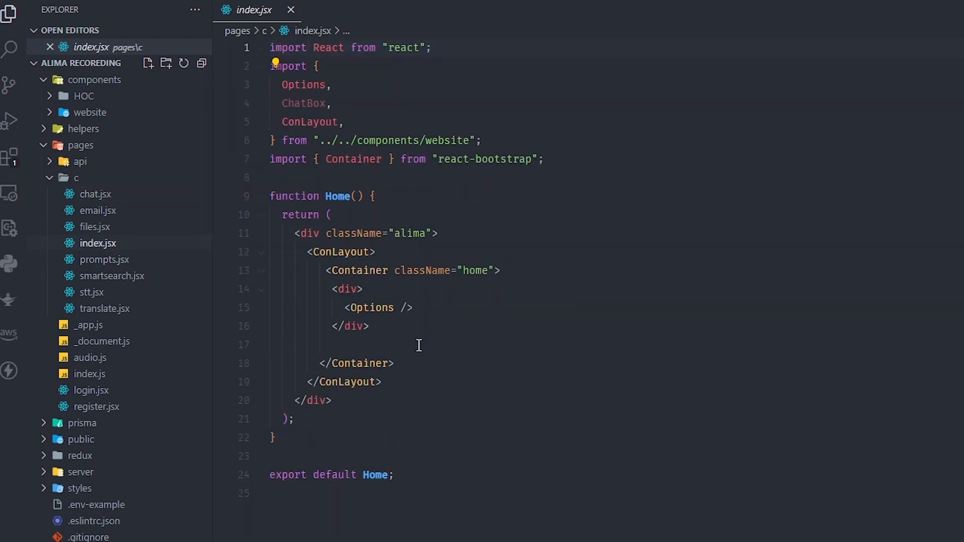
mouse_move(112, 276)
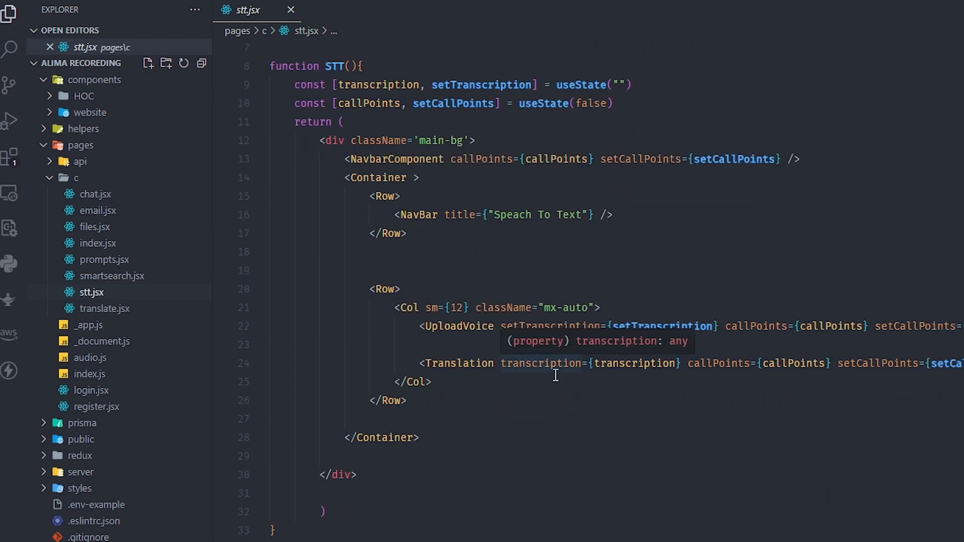
mouse_move(657, 438)
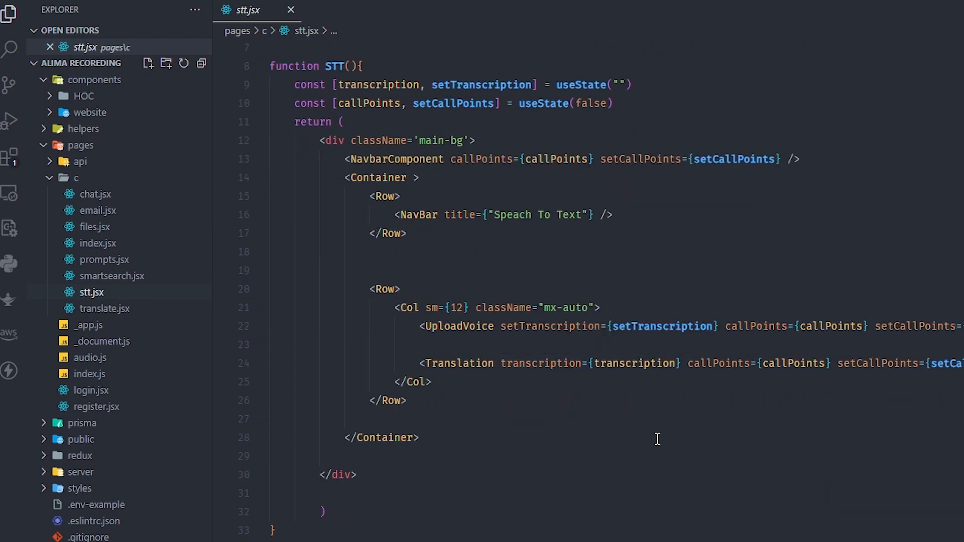
left_click(105, 307)
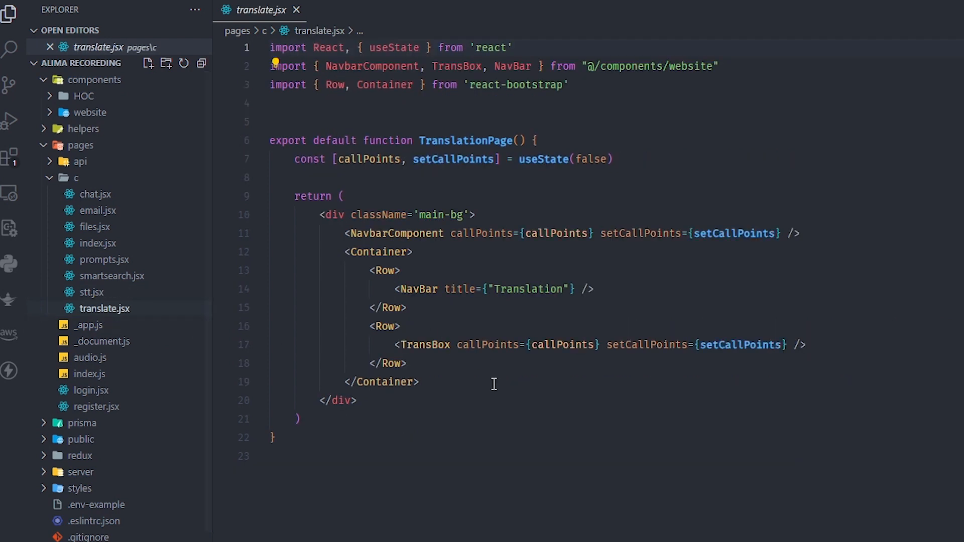
mouse_move(586, 460)
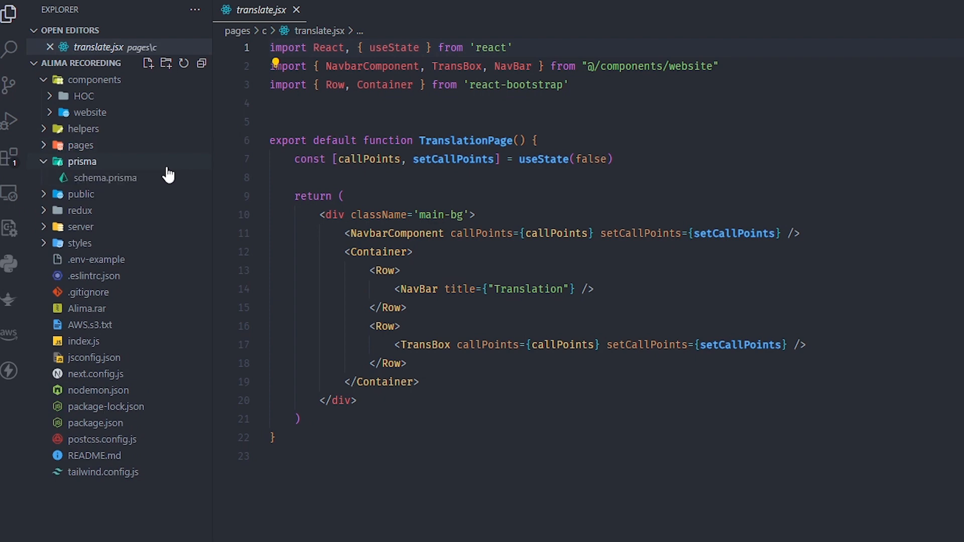
- Open schema.prisma and scroll through its User, Folders, Files and Chat models
left_click(105, 178)
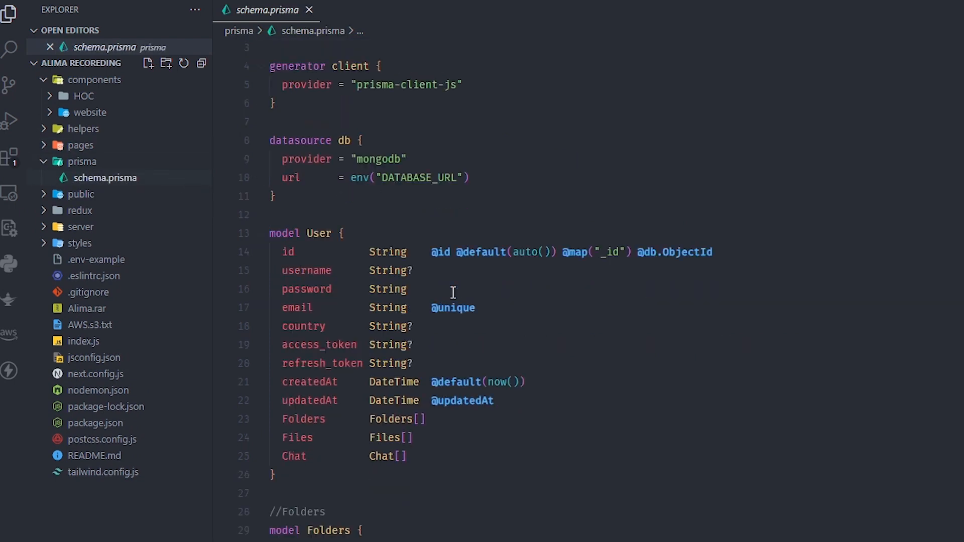
scroll("down", 3)
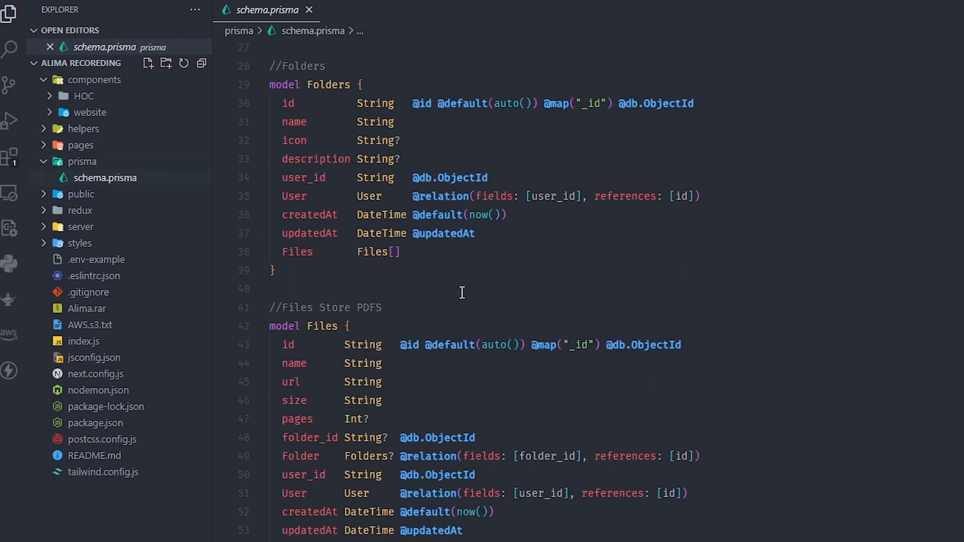
scroll("down", 3)
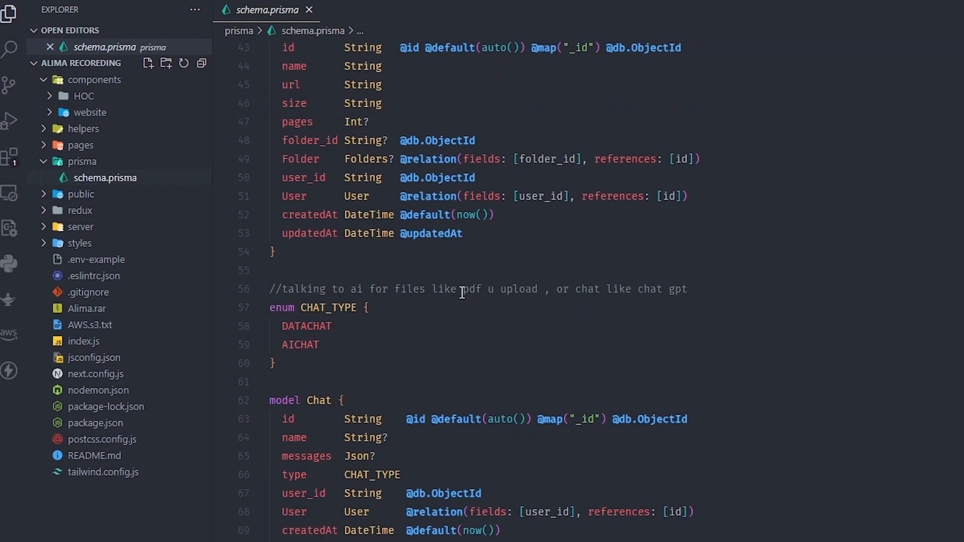
scroll("up", 3)
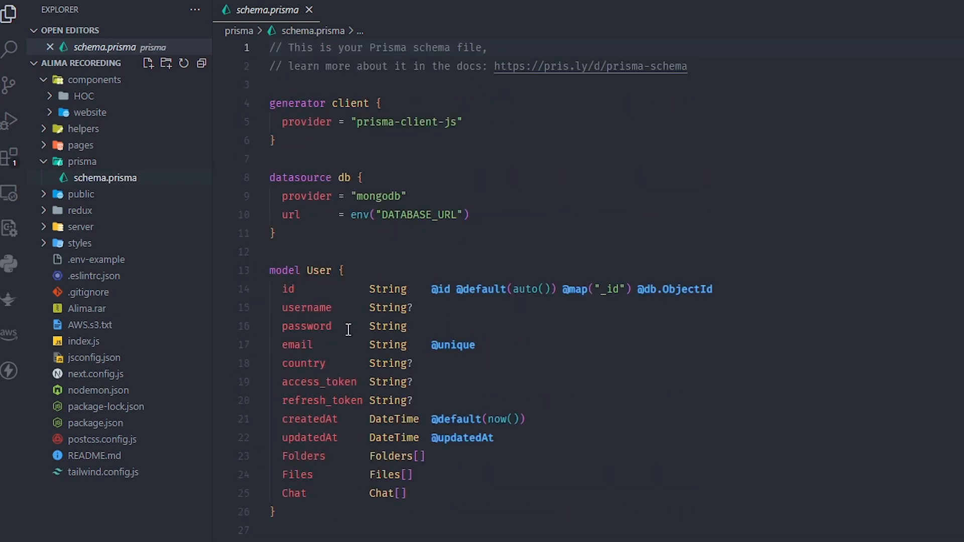
mouse_move(82, 161)
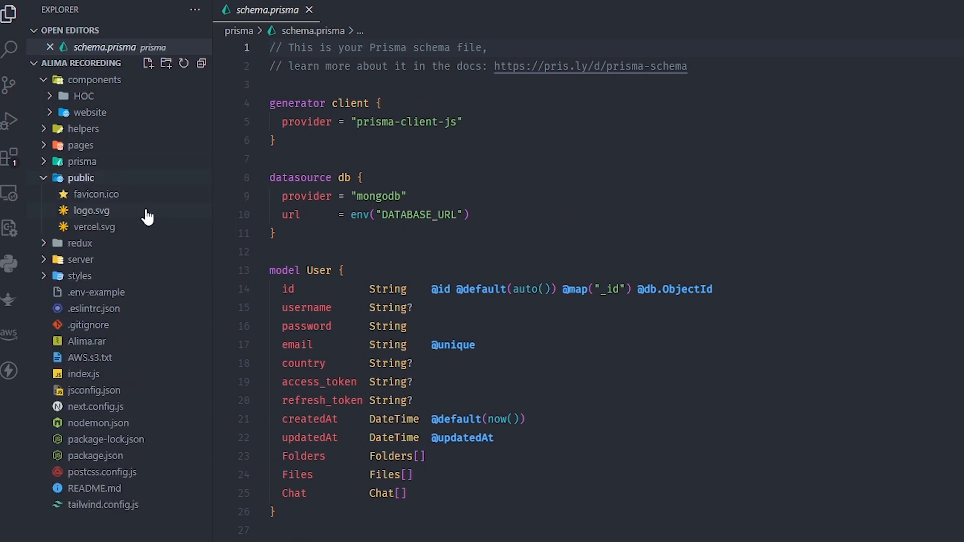
- Browse the redux, server, routes and middleware folders in the Explorer
left_click(80, 193)
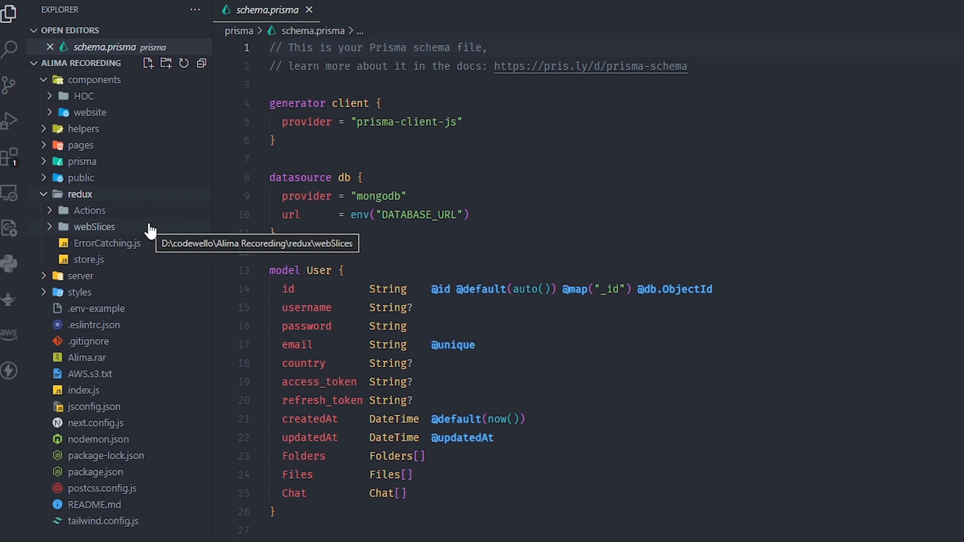
mouse_move(151, 215)
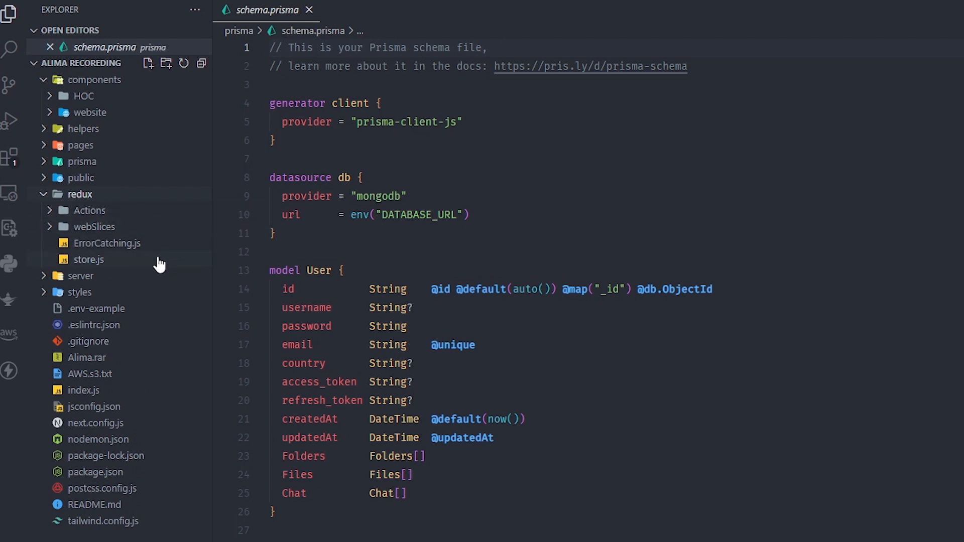
left_click(80, 275)
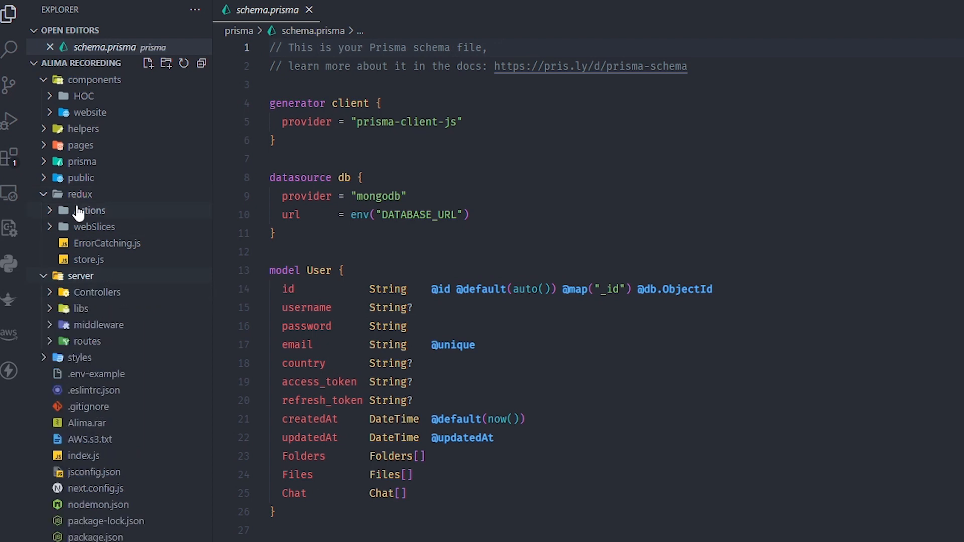
left_click(79, 193)
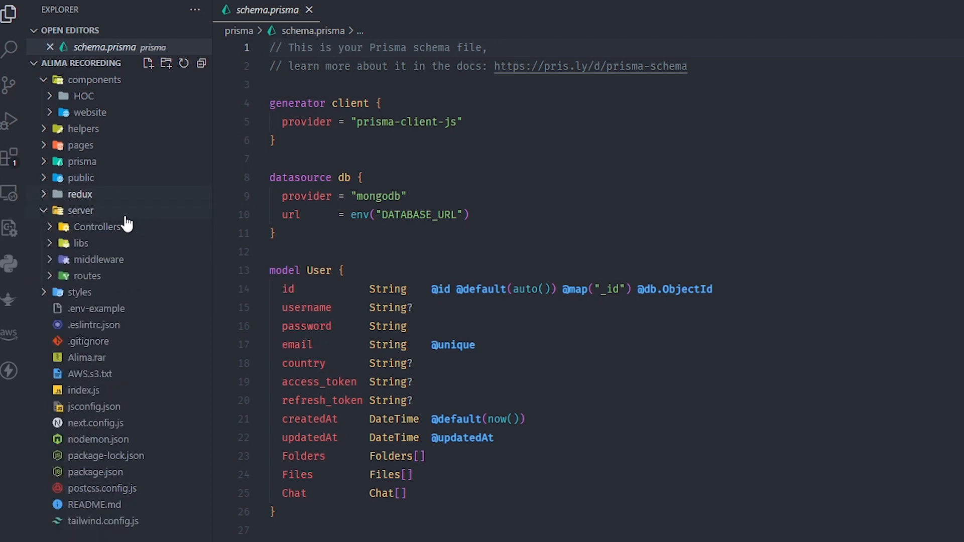
mouse_move(132, 285)
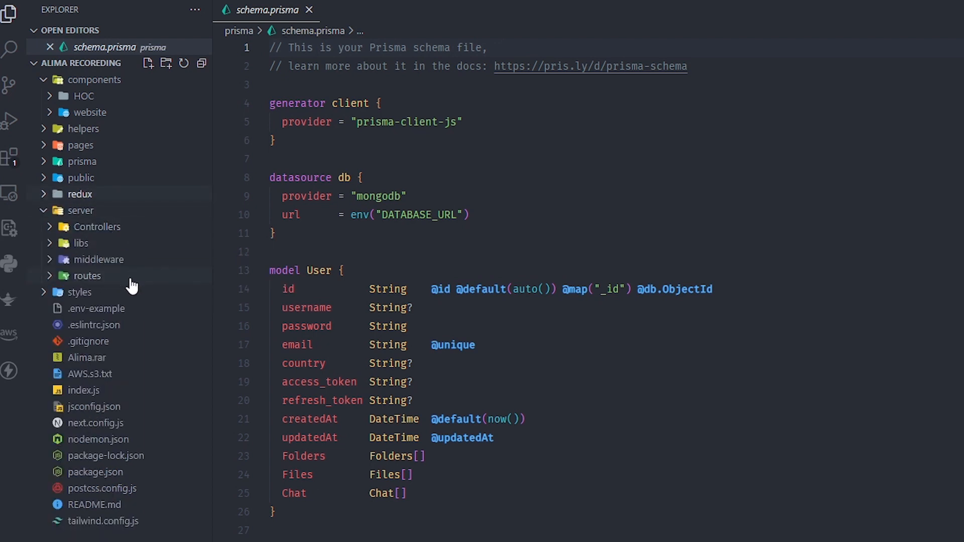
left_click(88, 275)
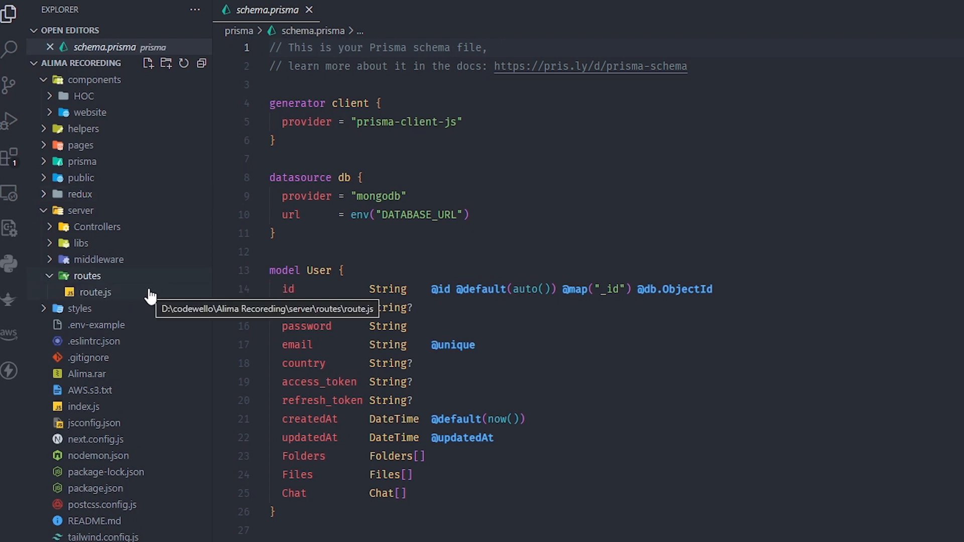
left_click(98, 259)
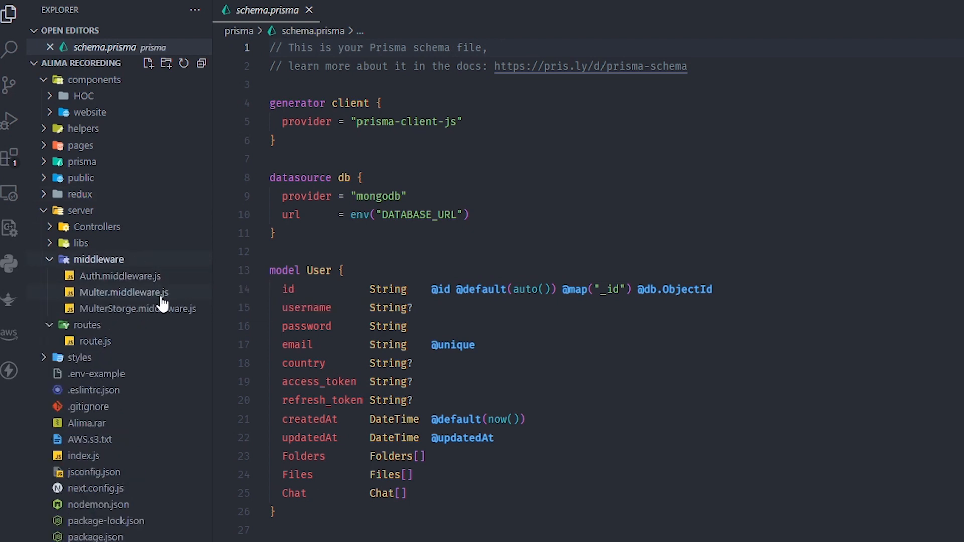
mouse_move(123, 292)
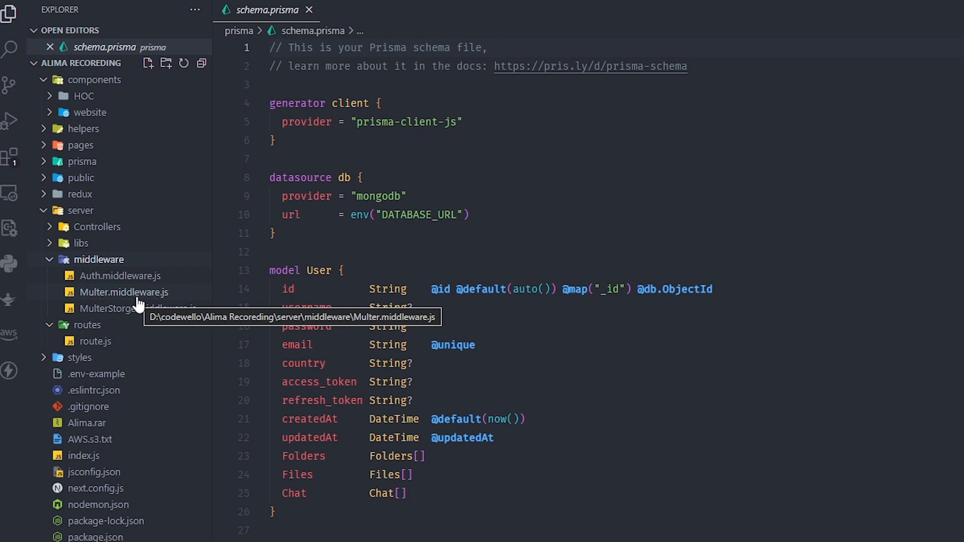
mouse_move(111, 258)
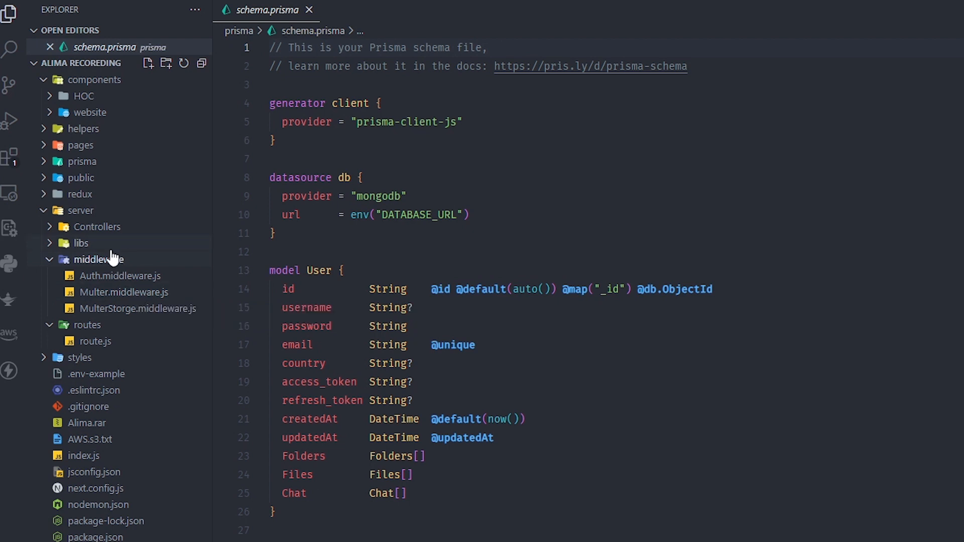
mouse_move(96, 259)
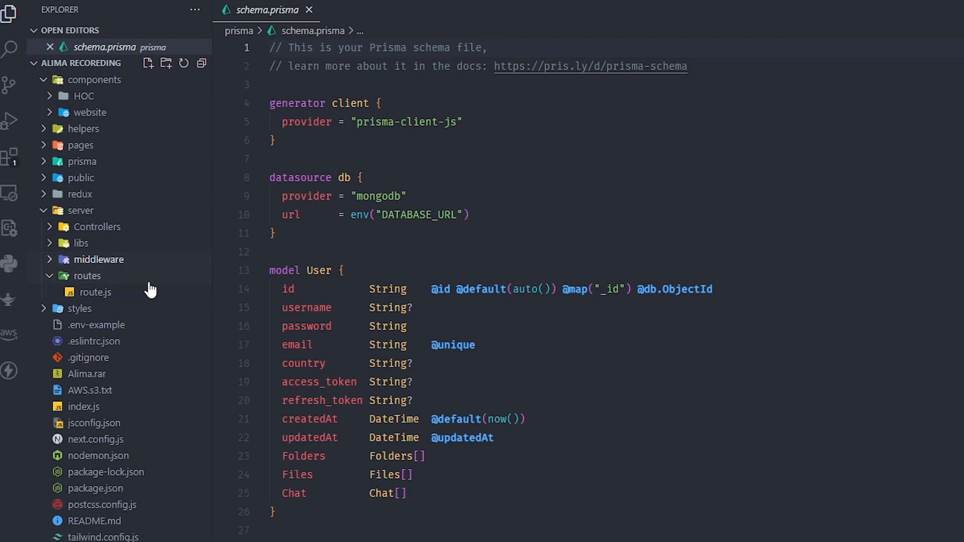
- Expand server > Controllers > Auth and open Auth.Controller.js
left_click(97, 227)
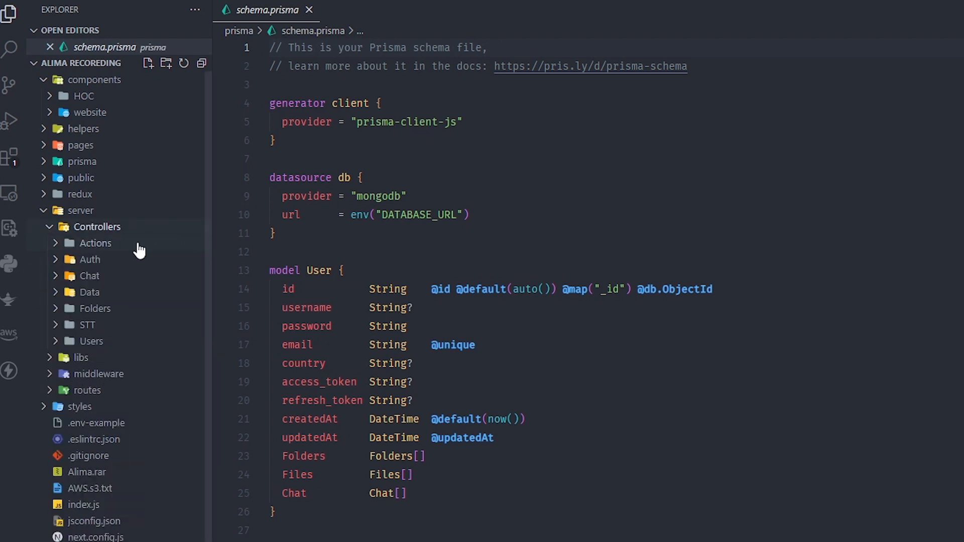
left_click(89, 259)
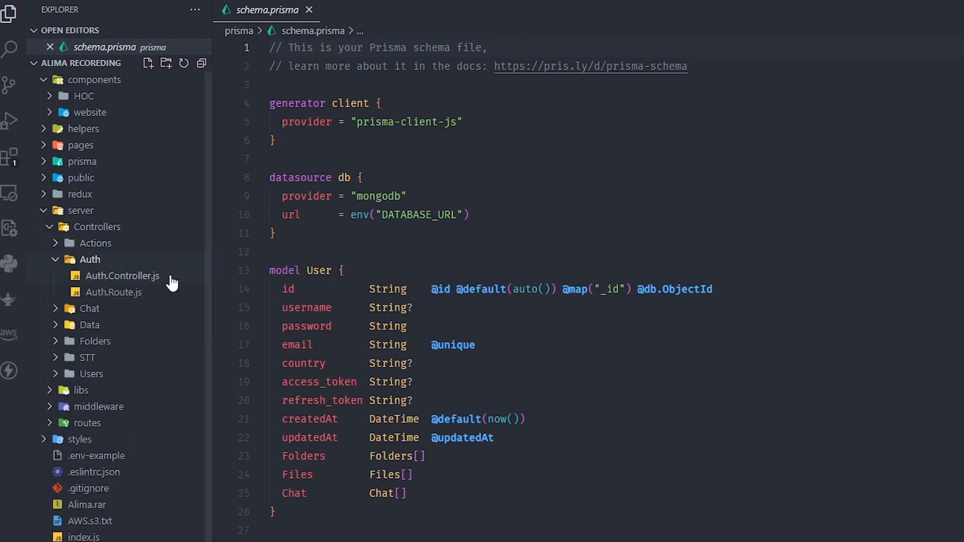
mouse_move(156, 285)
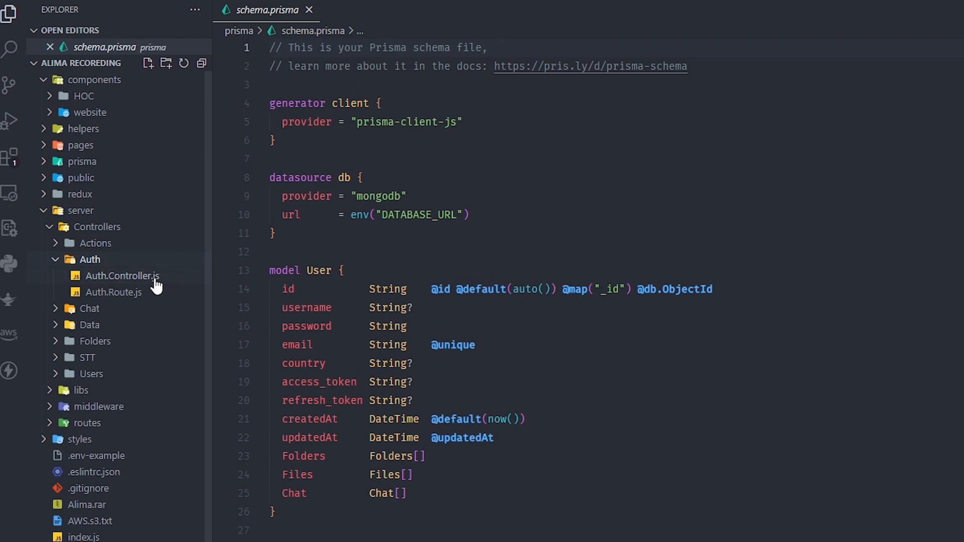
double_click(122, 276)
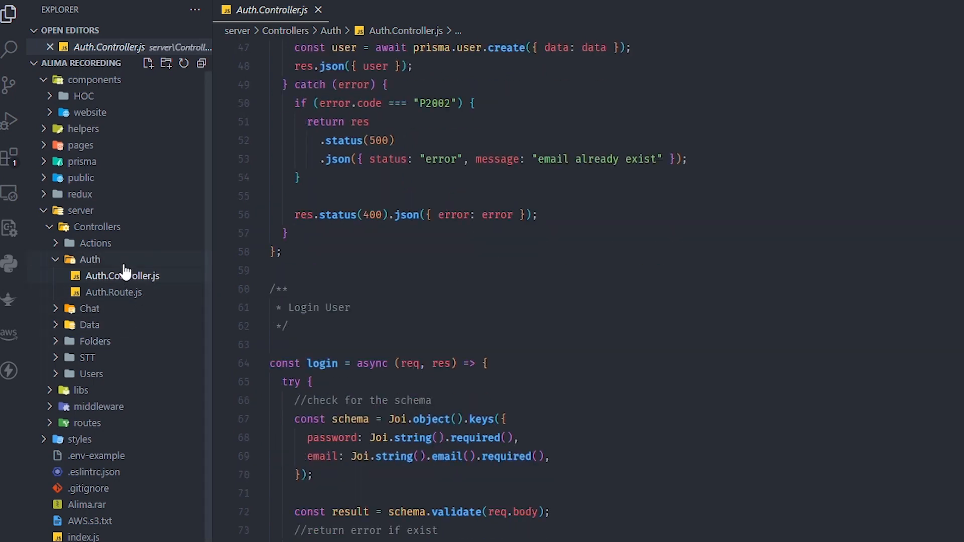
- View Auth.Route.js, collapse the Auth folder, and expand Controllers > Data
left_click(114, 292)
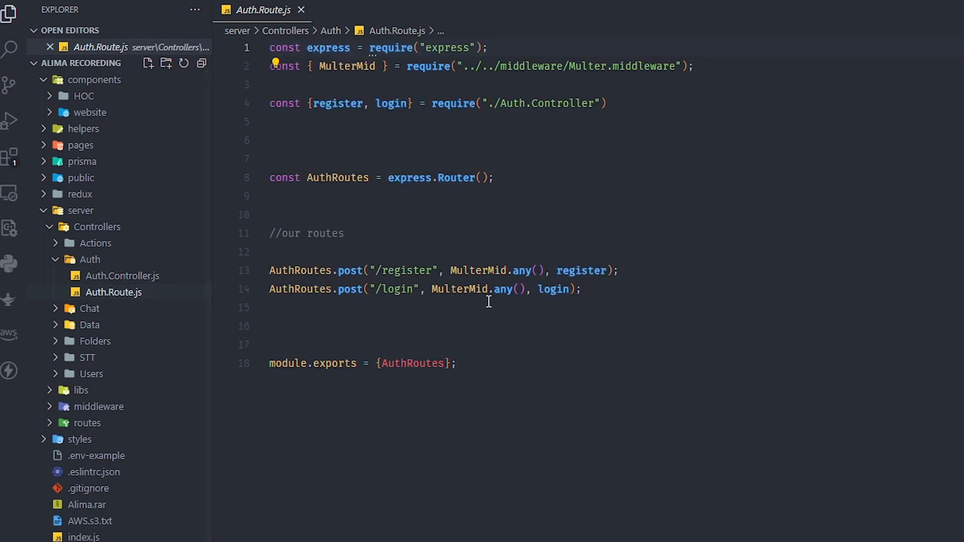
left_click(90, 259)
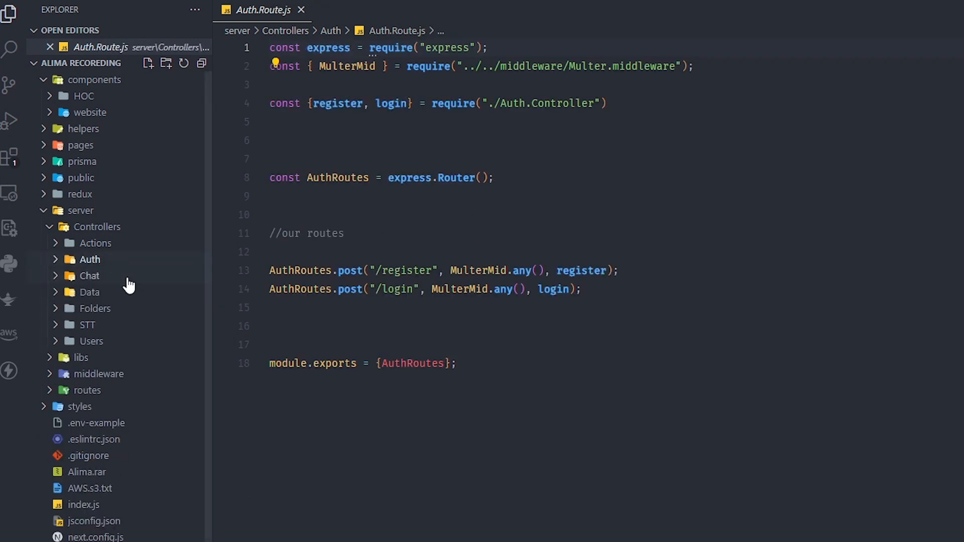
left_click(89, 275)
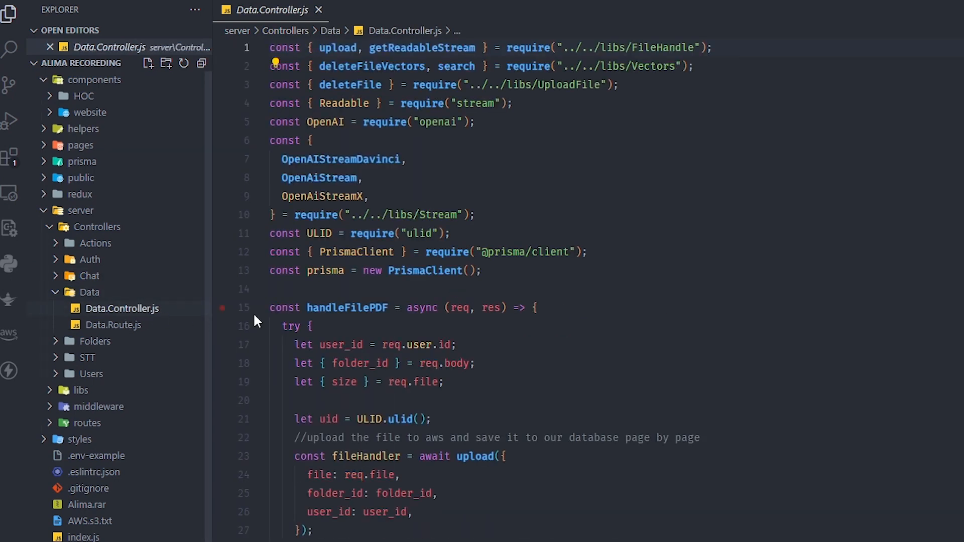
scroll("down", 3)
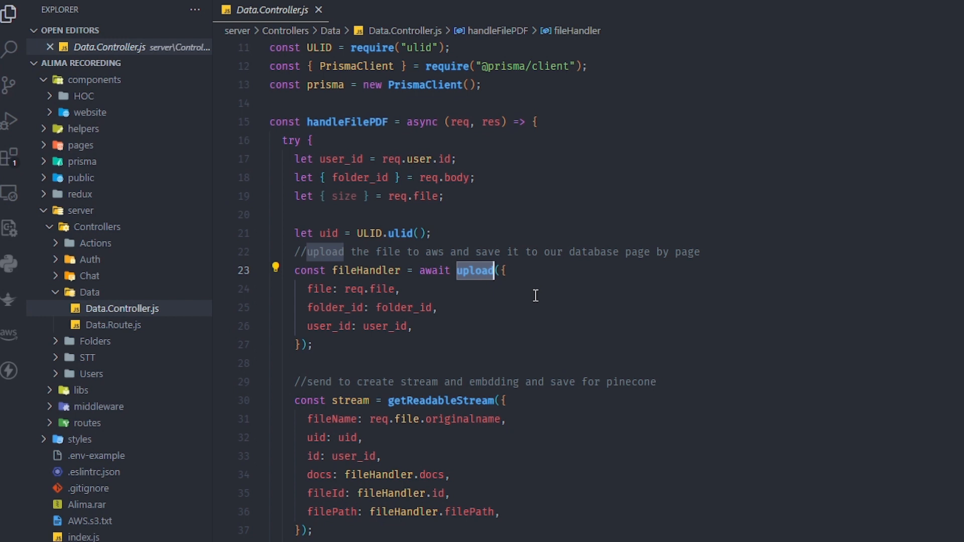
scroll("down", 3)
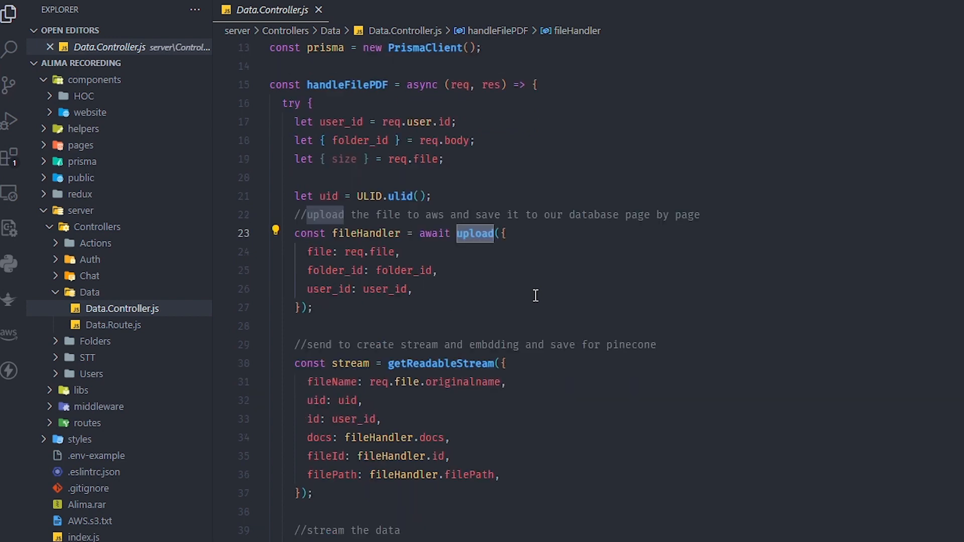
scroll("down", 3)
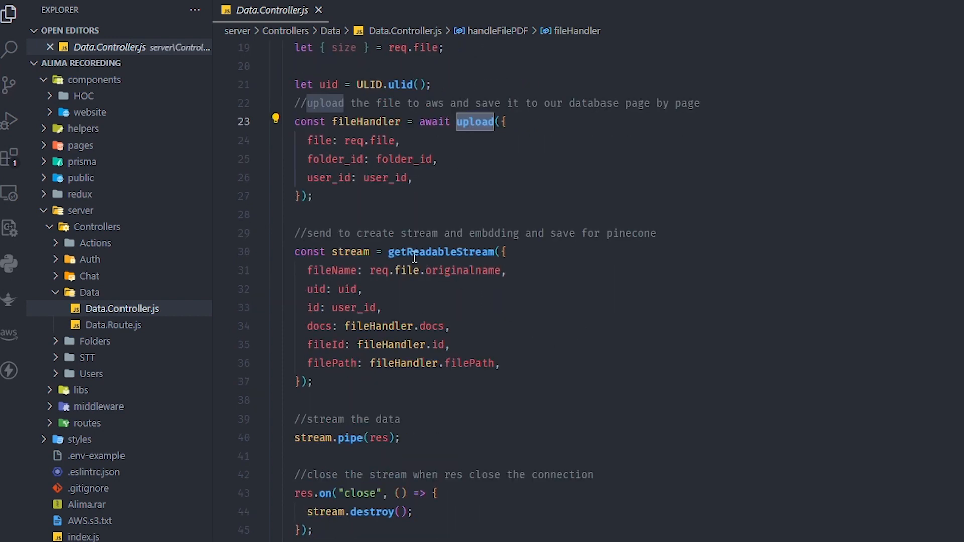
scroll("down", 3)
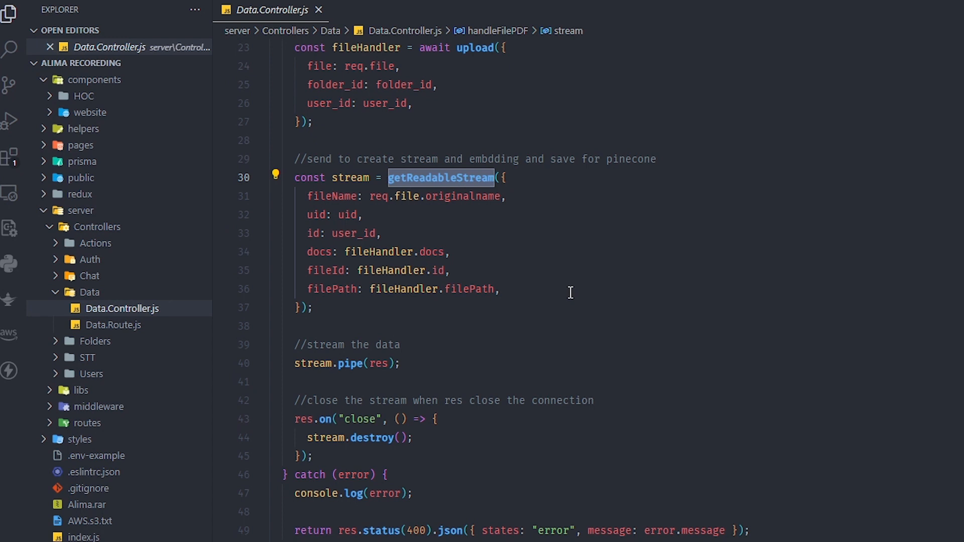
scroll("down", 3)
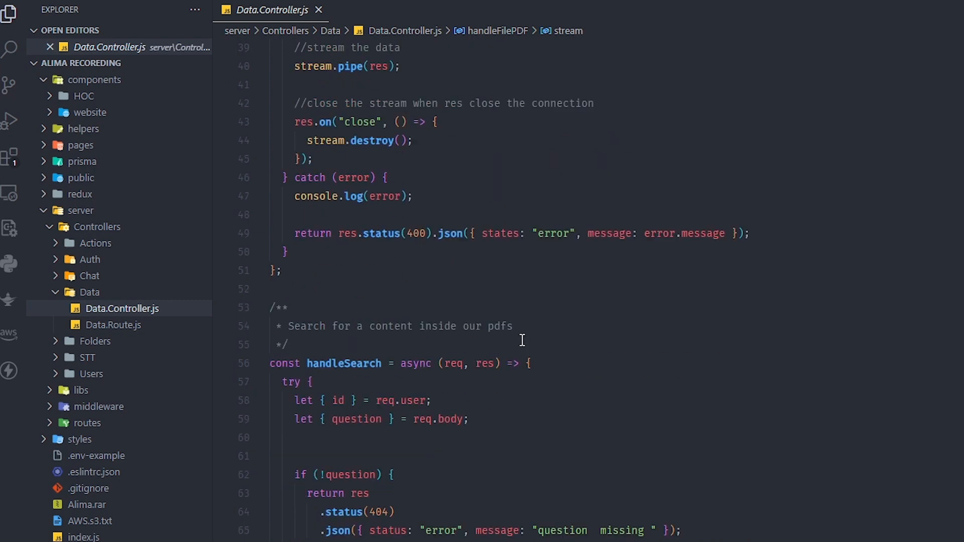
scroll("down", 3)
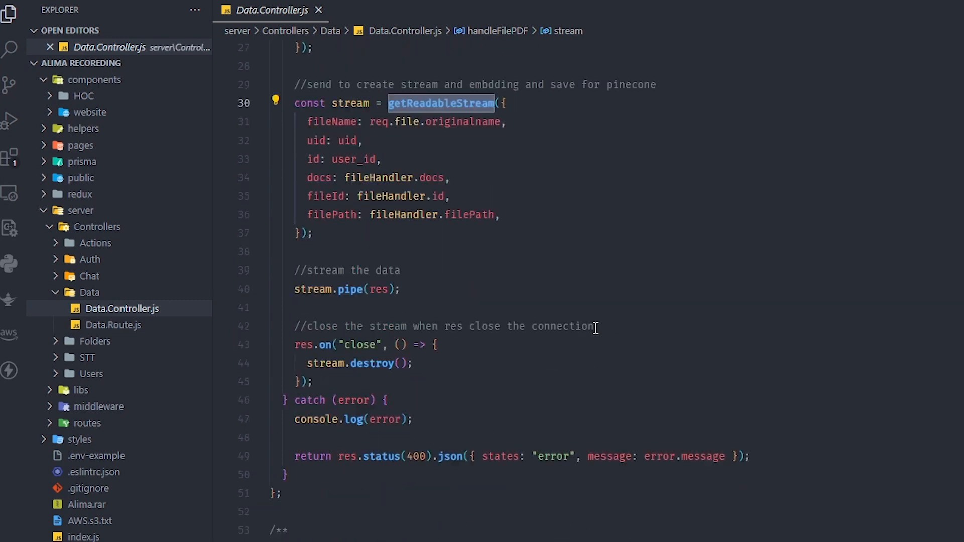
- Scroll through handleSearch and highlight the Pinecone matches array passed to OpenAiStream
scroll("down", 3)
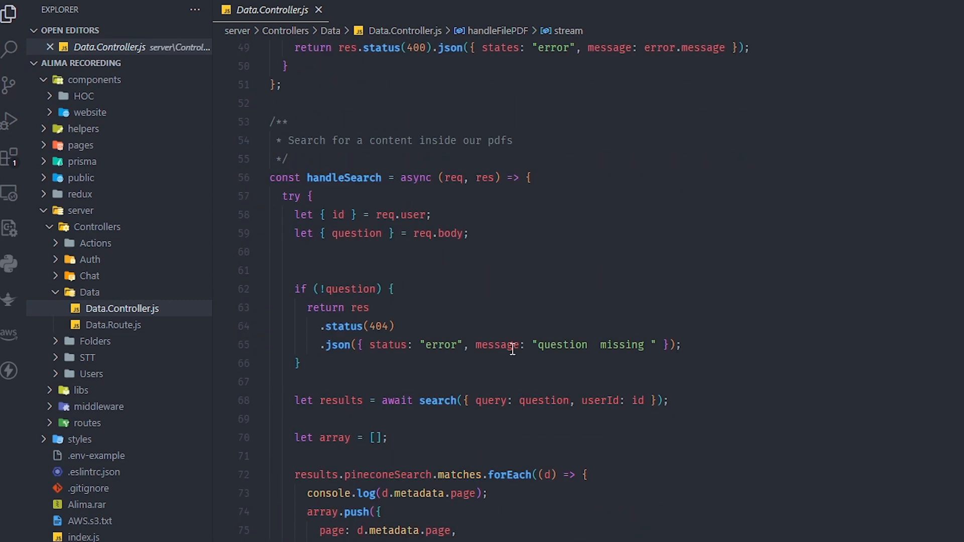
scroll("down", 3)
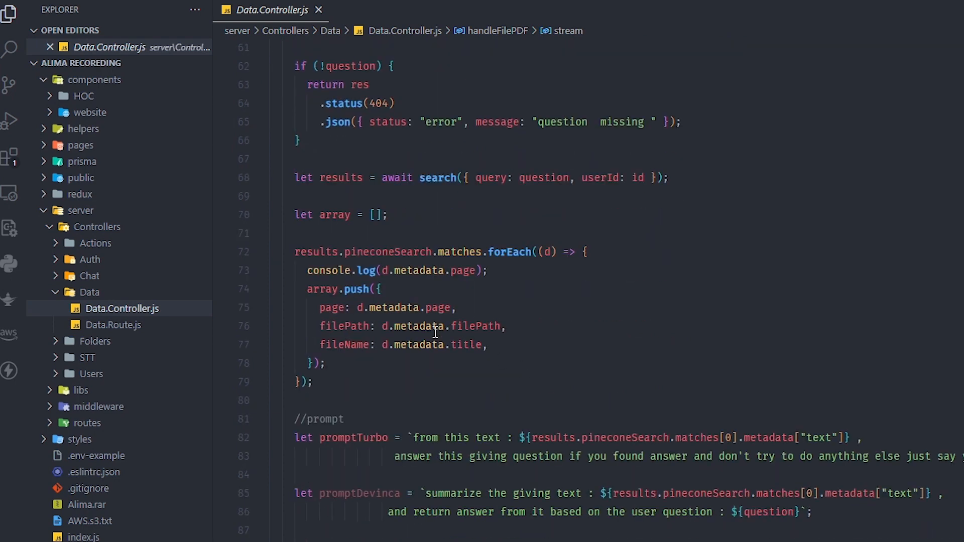
scroll("down", 3)
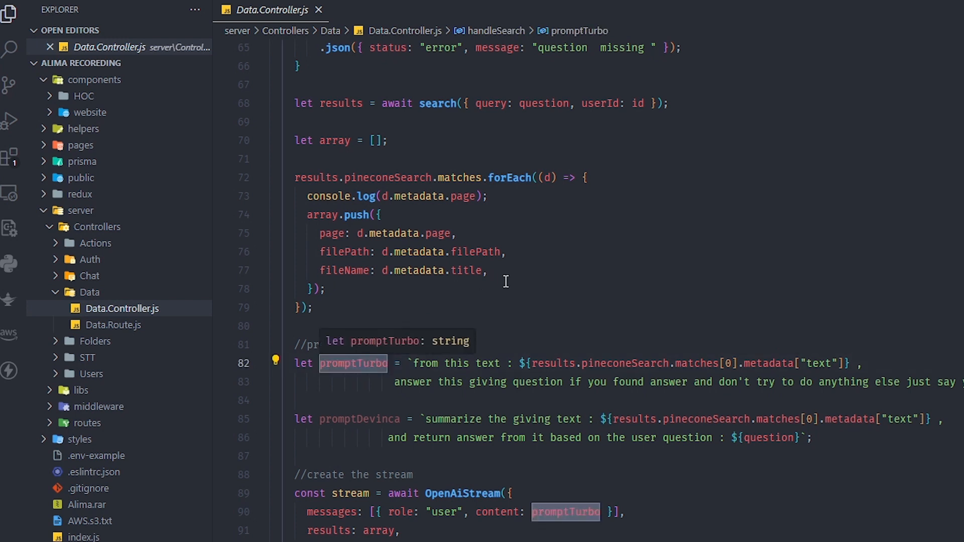
mouse_move(577, 324)
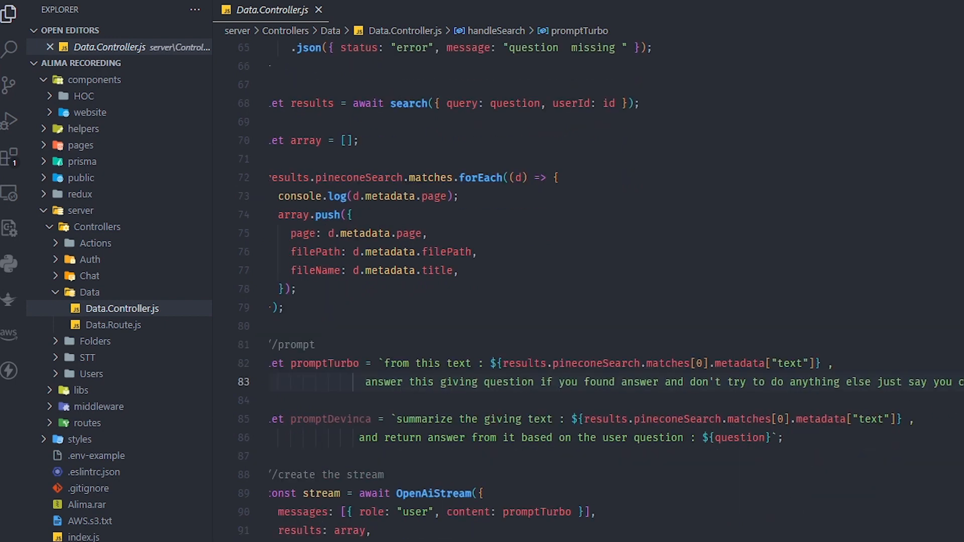
scroll("down", 3)
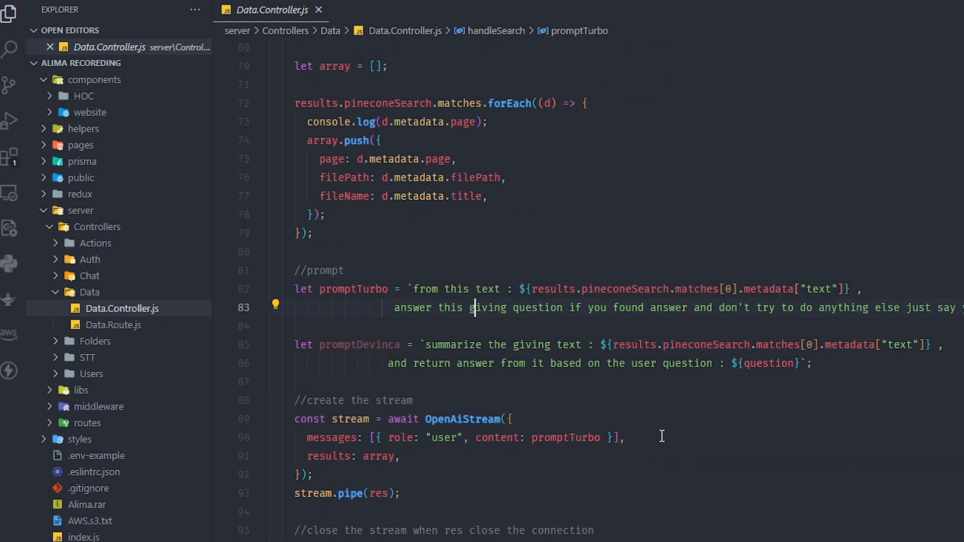
mouse_move(671, 431)
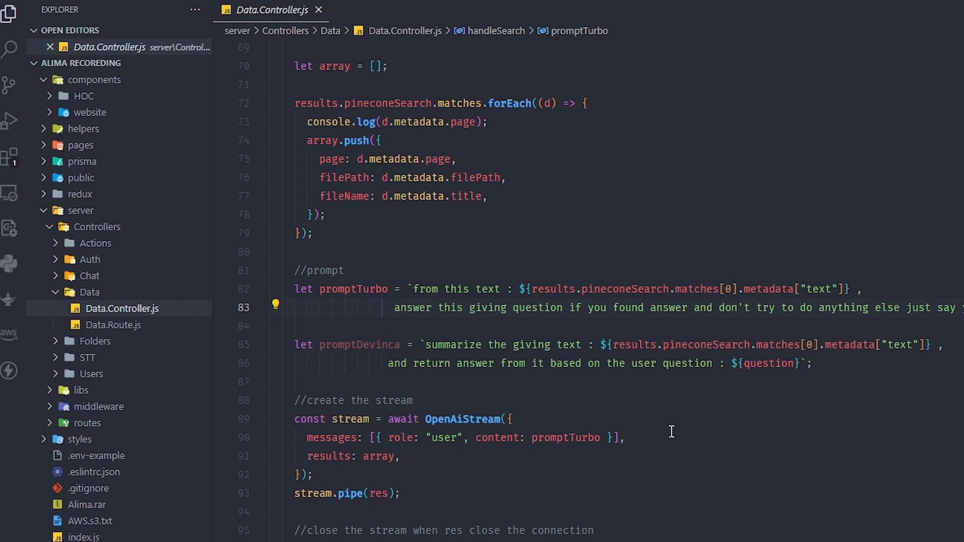
scroll("down", 3)
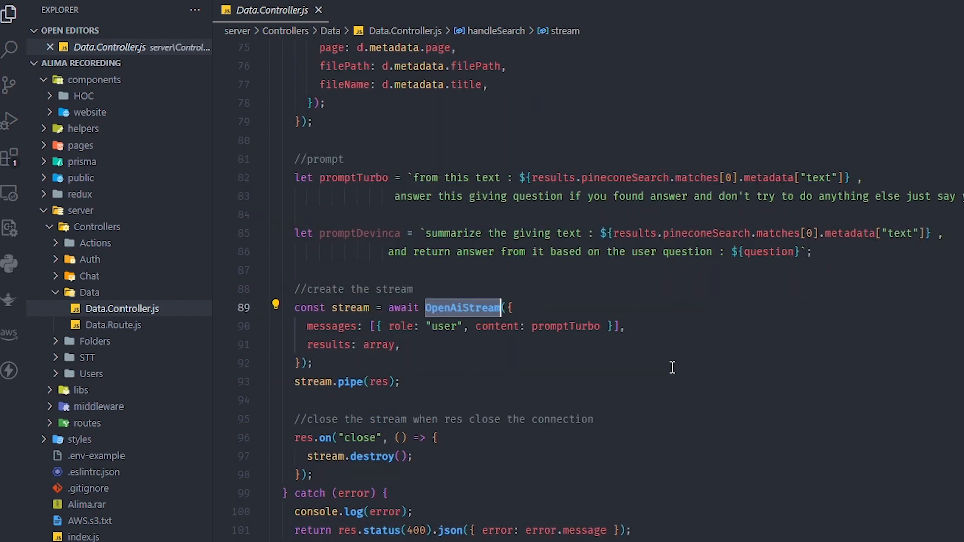
scroll("down", 3)
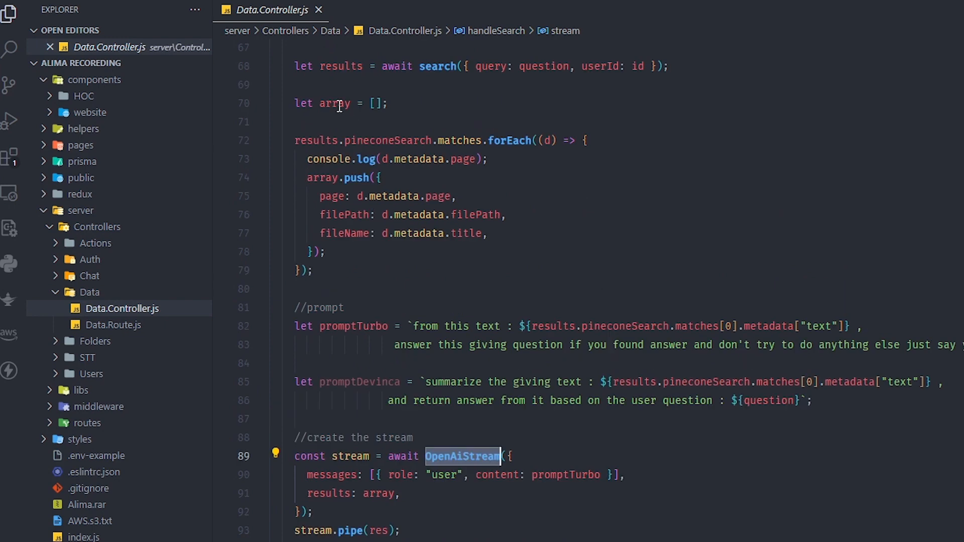
left_click(334, 102)
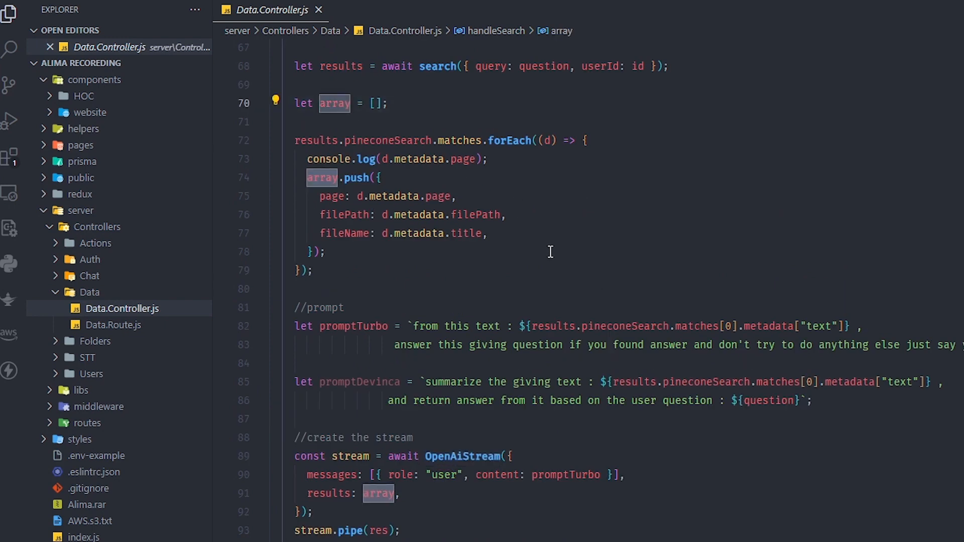
scroll("down", 3)
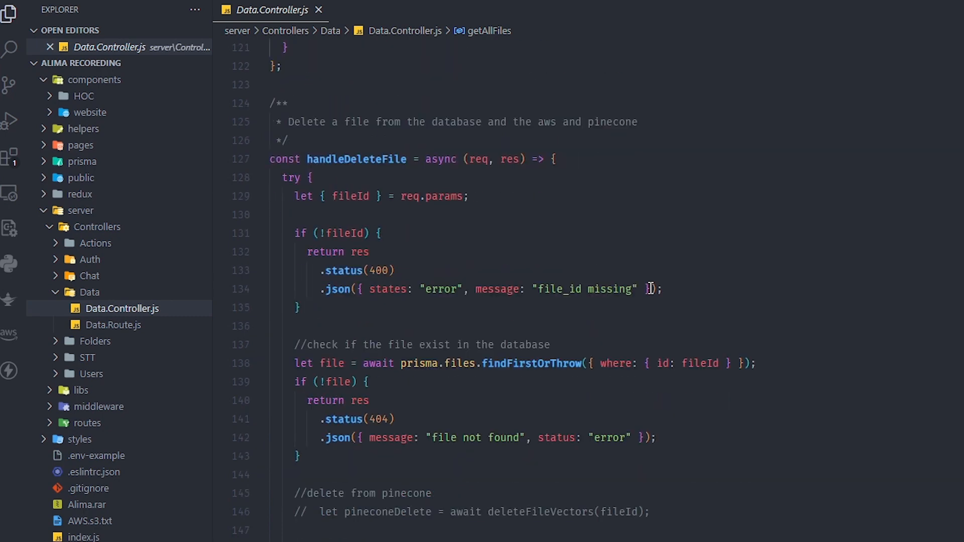
- Scroll through handleDeleteFile's AWS deletion, database deletion and JSON response
scroll("down", 3)
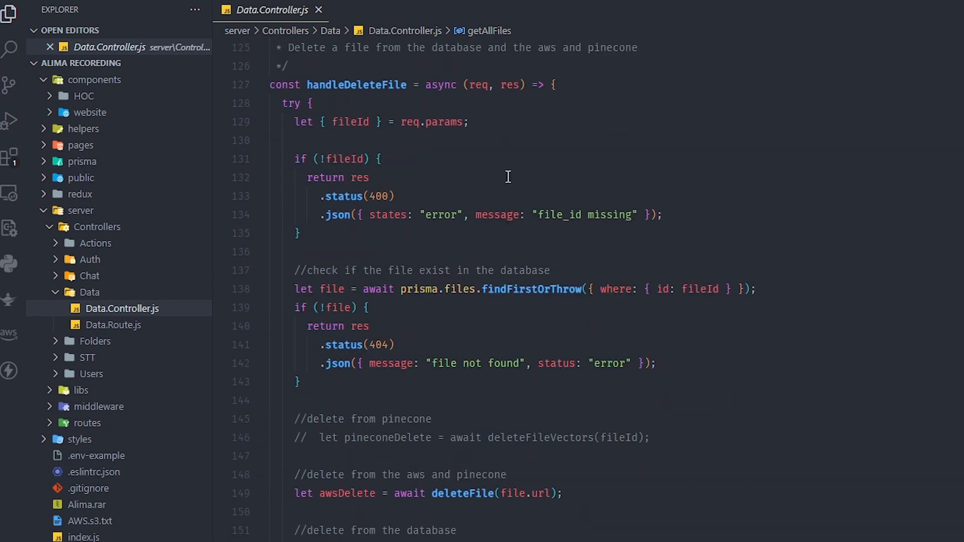
mouse_move(663, 306)
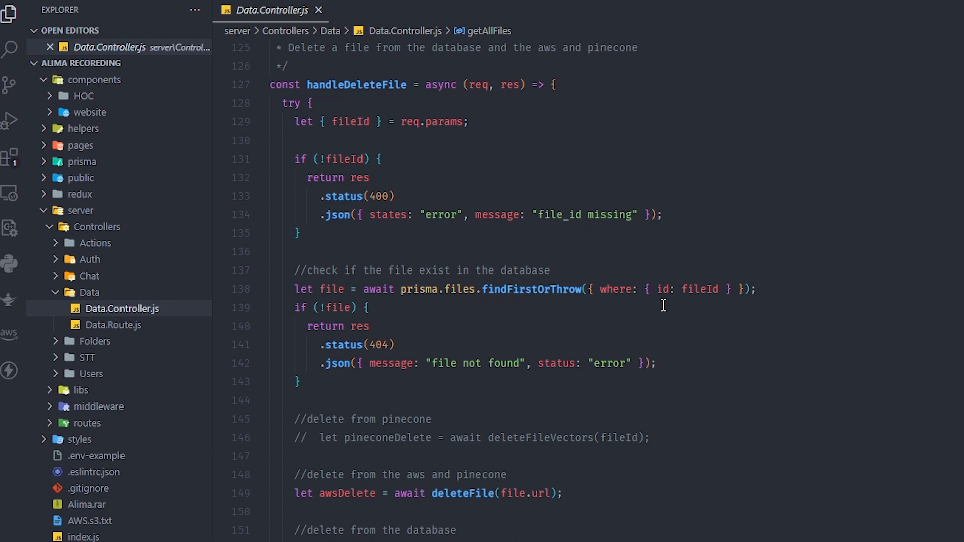
scroll("down", 3)
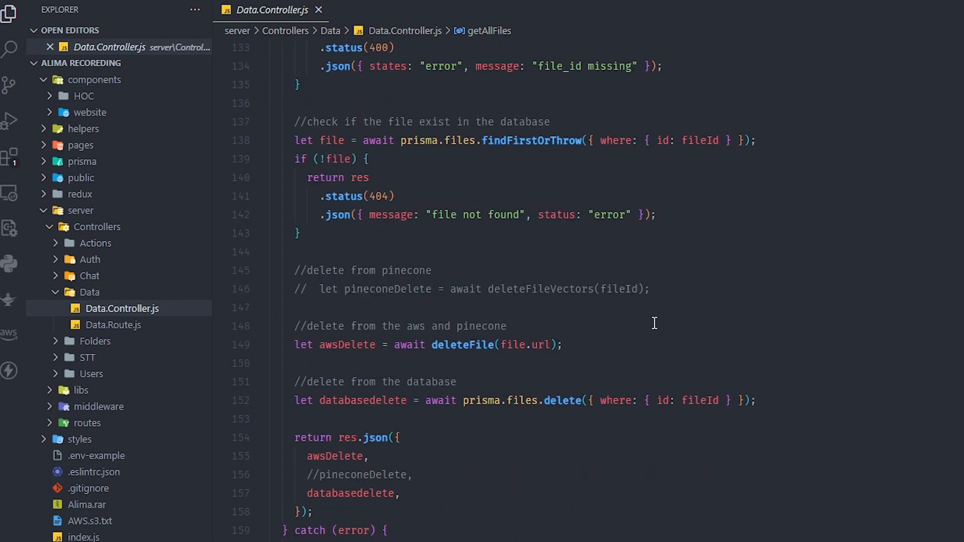
mouse_move(315, 297)
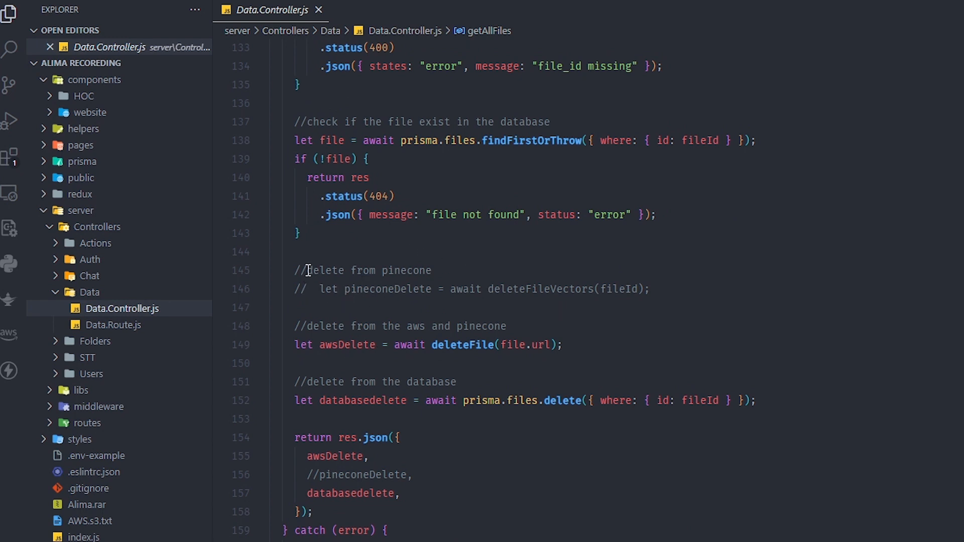
mouse_move(678, 273)
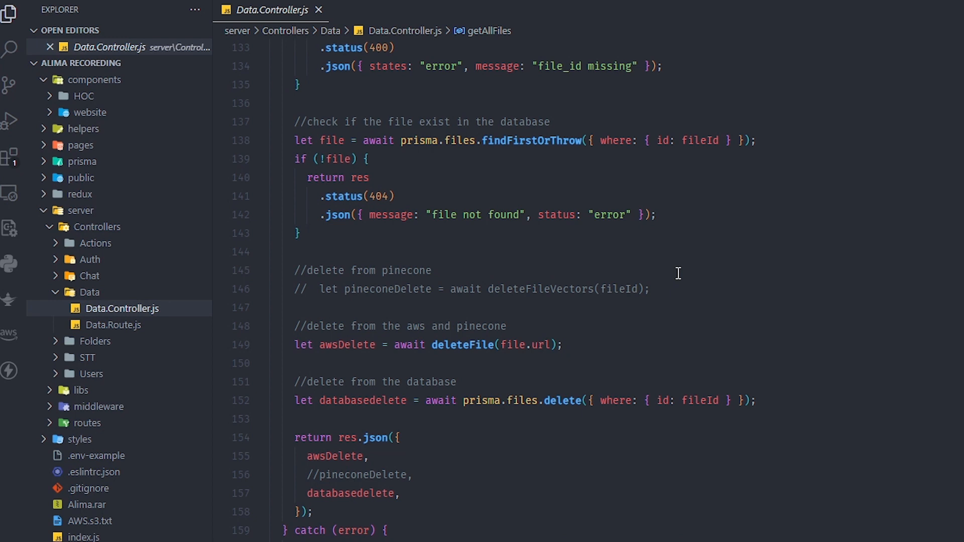
mouse_move(498, 381)
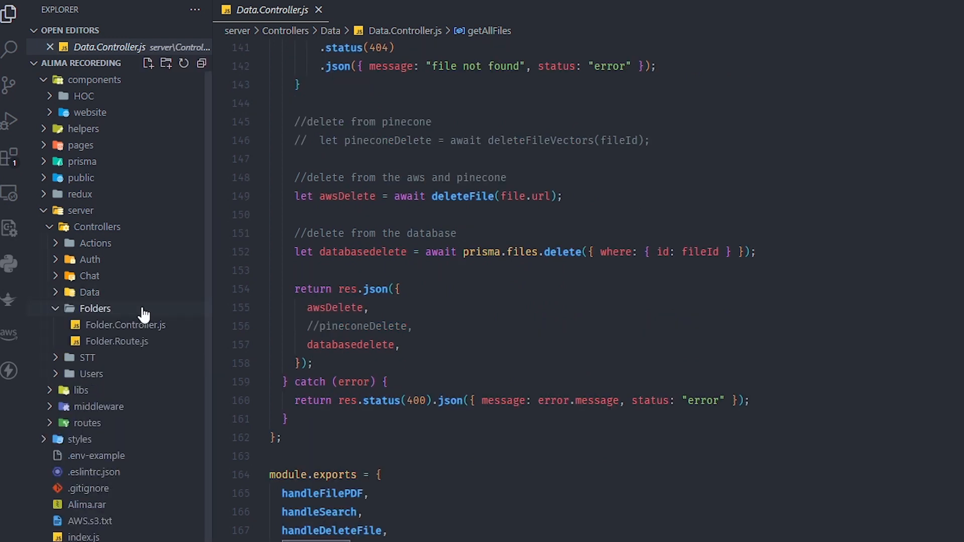
- View SpeachToText.Controller.js, scroll Users.Controller.js, then collapse the Users and Controllers folders
left_click(126, 325)
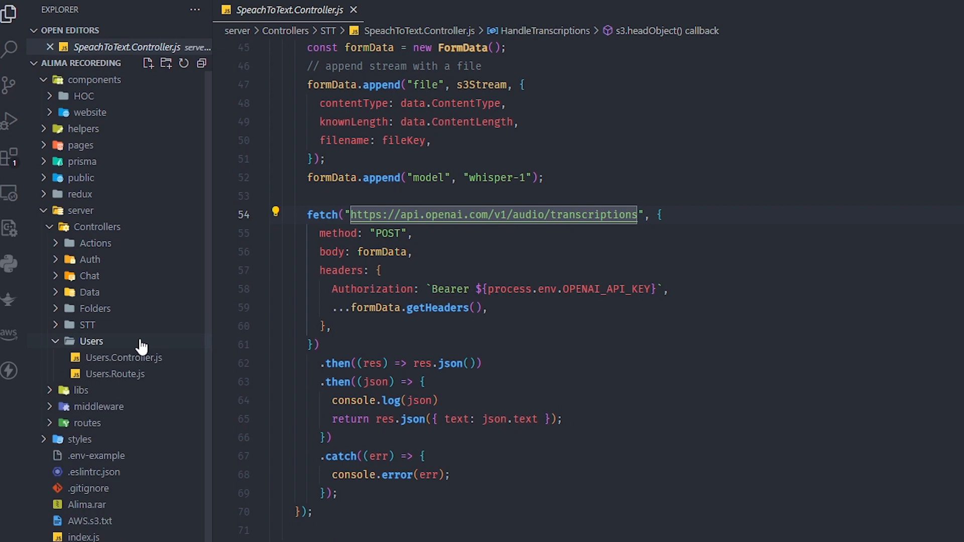
left_click(123, 357)
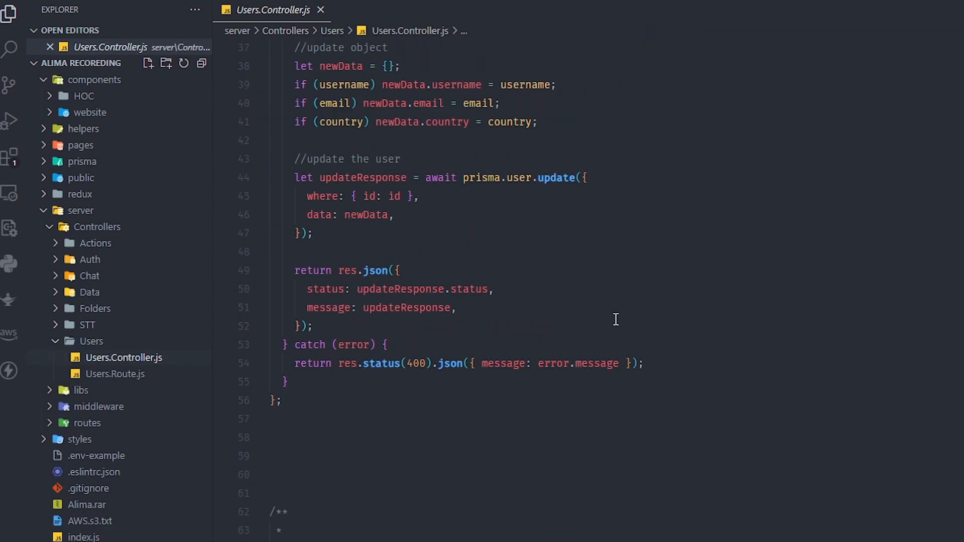
scroll("down", 3)
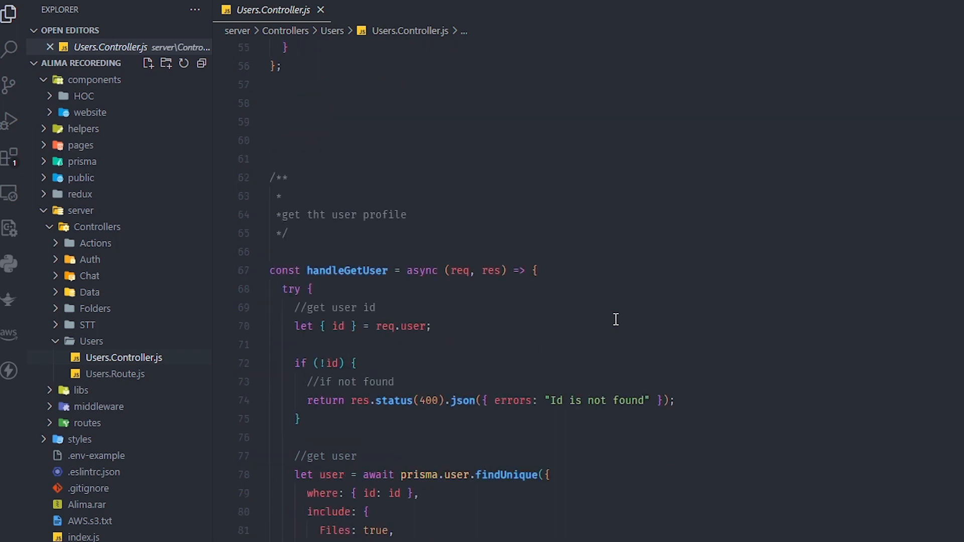
scroll("down", 3)
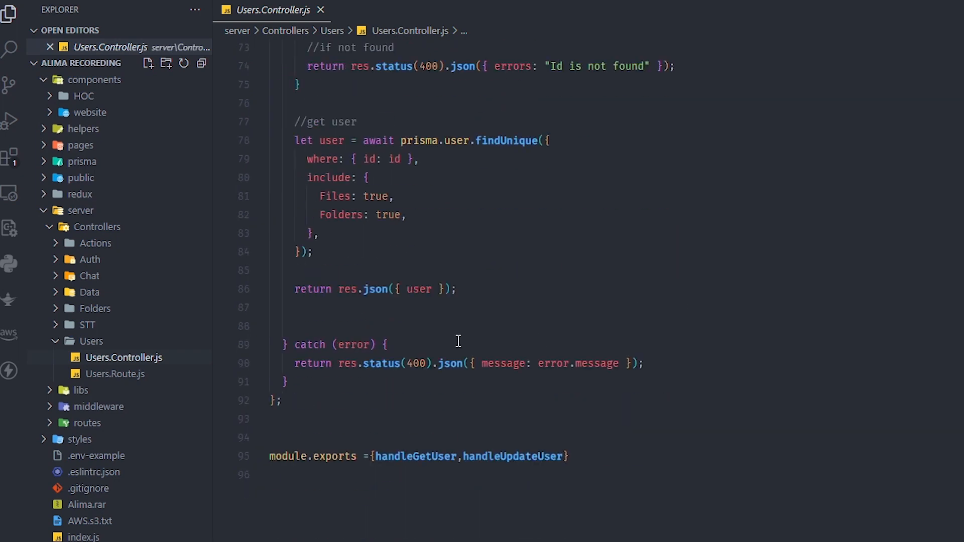
left_click(90, 341)
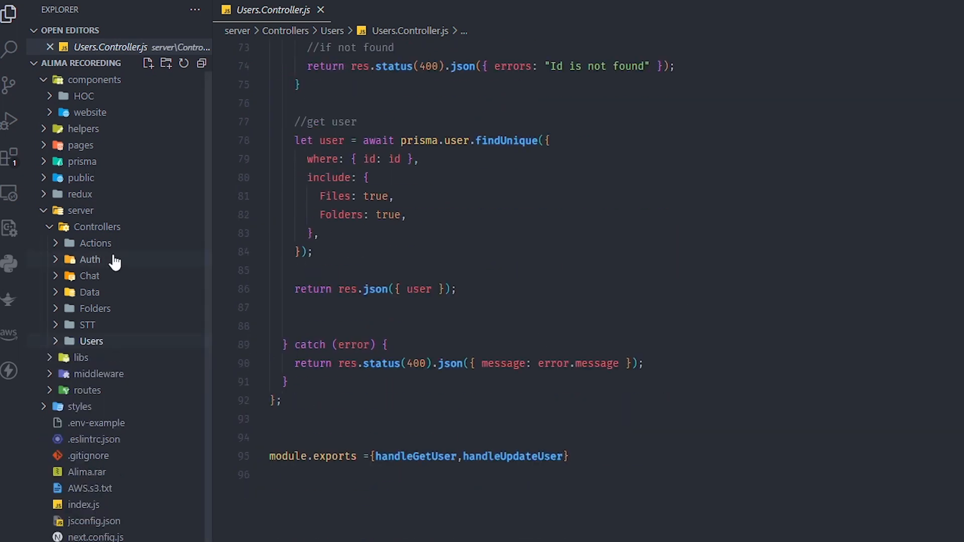
left_click(96, 226)
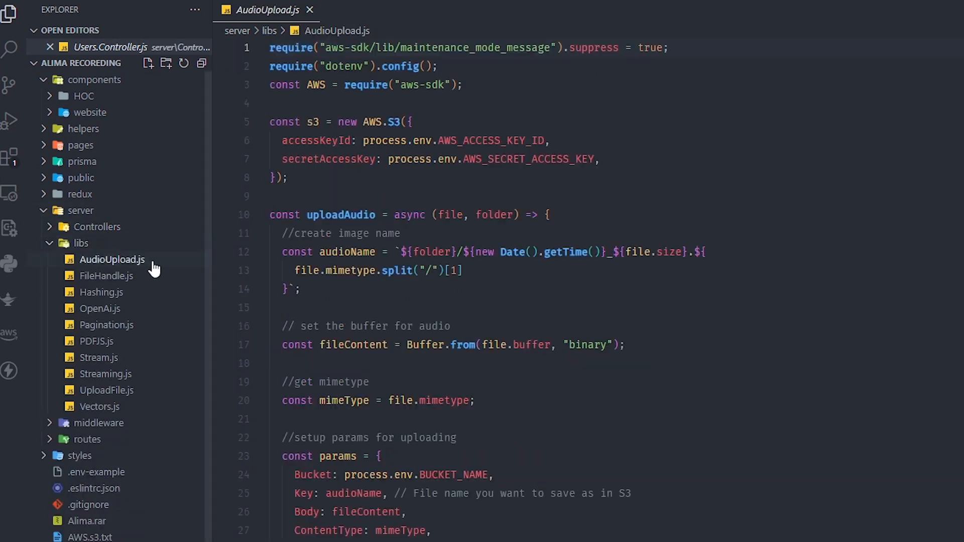
mouse_move(106, 276)
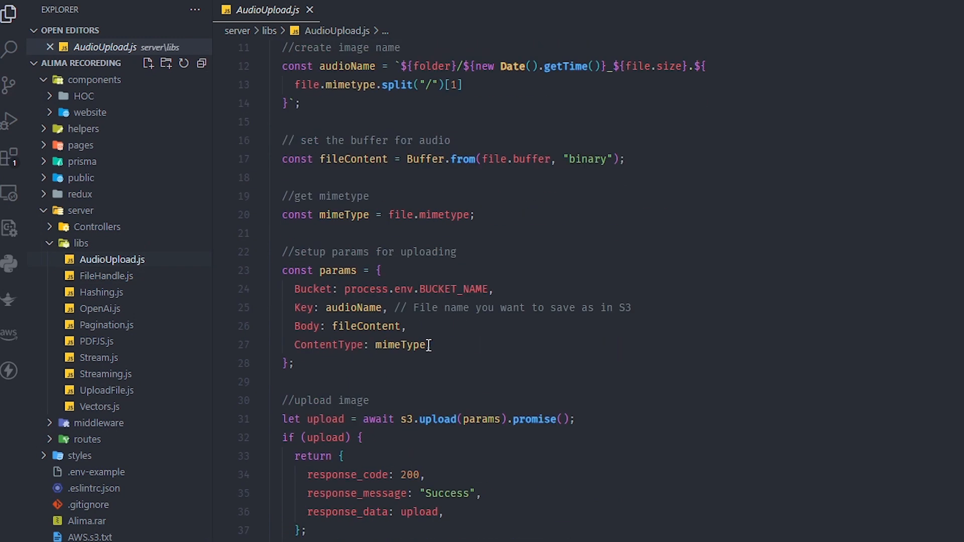
- Review the FileHandle.js, OpenAi.js, Pagination.js and PDFJS.js helpers in server/libs
left_click(106, 276)
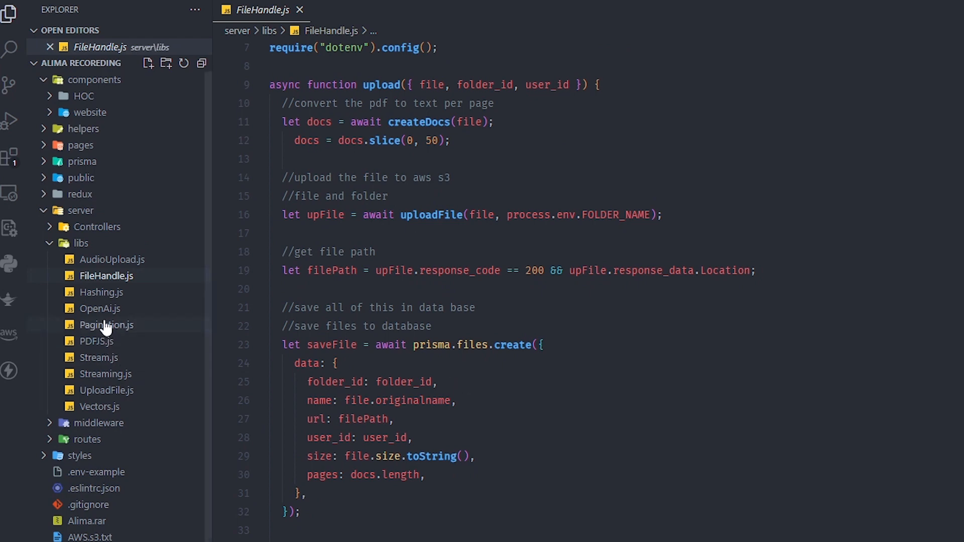
left_click(100, 308)
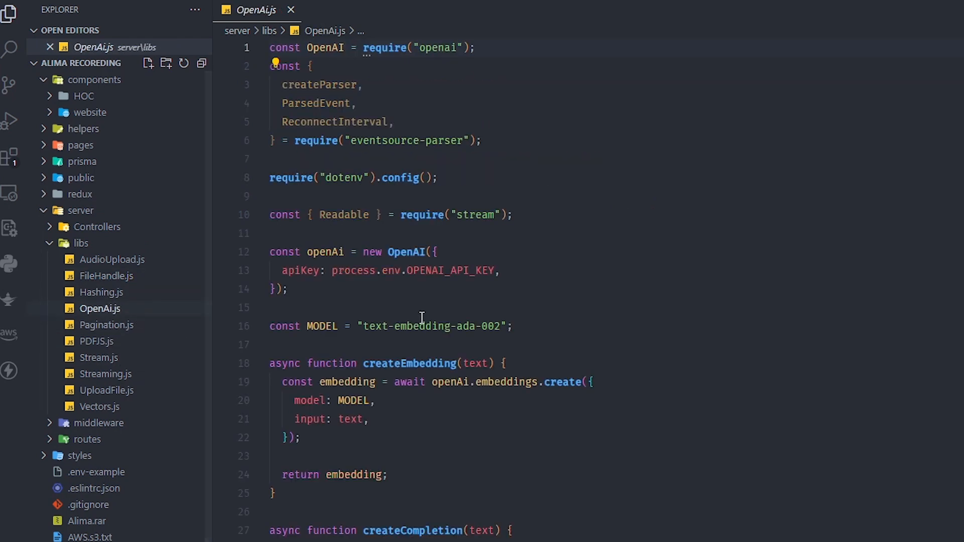
left_click(106, 325)
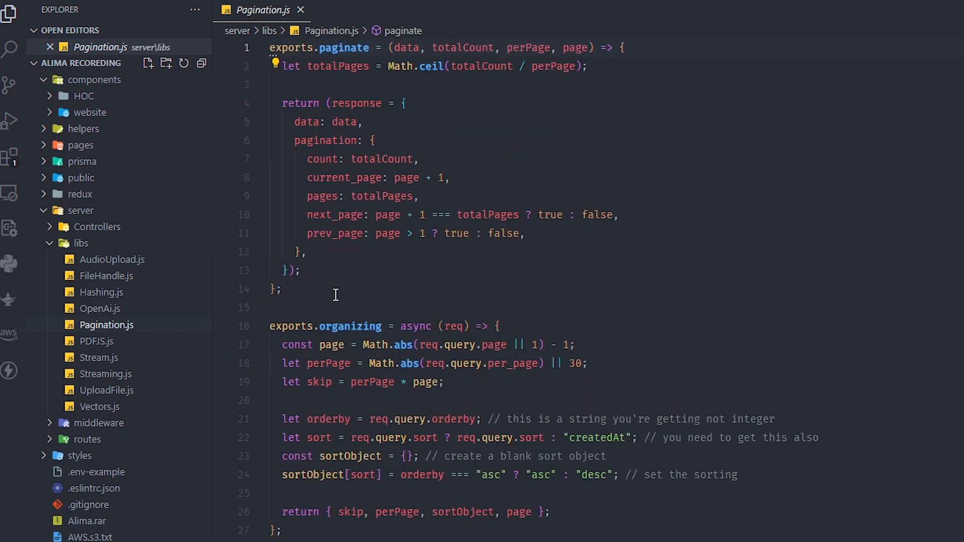
left_click(97, 341)
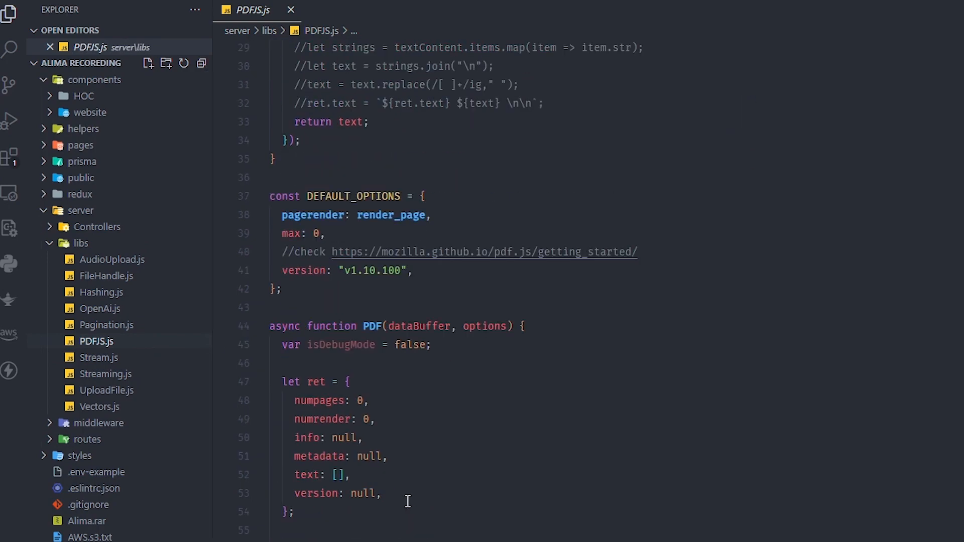
scroll("down", 3)
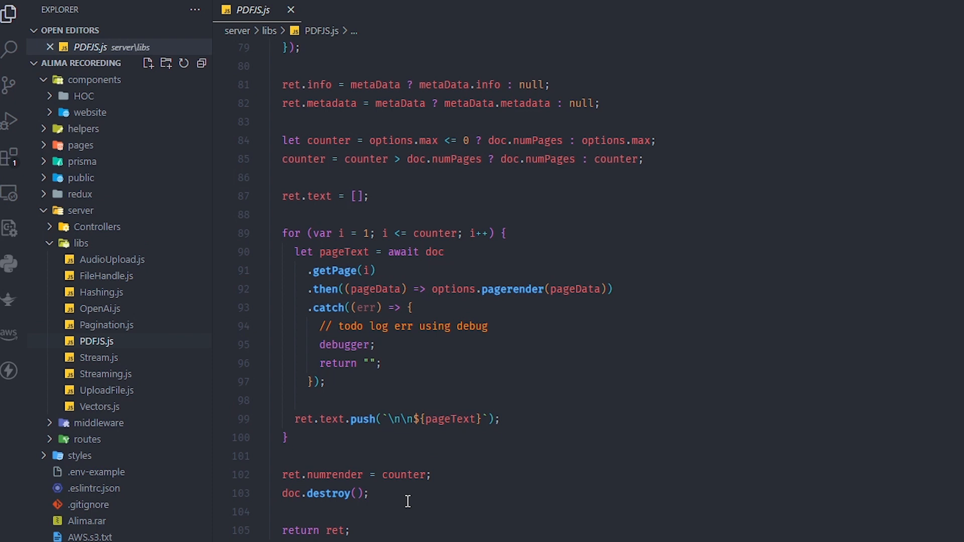
- Read Stream.js and the S3 upload and delete code in UploadFile.js
left_click(99, 357)
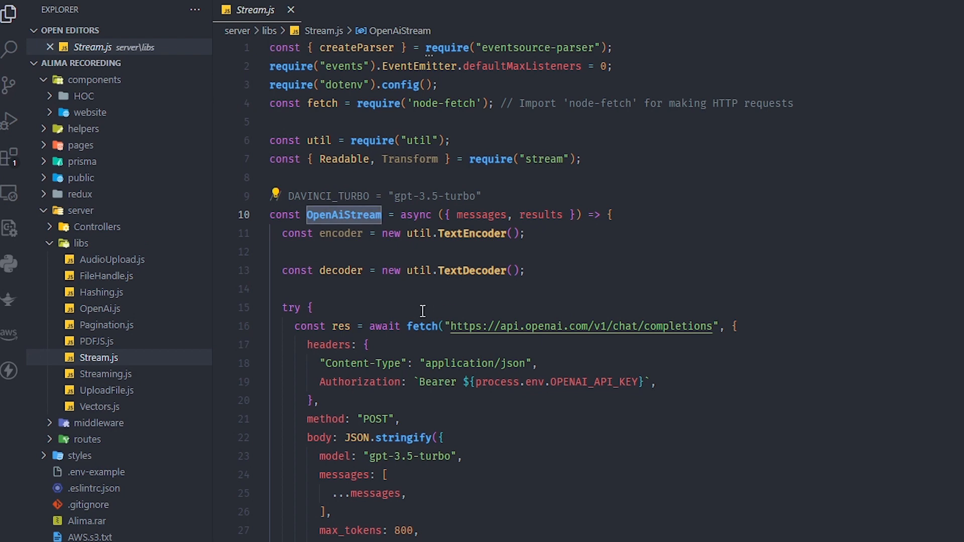
scroll("down", 3)
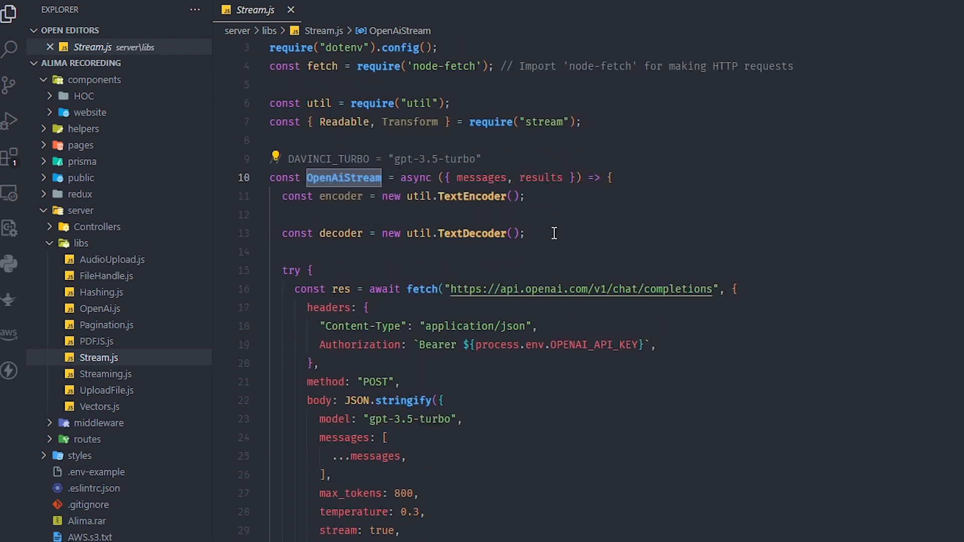
left_click(106, 389)
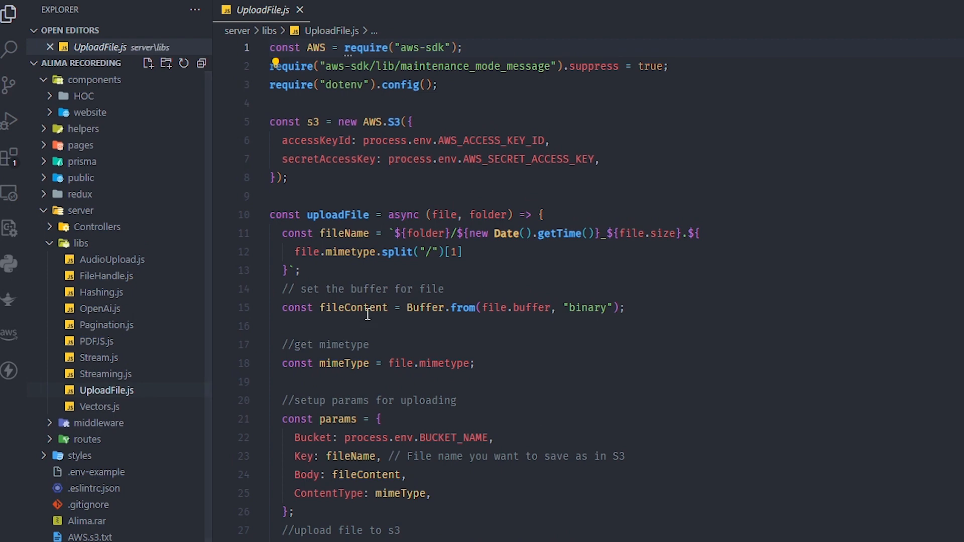
scroll("down", 3)
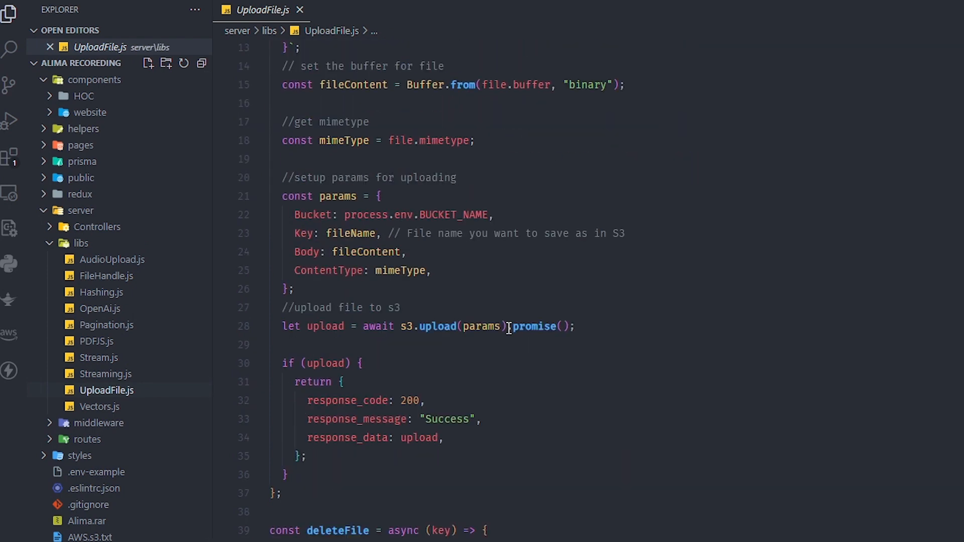
scroll("down", 3)
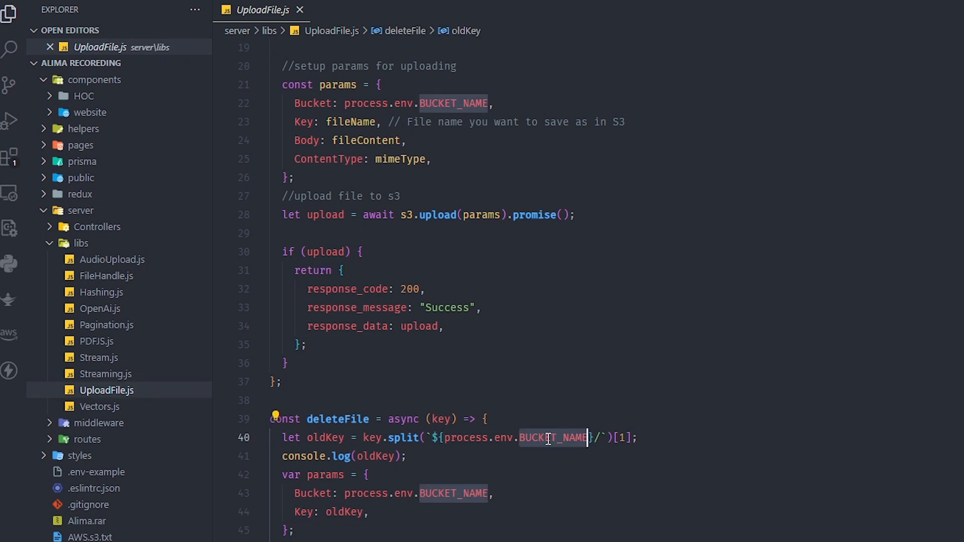
mouse_move(516, 388)
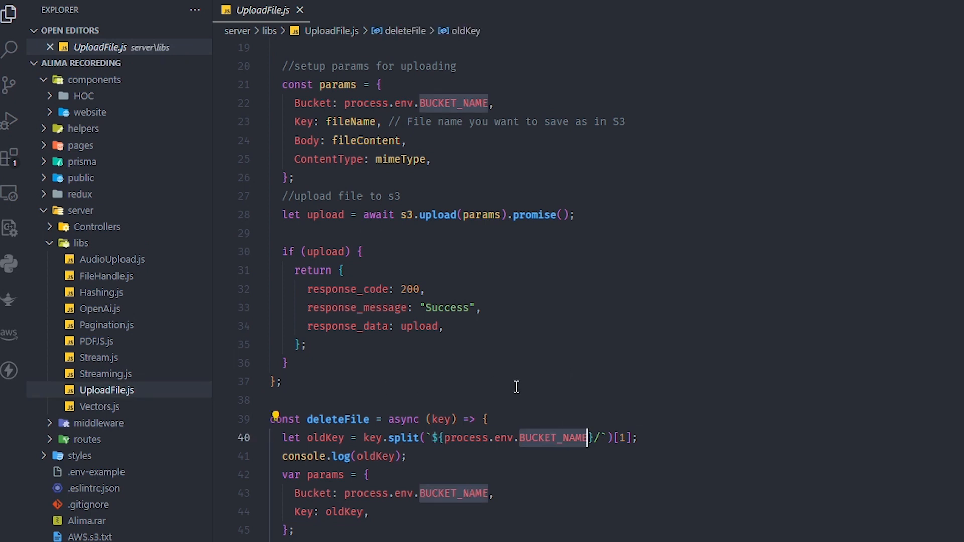
left_click(99, 406)
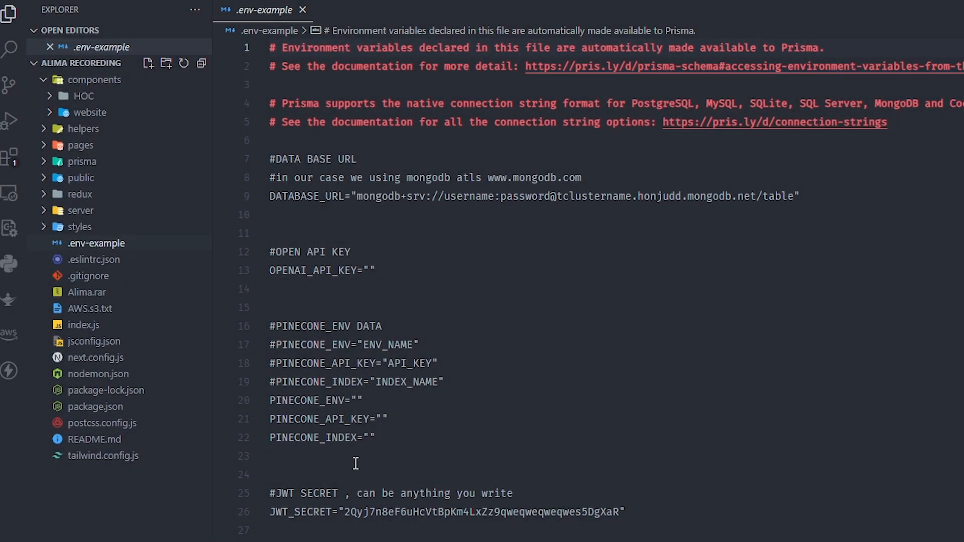
- Inspect the .env DATABASE_URL, OpenAI, PINECONE_API_KEY, JWT and AWS variables, then open package.json
right_click(96, 243)
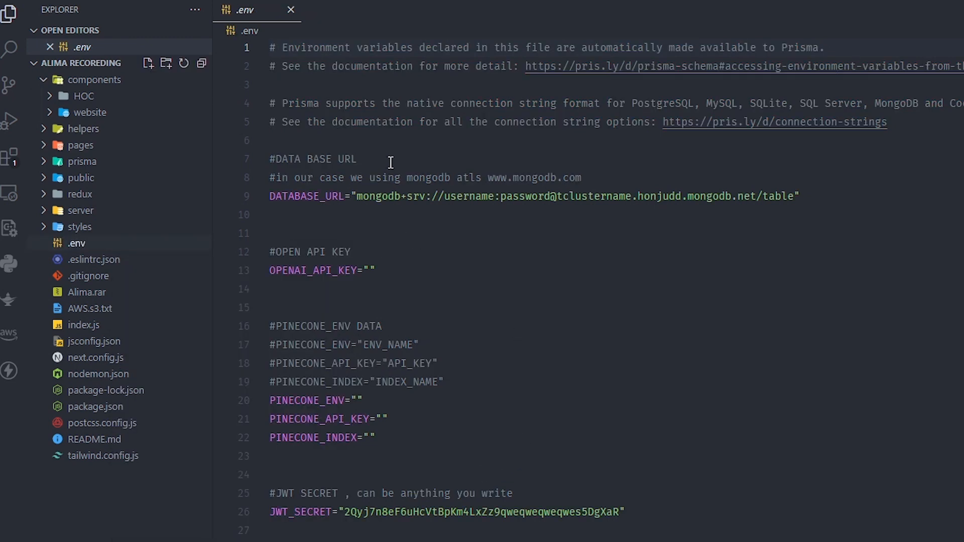
scroll("down", 3)
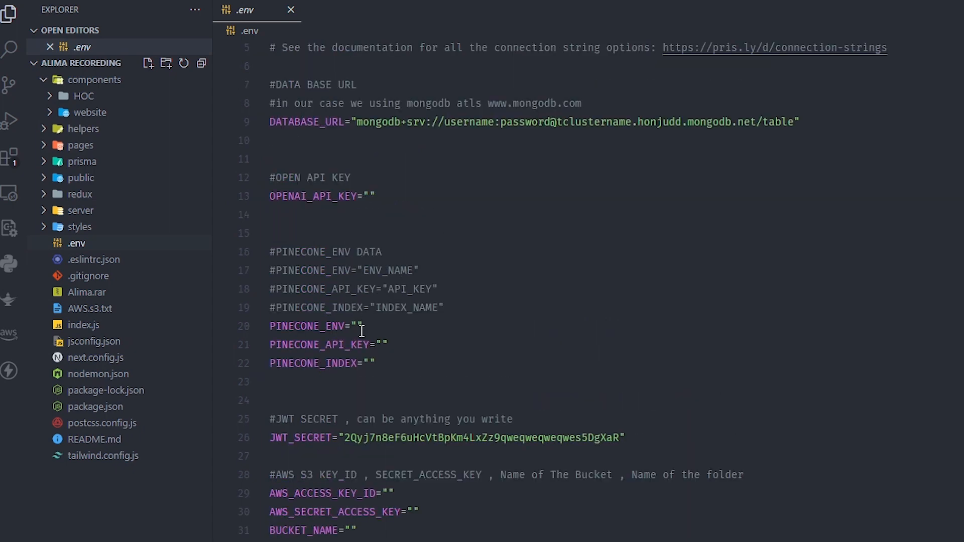
double_click(320, 344)
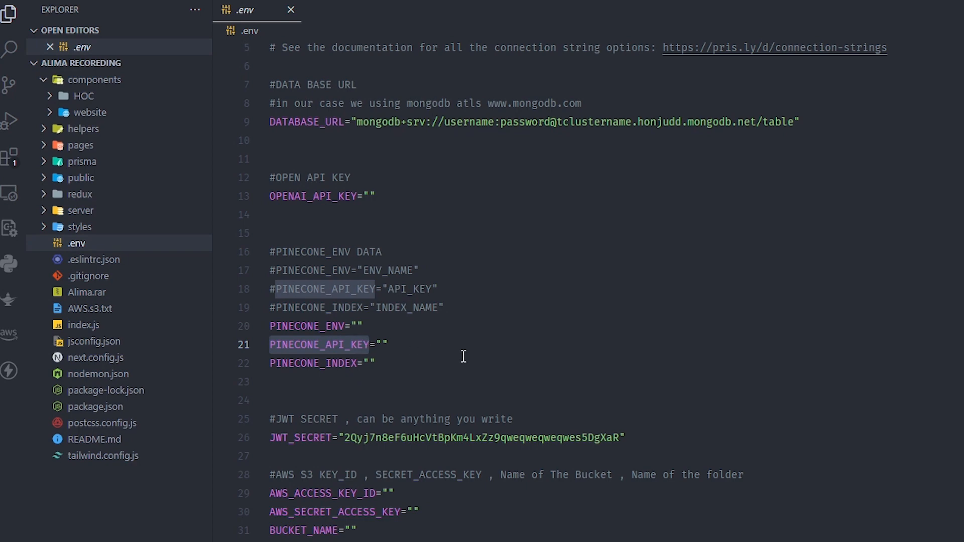
scroll("down", 3)
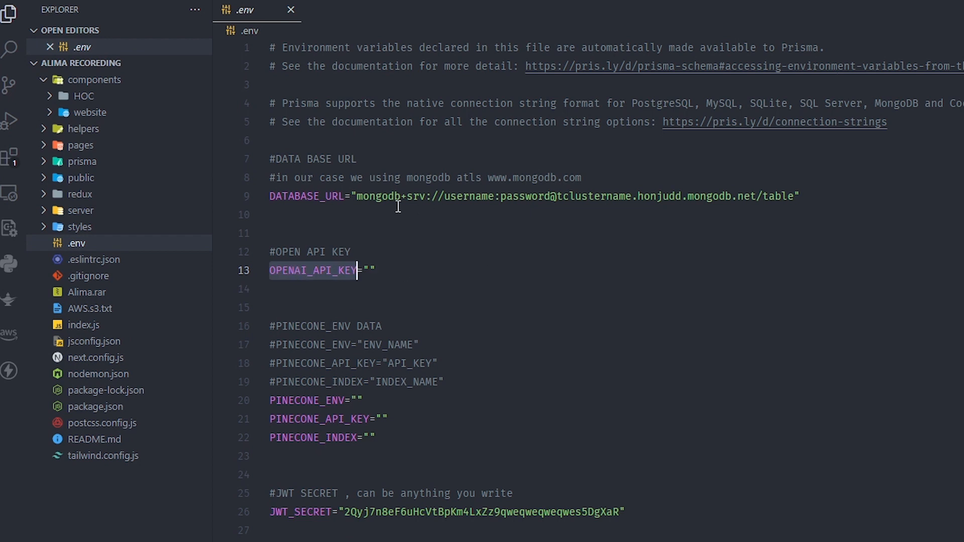
mouse_move(564, 257)
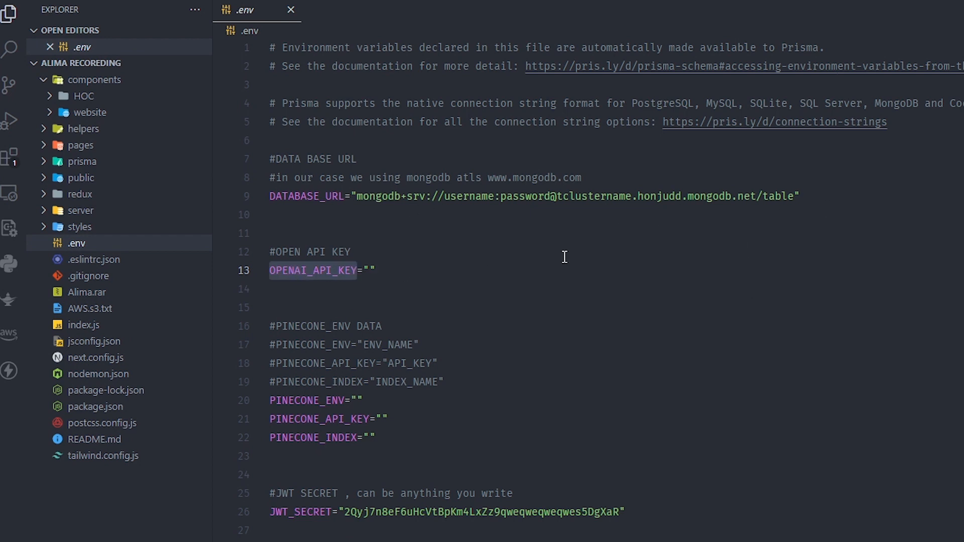
double_click(523, 197)
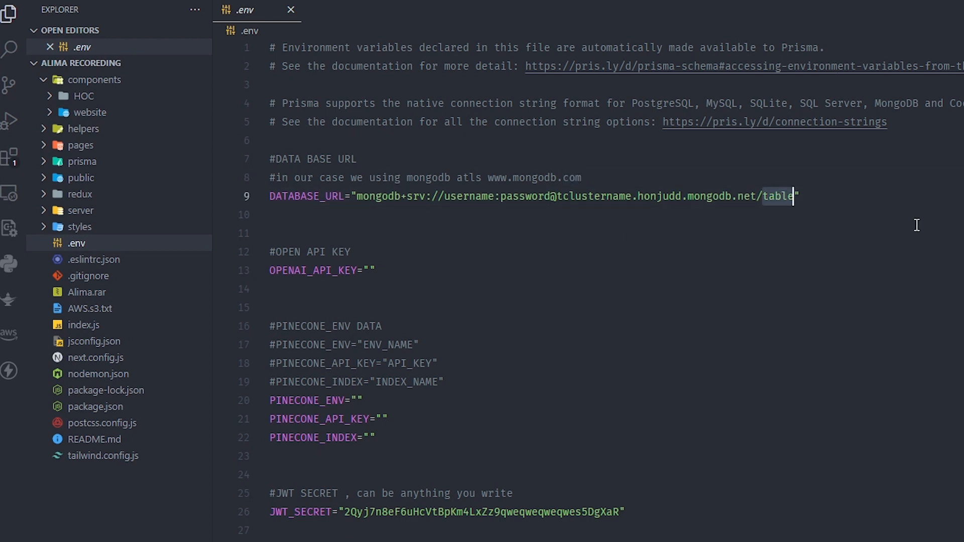
scroll("down", 3)
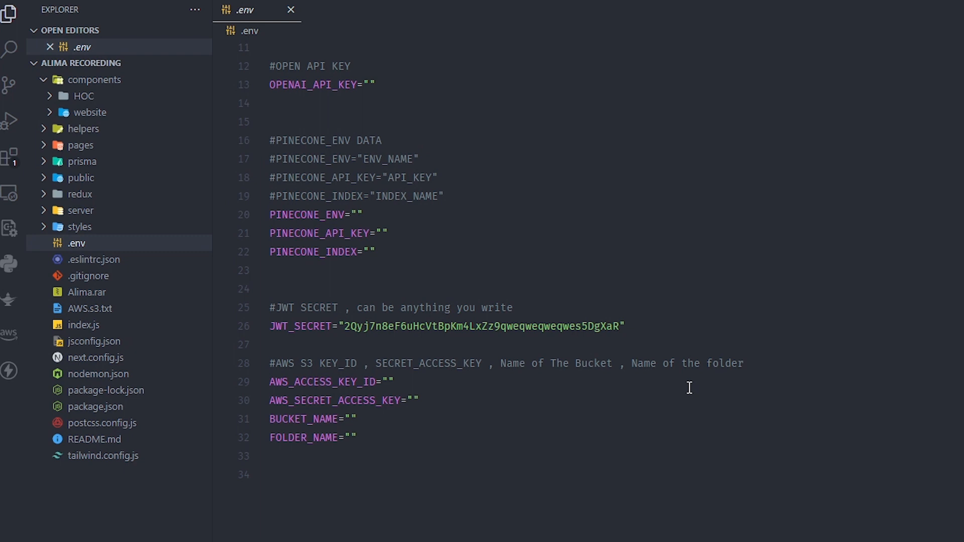
left_click(90, 307)
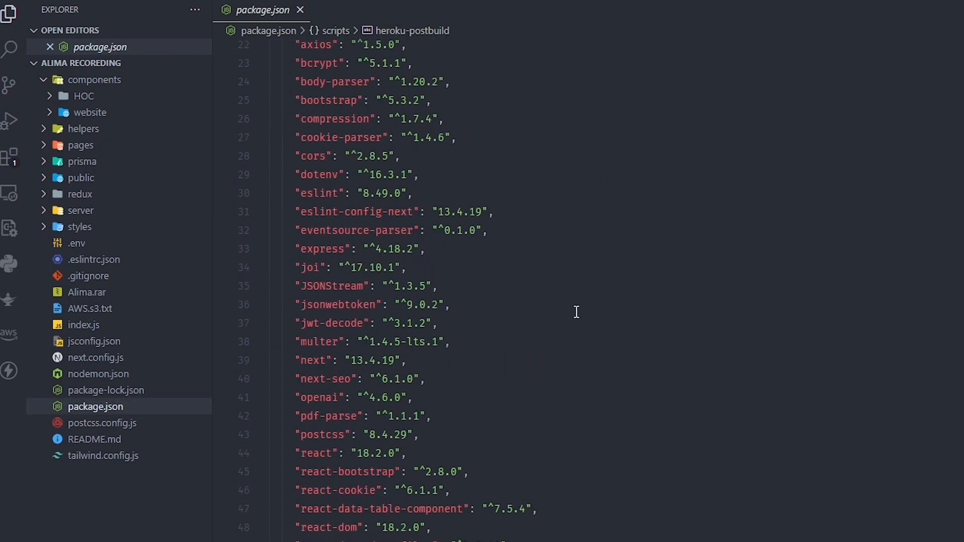
- Run npm commands in a terminal at the Alima Recoreding project folder
scroll("down", 3)
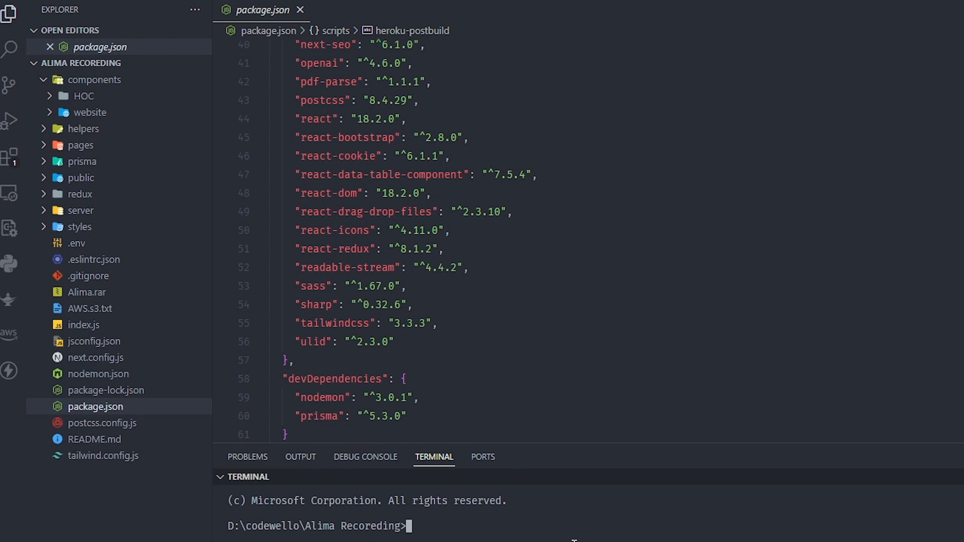
type("npm")
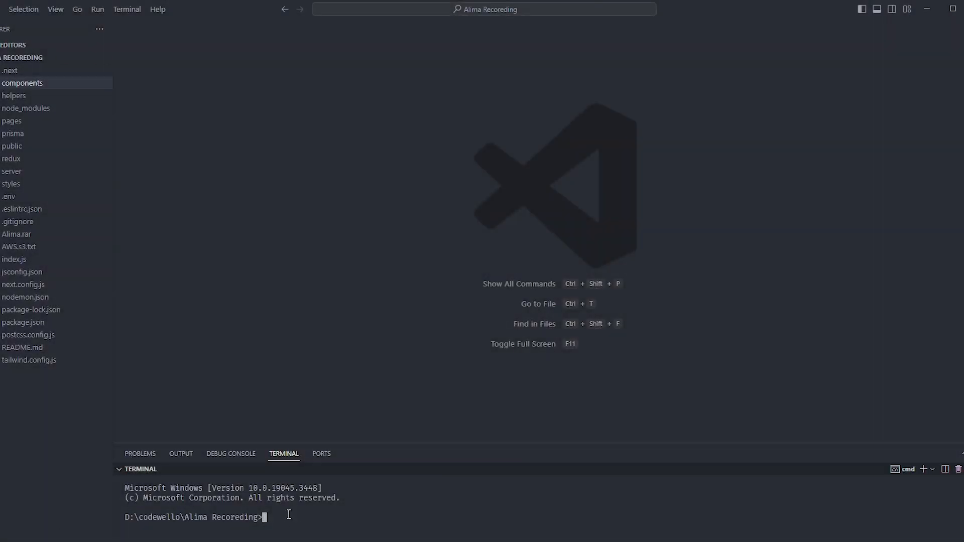
mouse_move(310, 524)
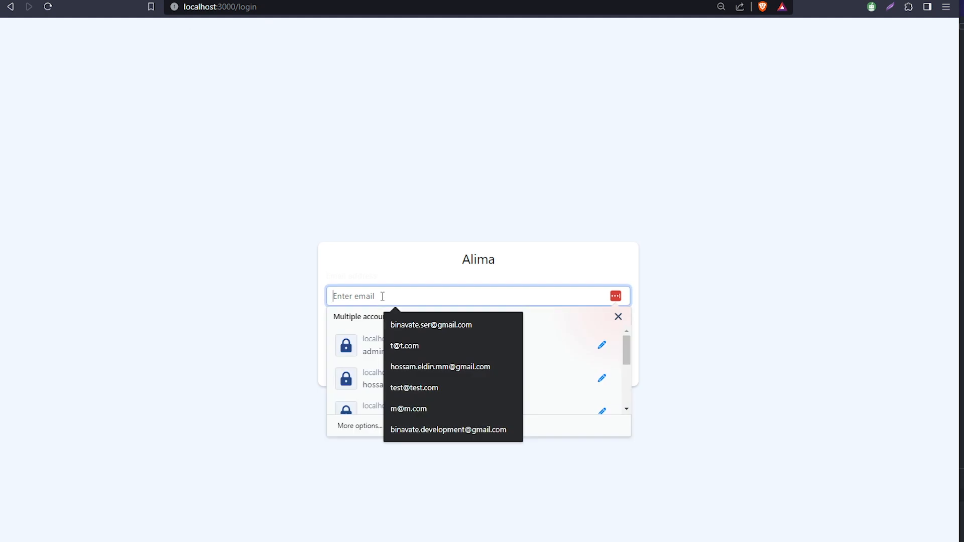
- Sign in to Alima on localhost with the saved test account email and password
left_click(414, 387)
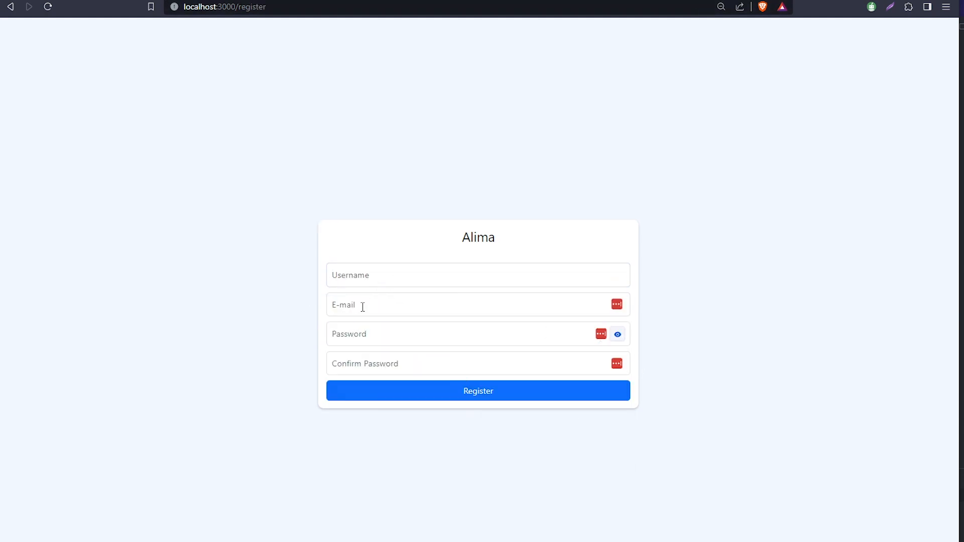
mouse_move(379, 356)
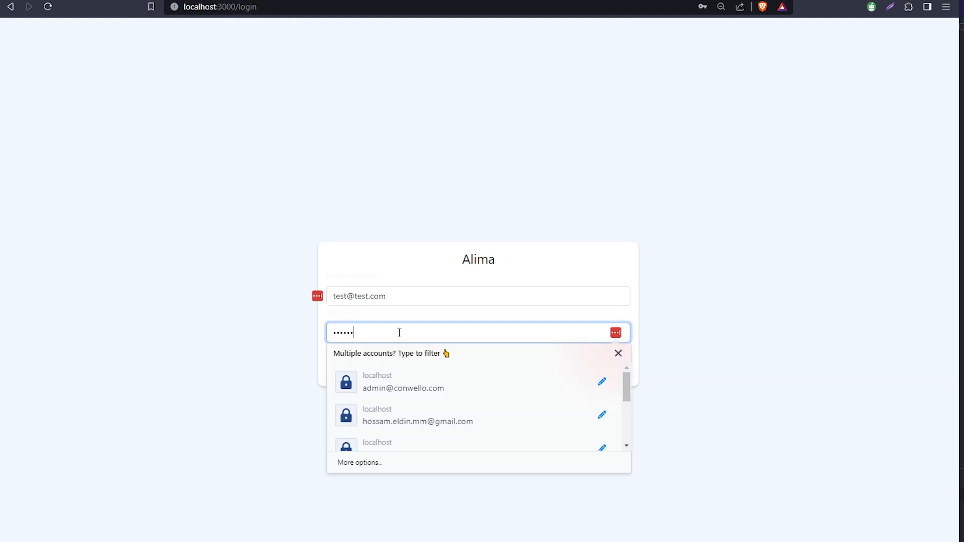
key("Backspace")
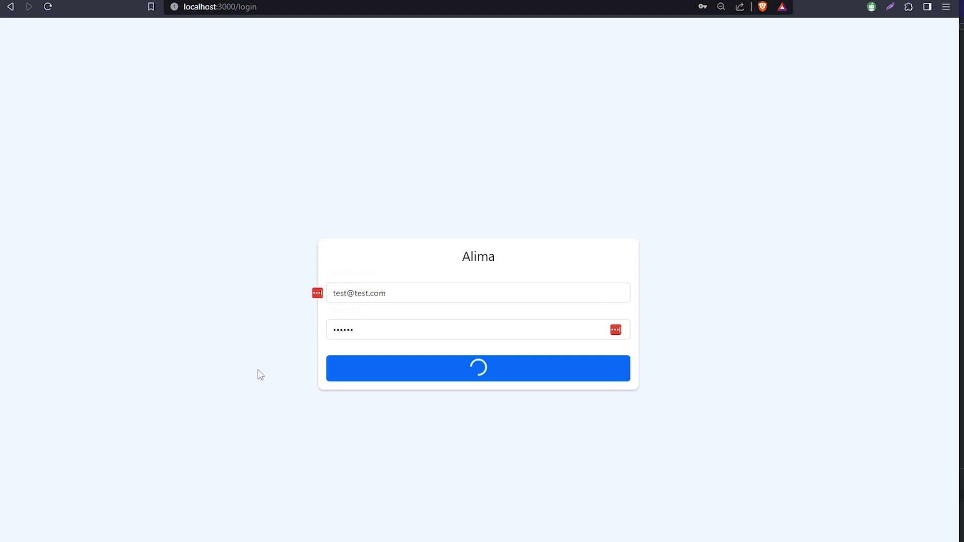
mouse_move(196, 276)
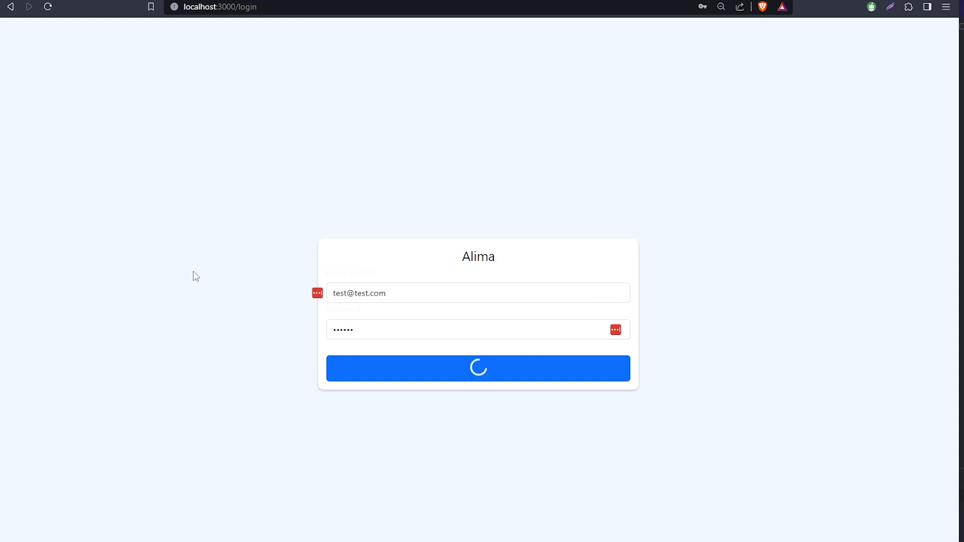
left_click(477, 368)
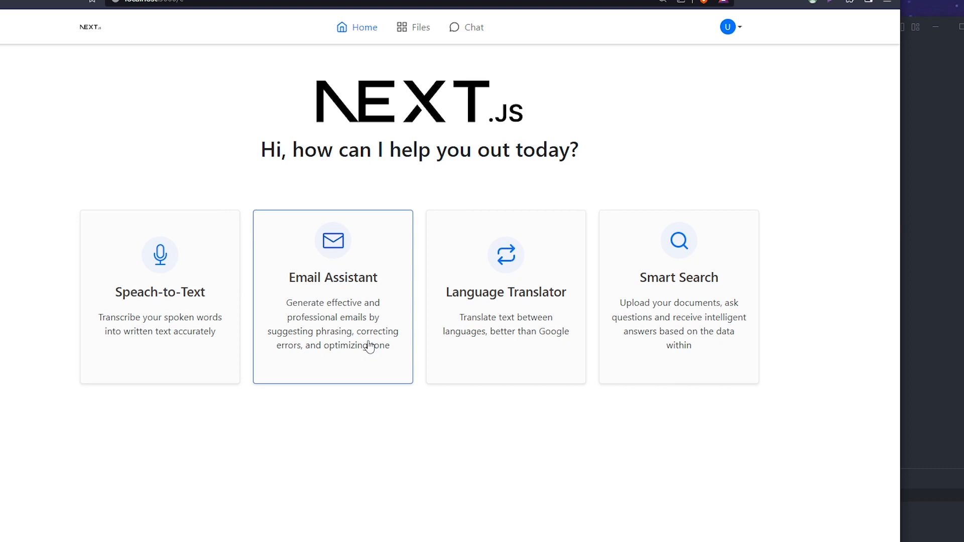
mouse_move(531, 337)
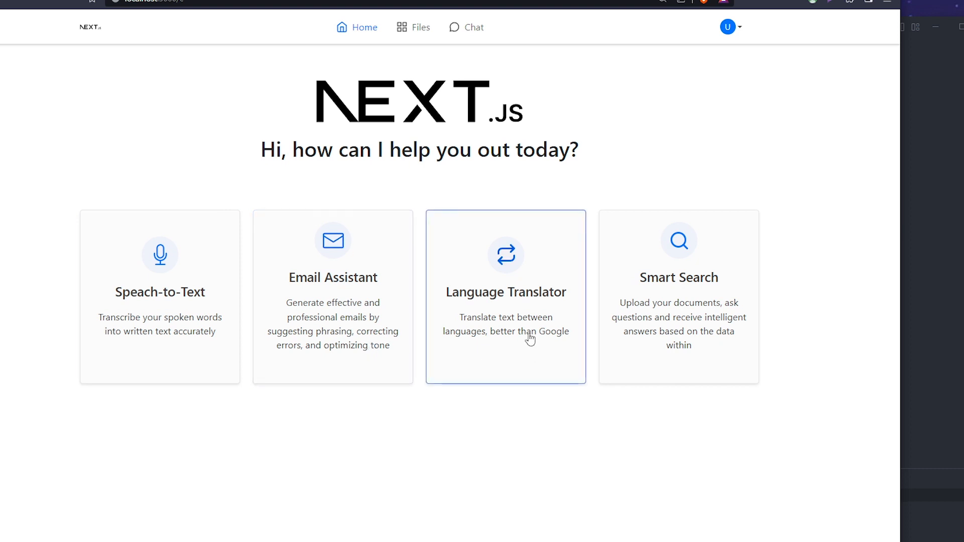
mouse_move(539, 310)
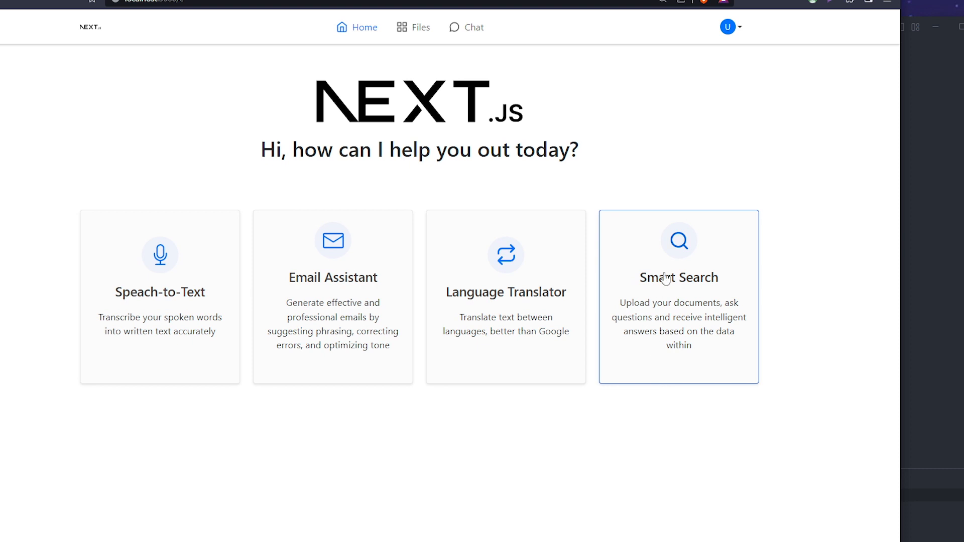
mouse_move(691, 367)
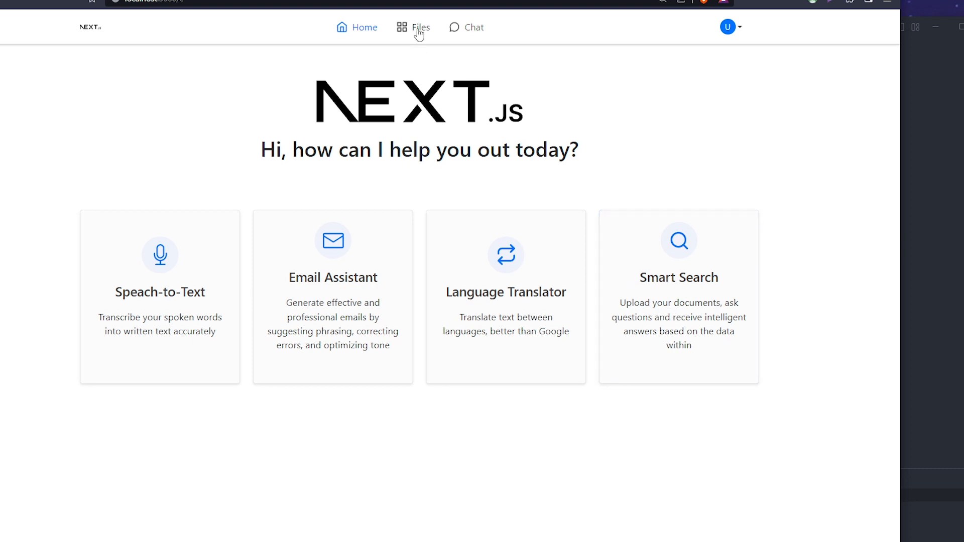
- Open the Files page listing 'folder one', 'Awesome' and the uploaded PDF
left_click(421, 27)
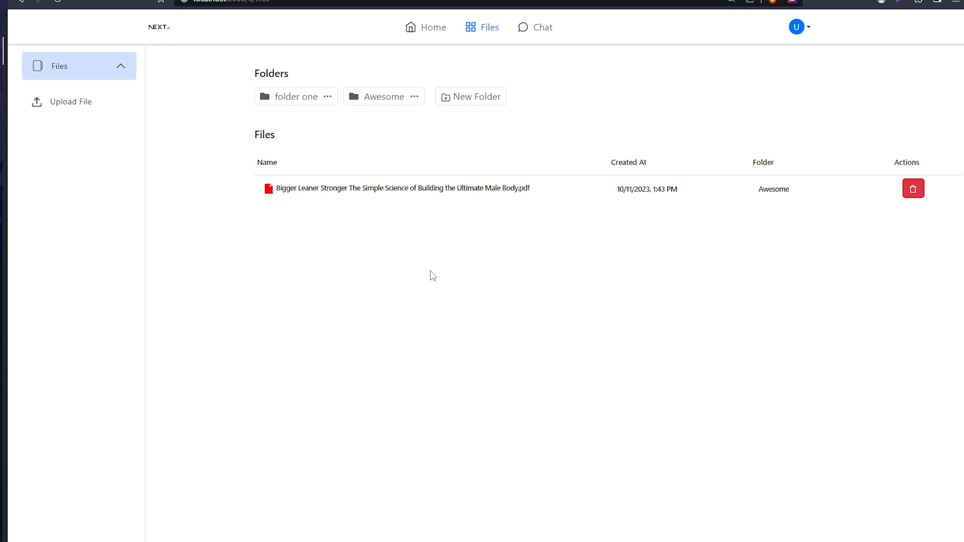
- Start an upload to the Awesome folder, then cancel it without uploading
left_click(69, 101)
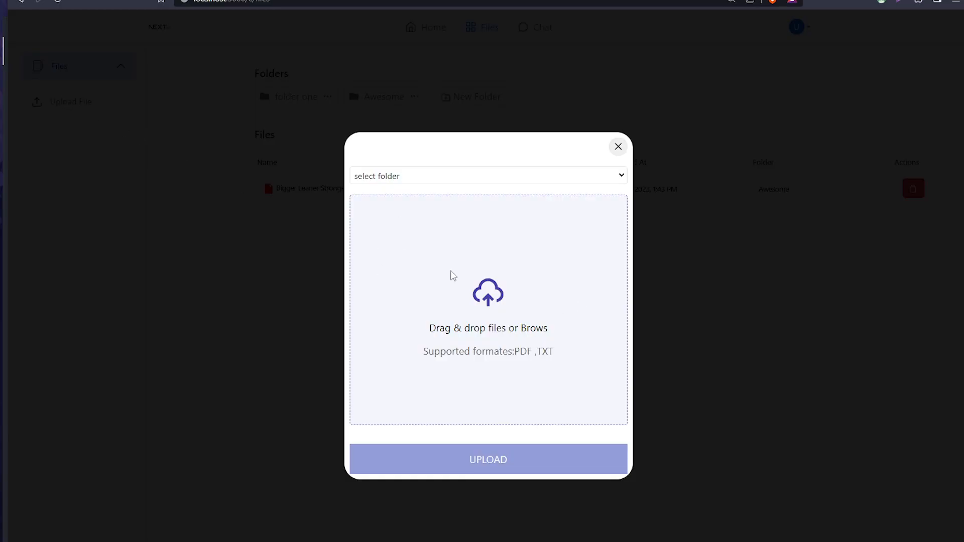
left_click(488, 175)
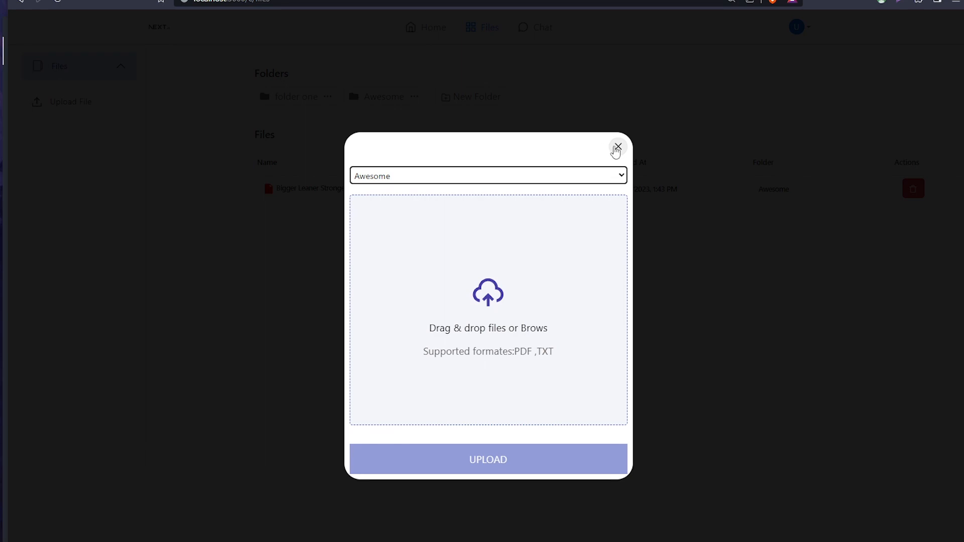
left_click(618, 147)
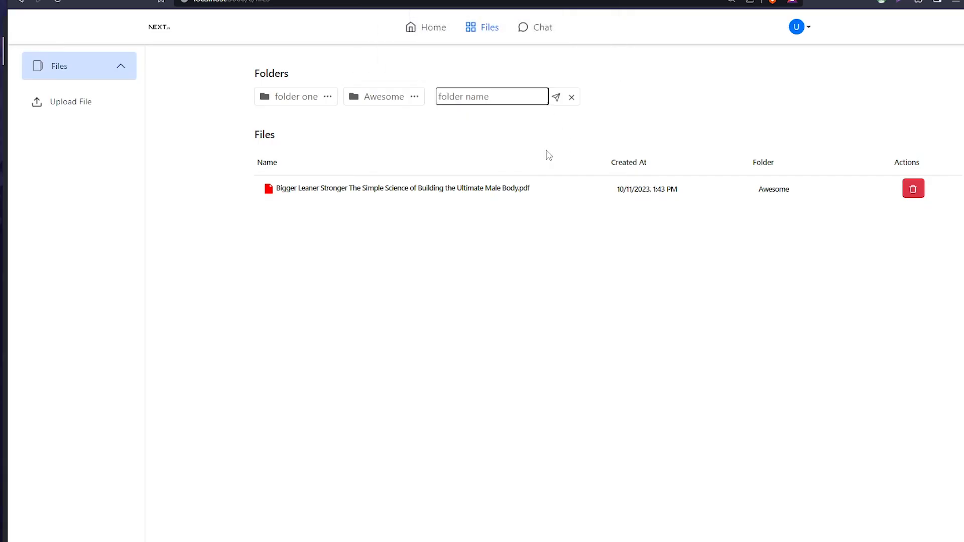
left_click(571, 96)
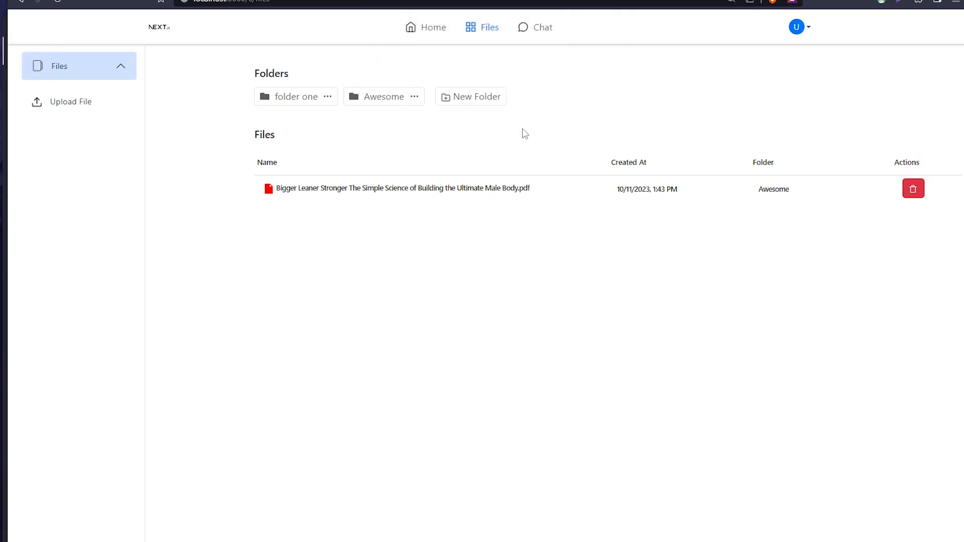
mouse_move(511, 126)
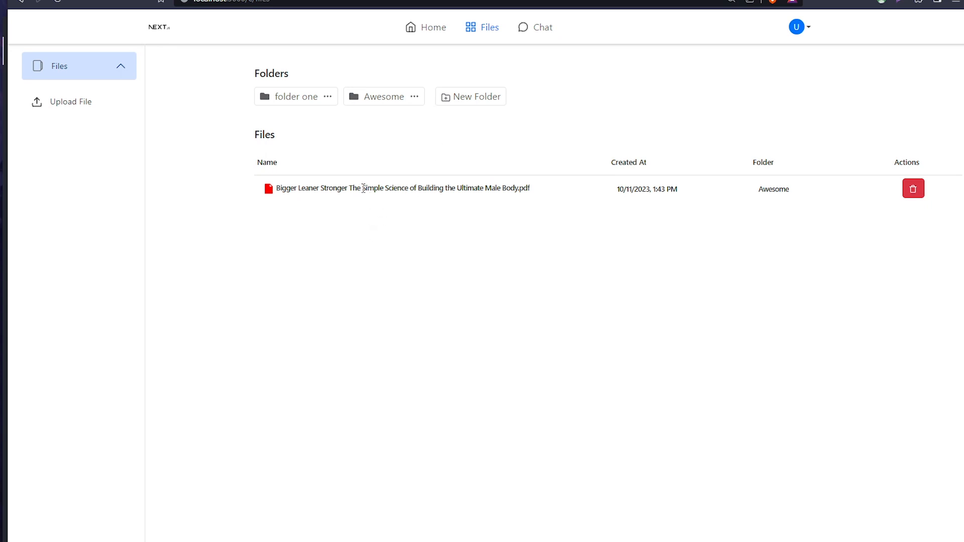
mouse_move(238, 195)
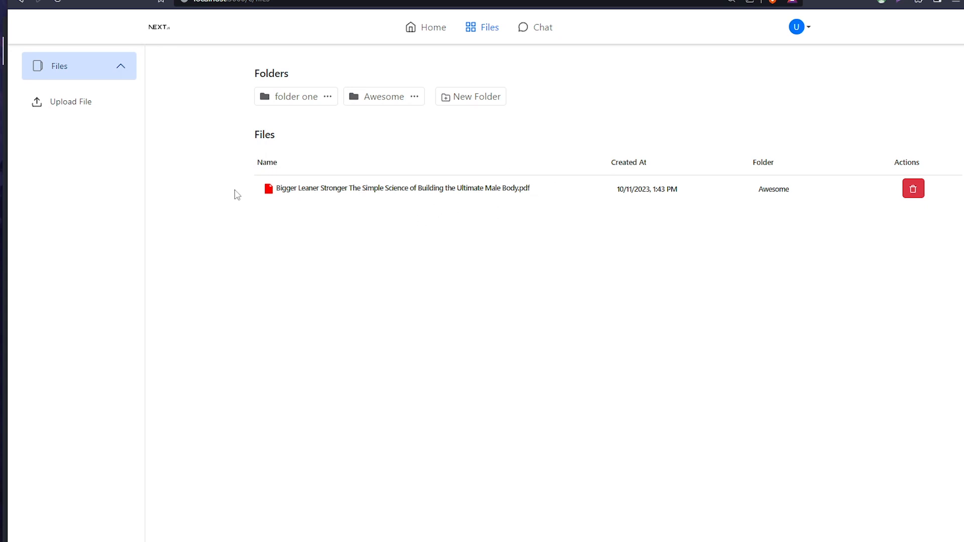
- Upload the Bigger Leaner Stronger PDF into 'folder one'
left_click(69, 102)
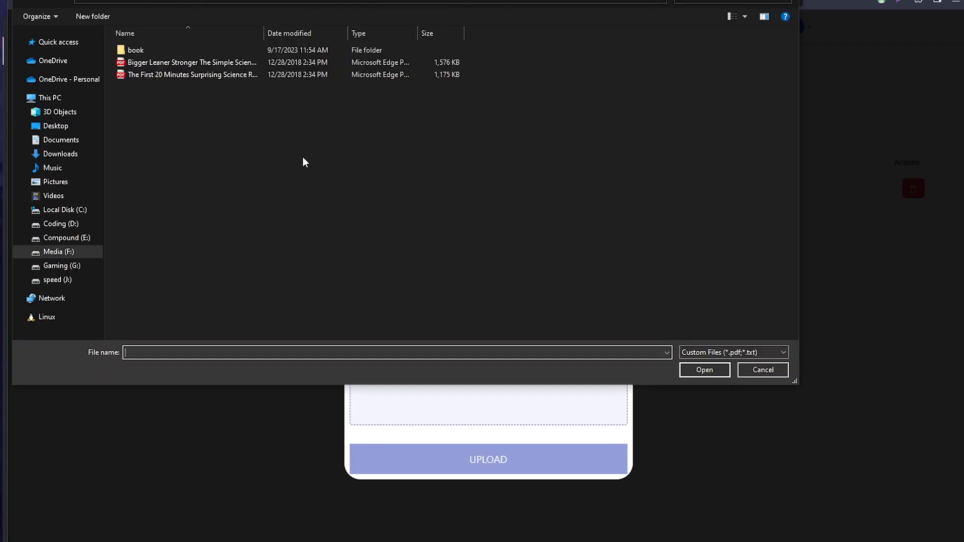
left_click(488, 176)
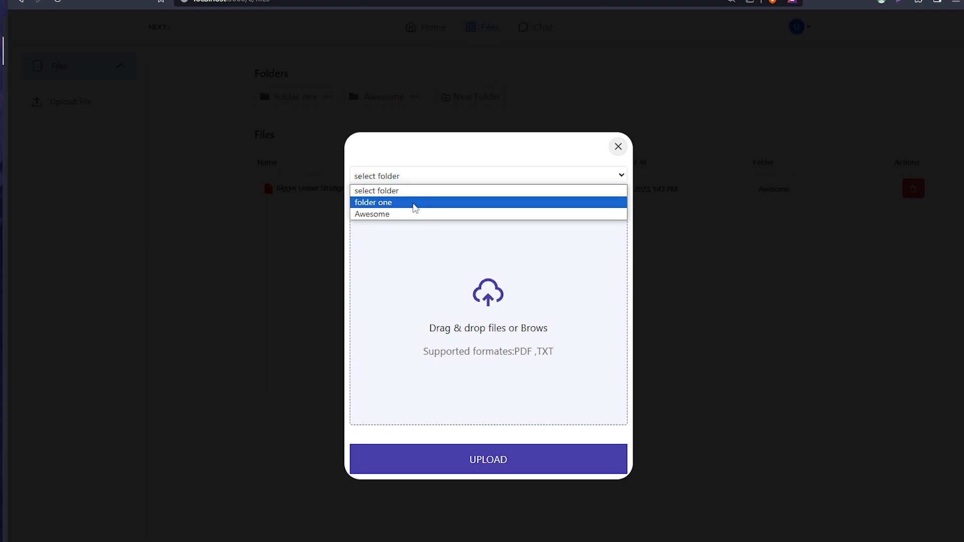
left_click(374, 202)
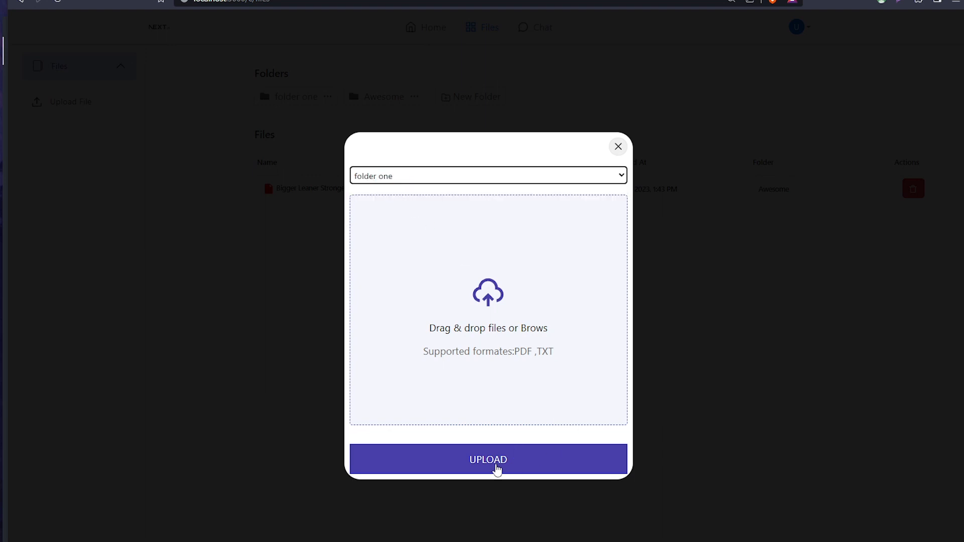
left_click(488, 459)
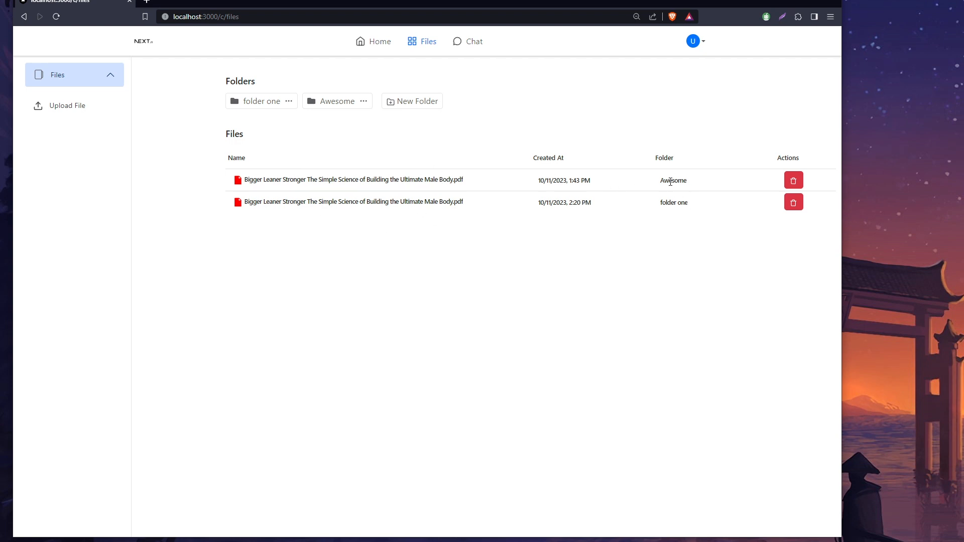
double_click(674, 203)
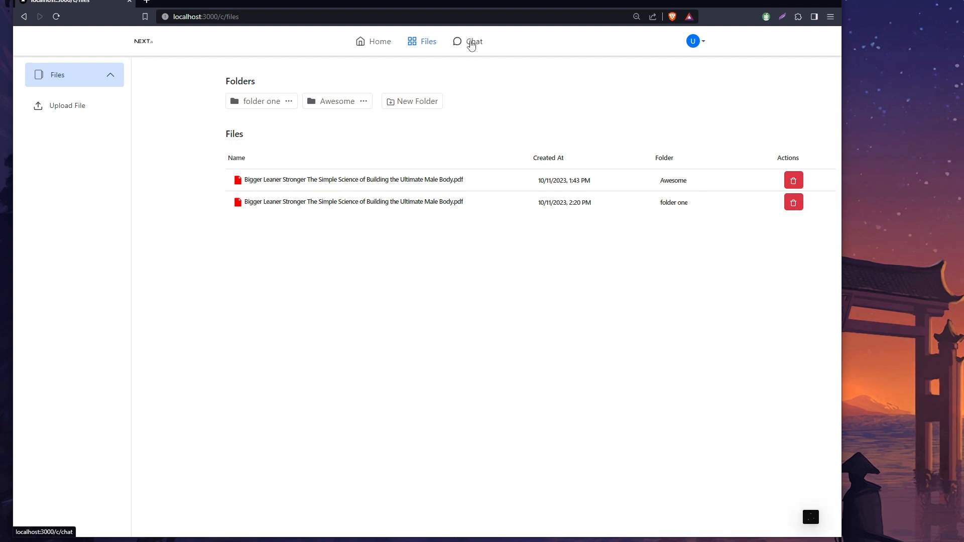
left_click(473, 41)
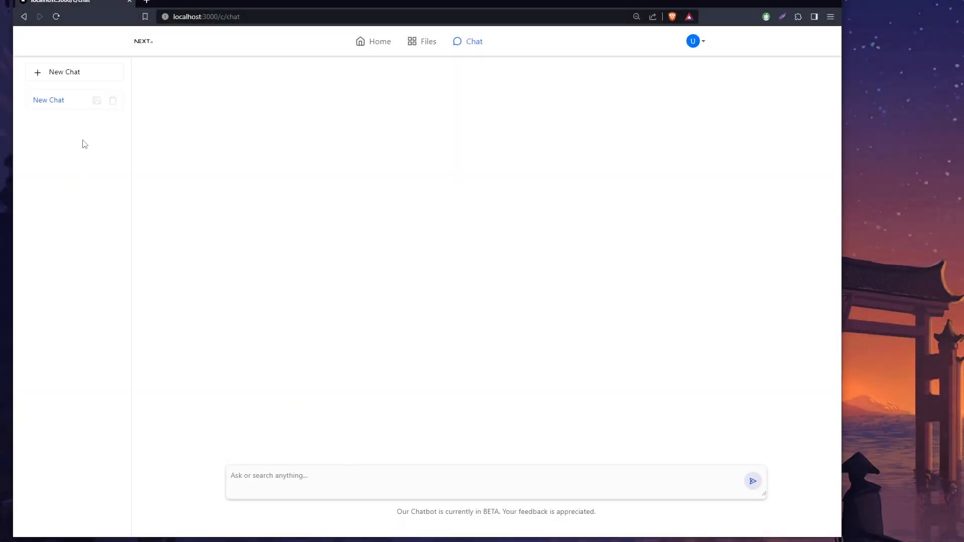
mouse_move(302, 475)
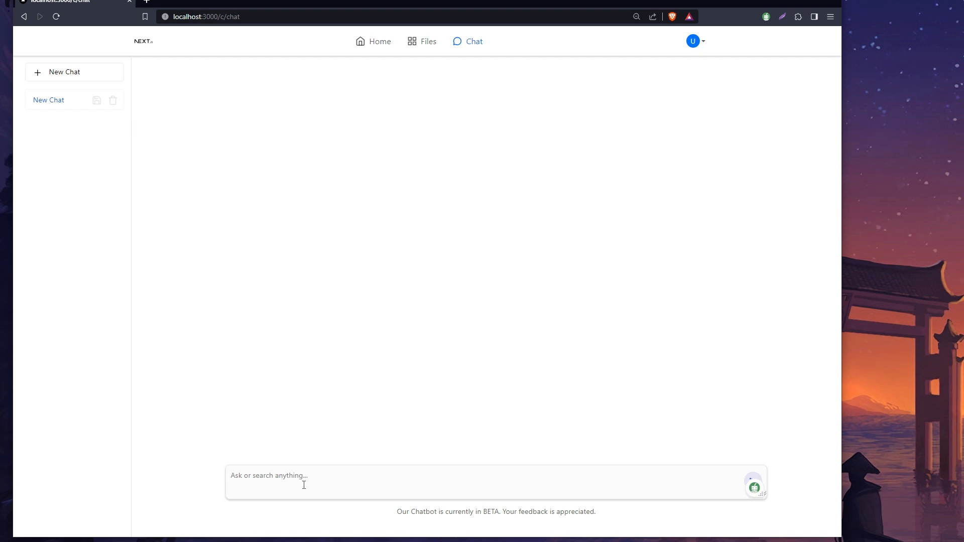
type("what the promise ?")
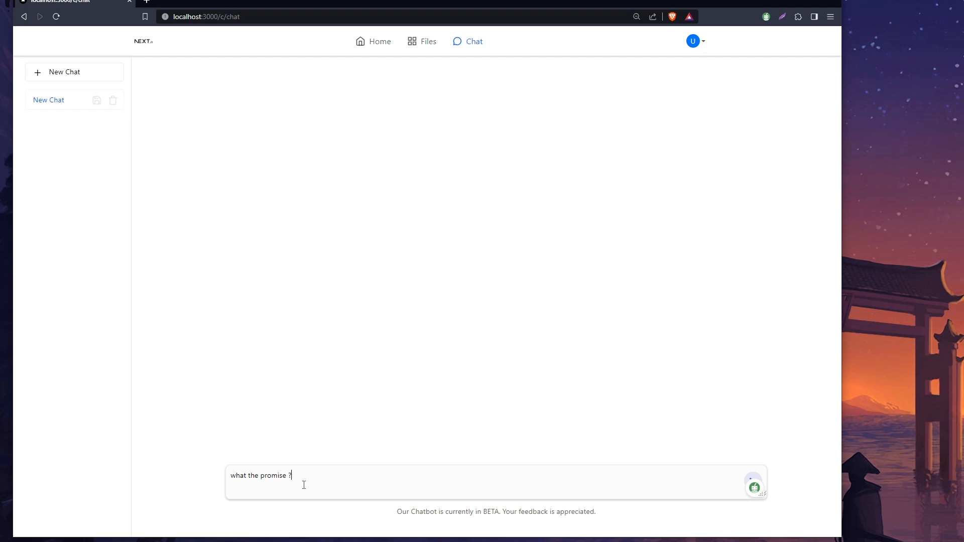
left_click(753, 482)
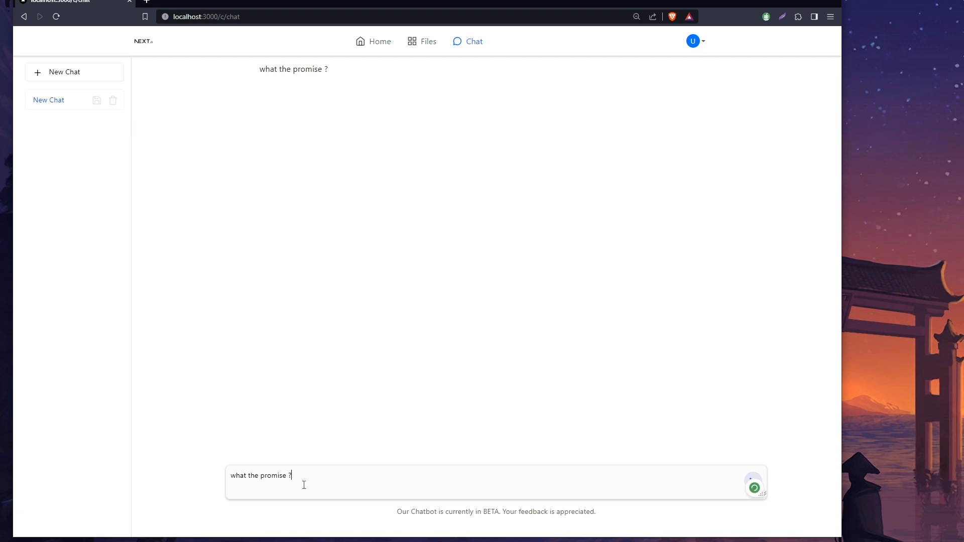
left_click(754, 485)
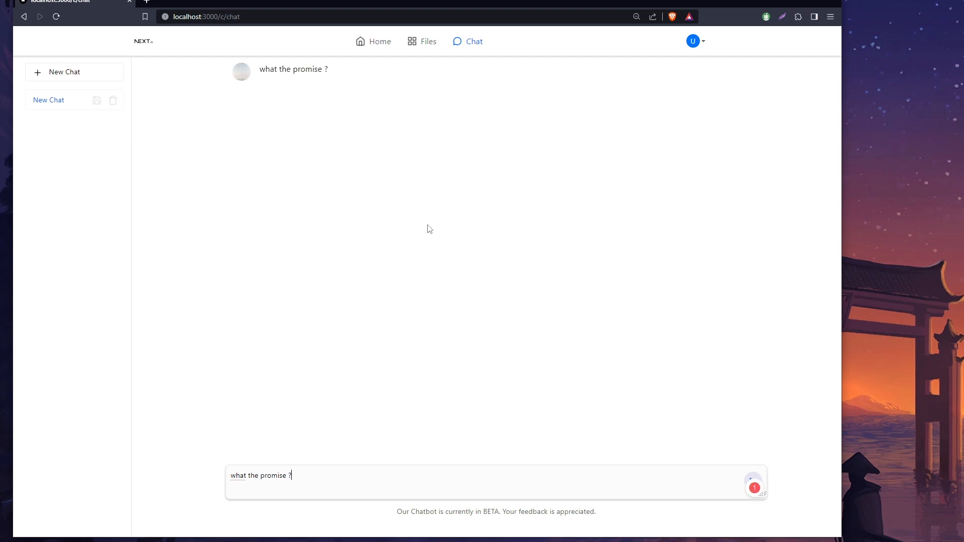
left_click(753, 482)
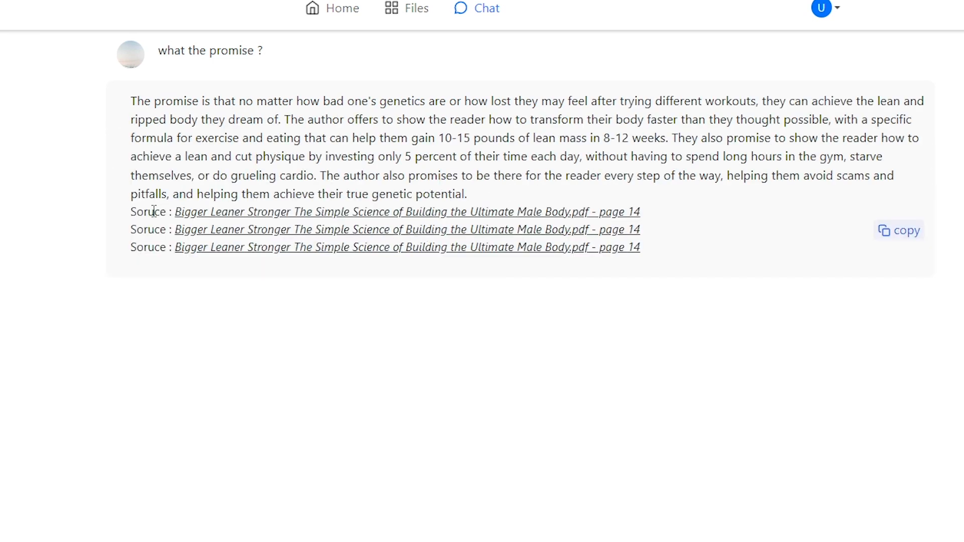
mouse_move(486, 198)
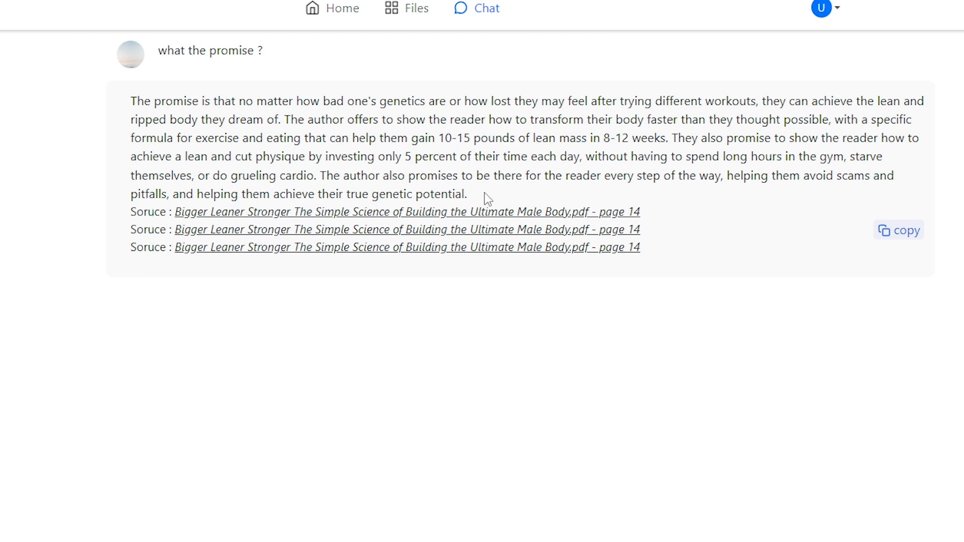
left_click_drag(131, 101, 467, 194)
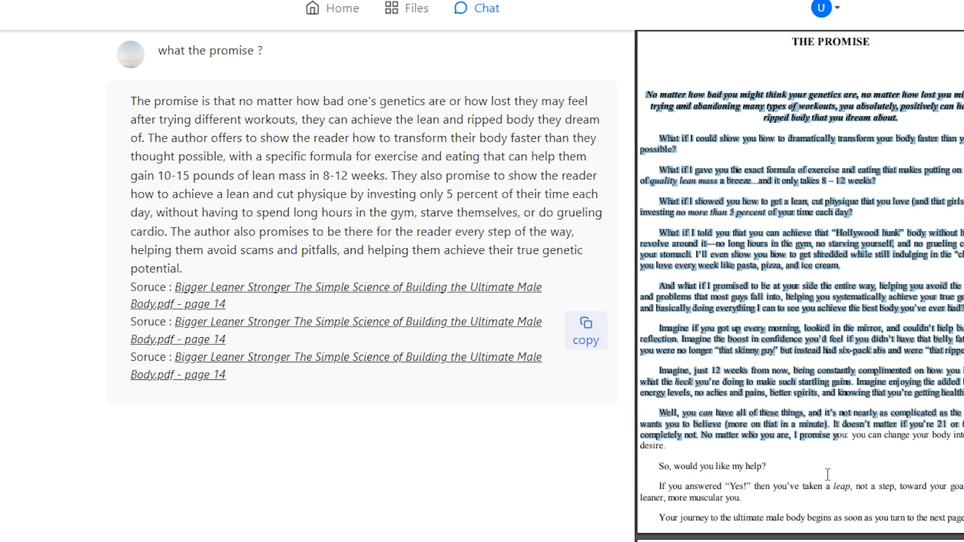
left_click_drag(259, 101, 374, 138)
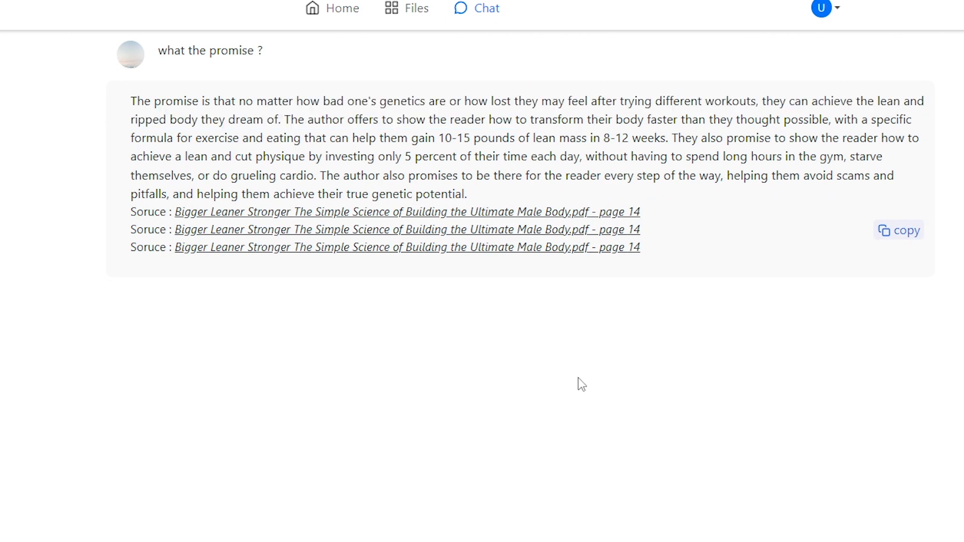
mouse_move(400, 334)
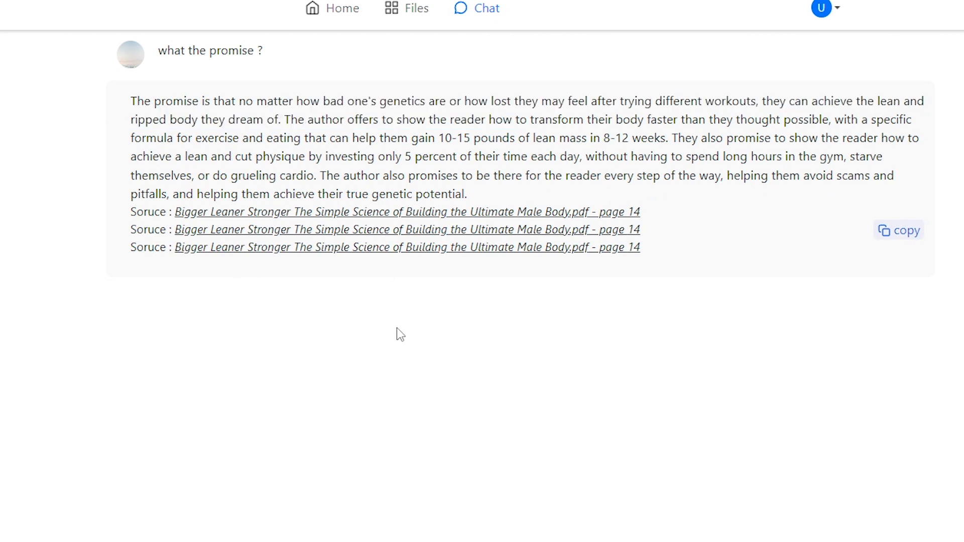
mouse_move(90, 184)
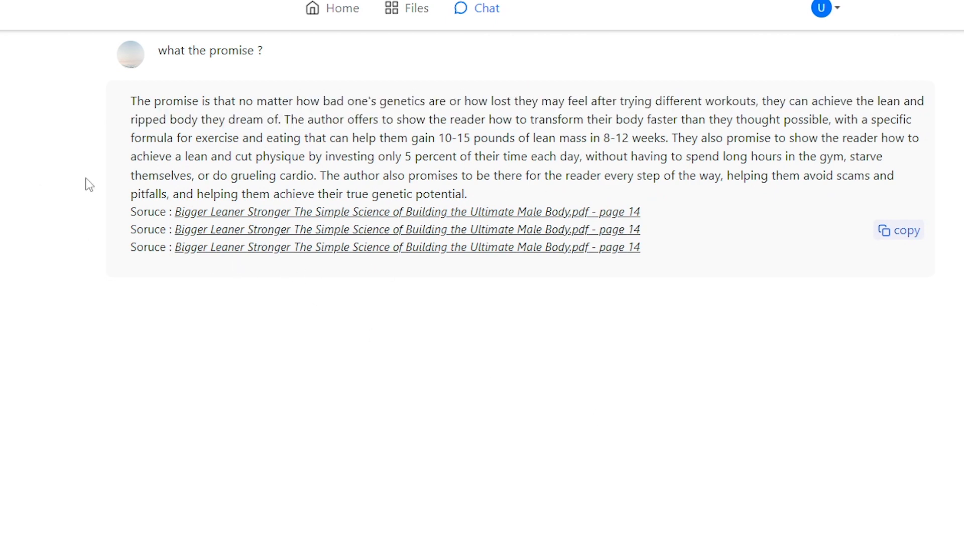
- Revisit the Files page of uploaded PDFs, then navigate back to the home page
left_click(407, 8)
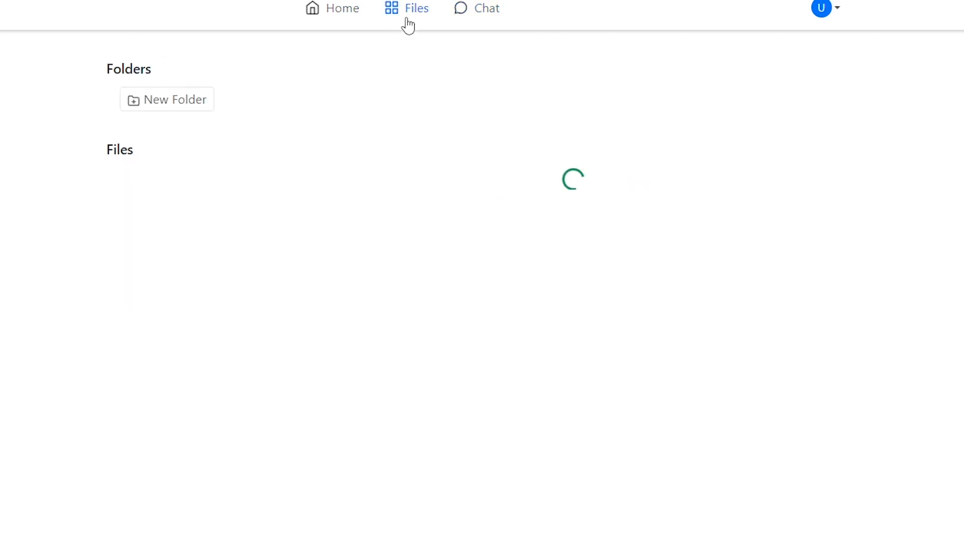
left_click(406, 9)
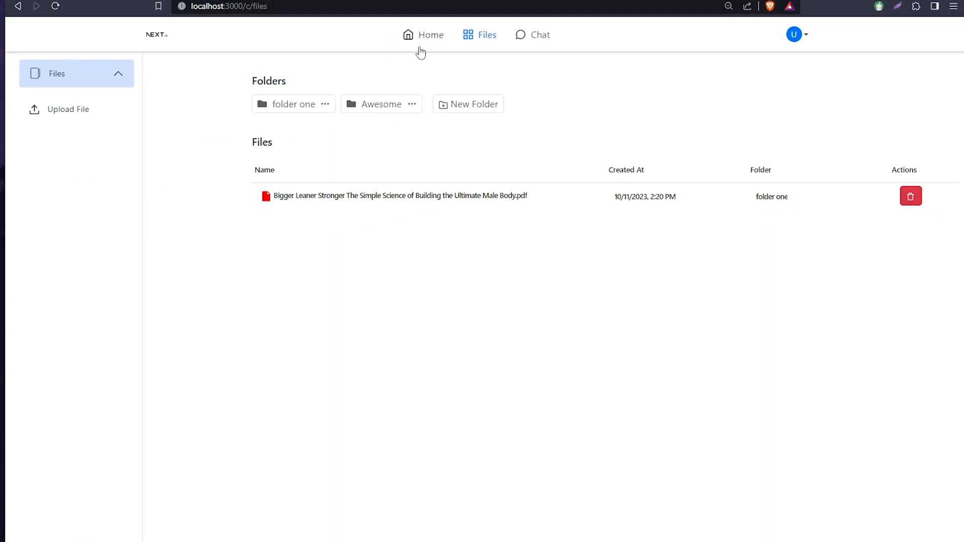
left_click(430, 35)
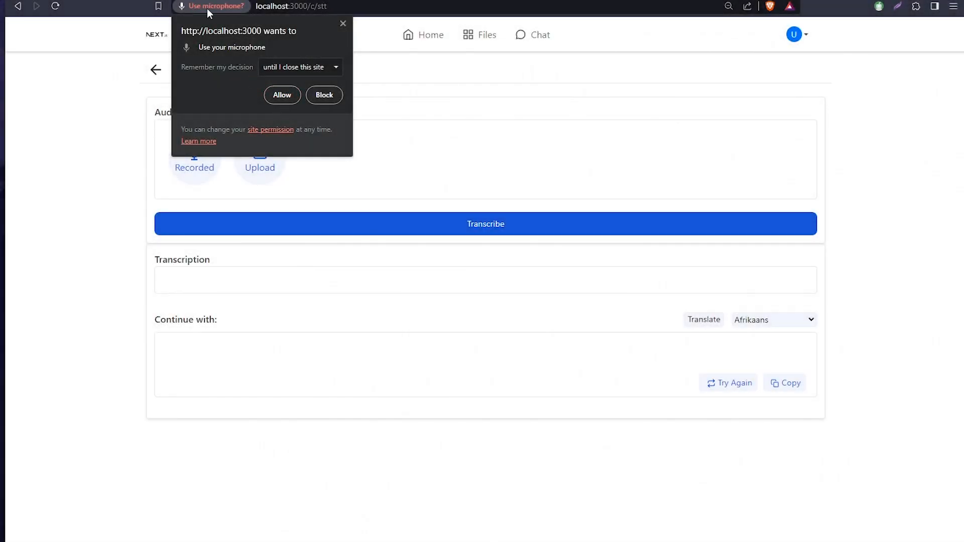
- Allow microphone access and transcribe the recorded spoken greeting
left_click(281, 95)
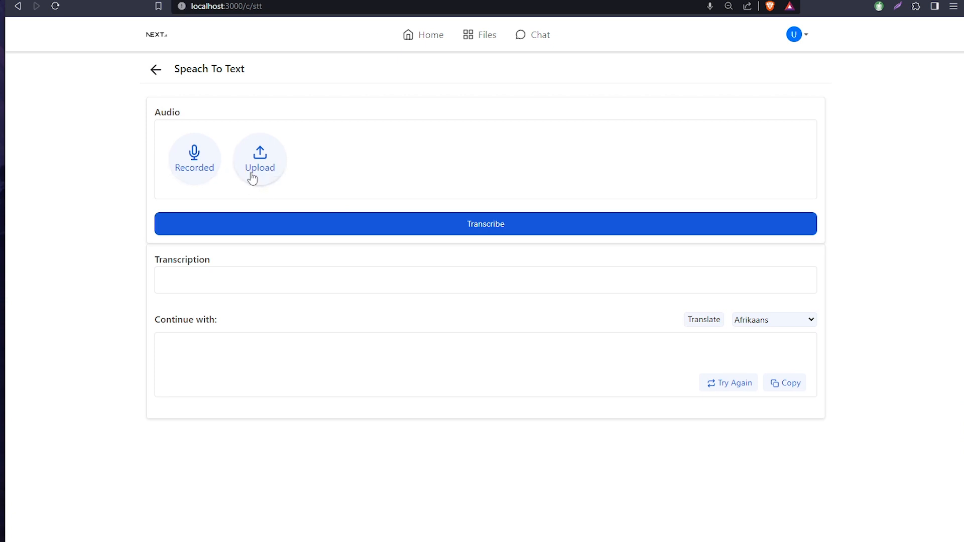
mouse_move(194, 159)
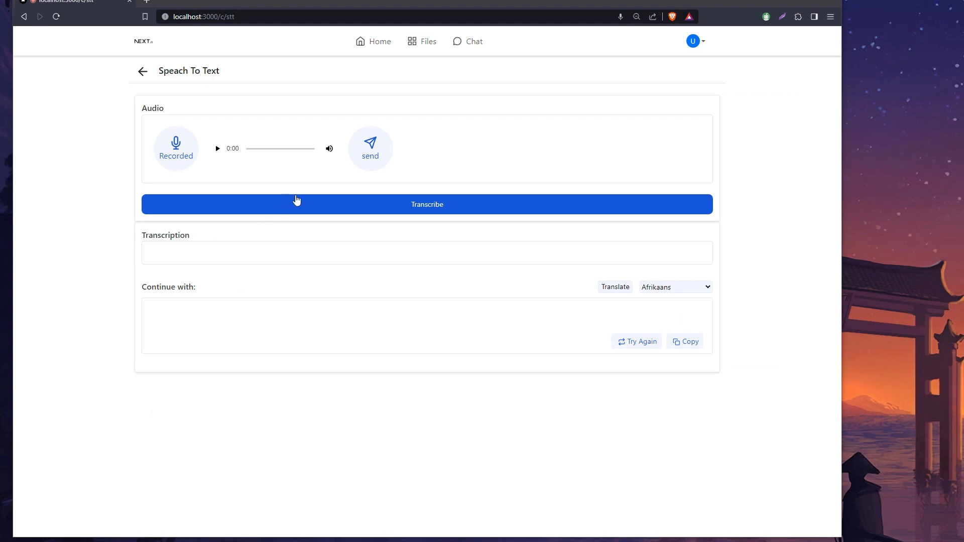
left_click(371, 141)
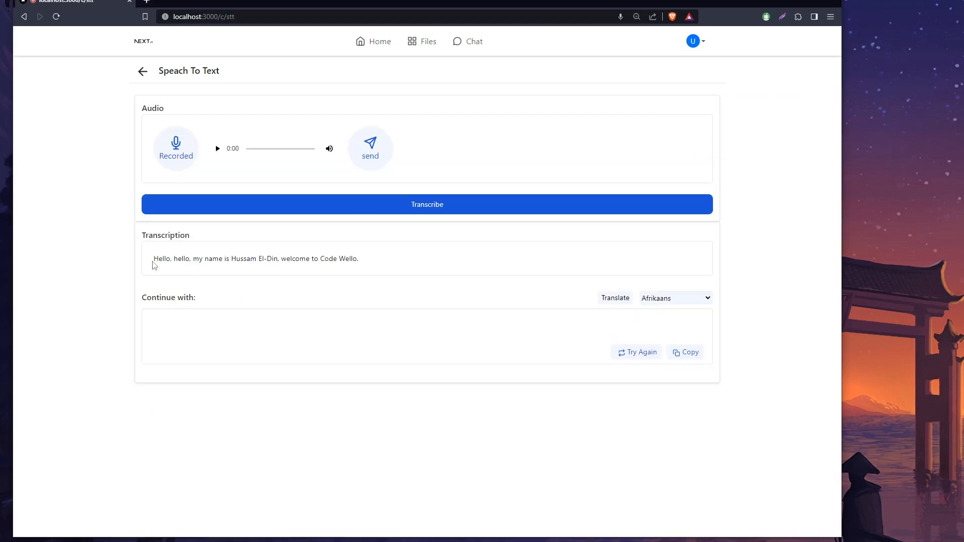
left_click_drag(154, 258, 339, 258)
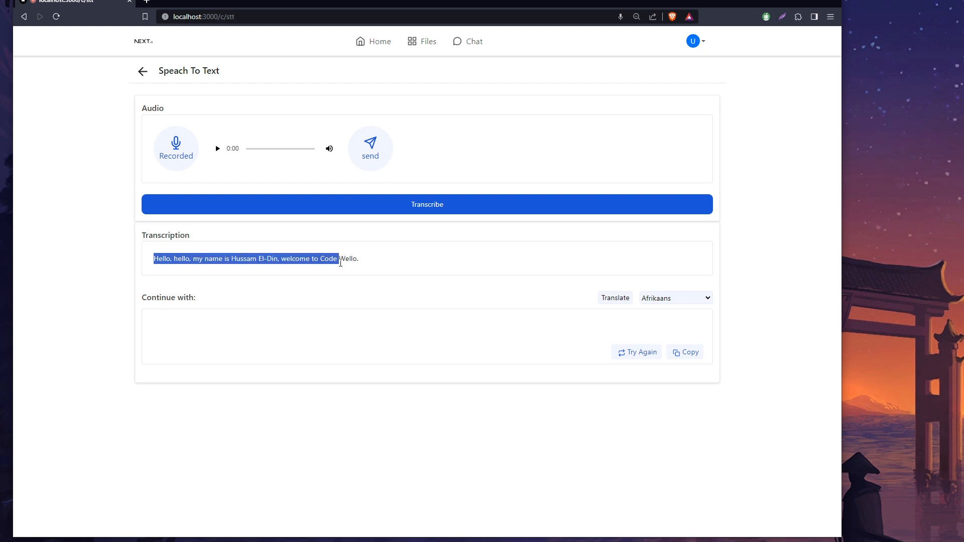
left_click(543, 291)
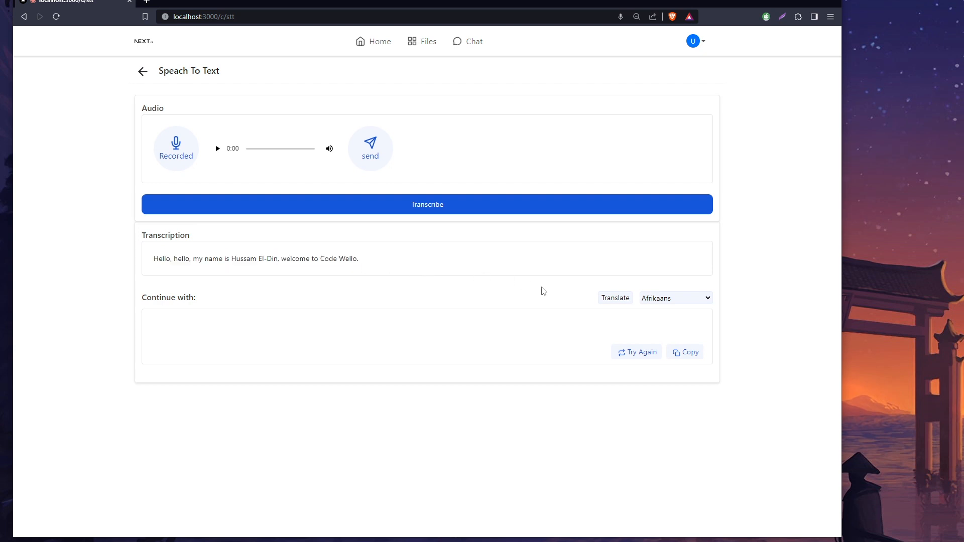
triple_click(256, 258)
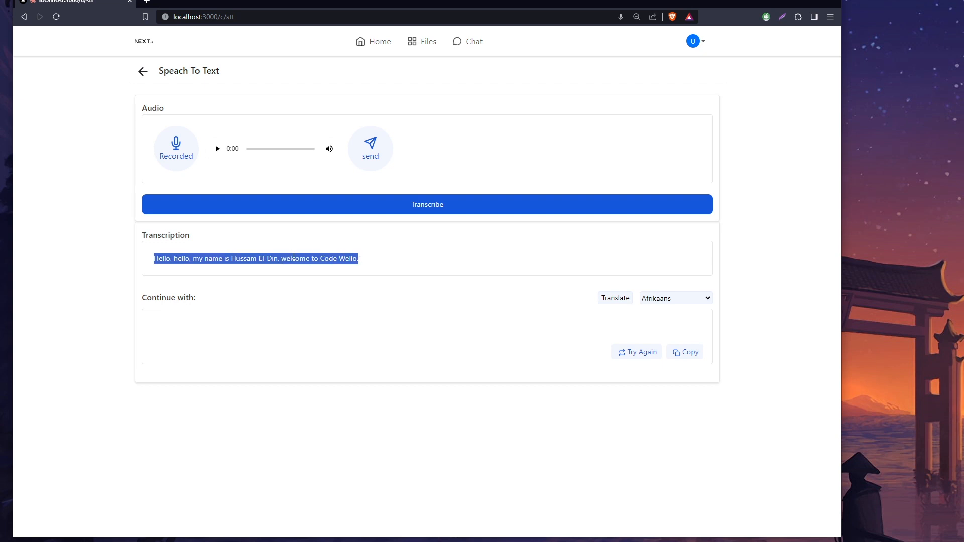
- Translate the transcription into Japanese, then return to the home page
left_click(674, 298)
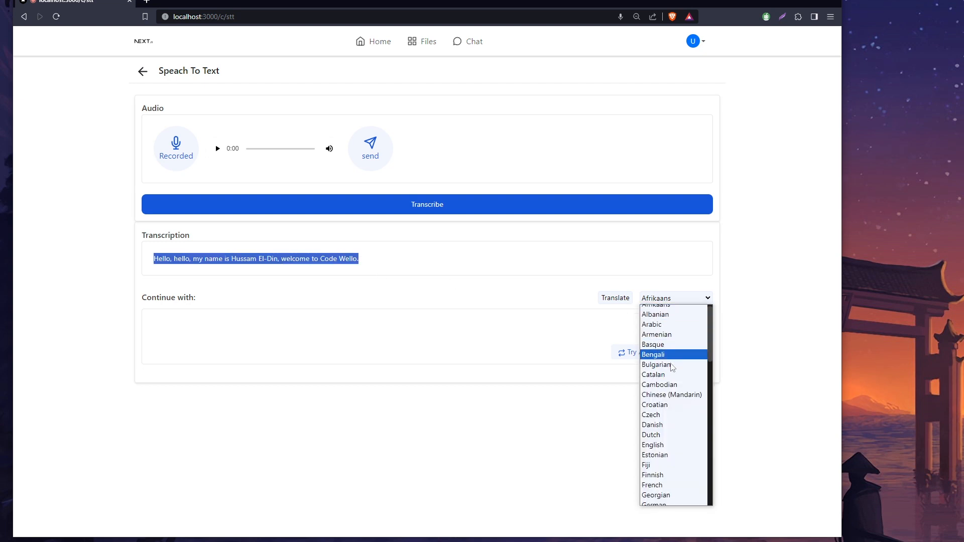
scroll("down", 3)
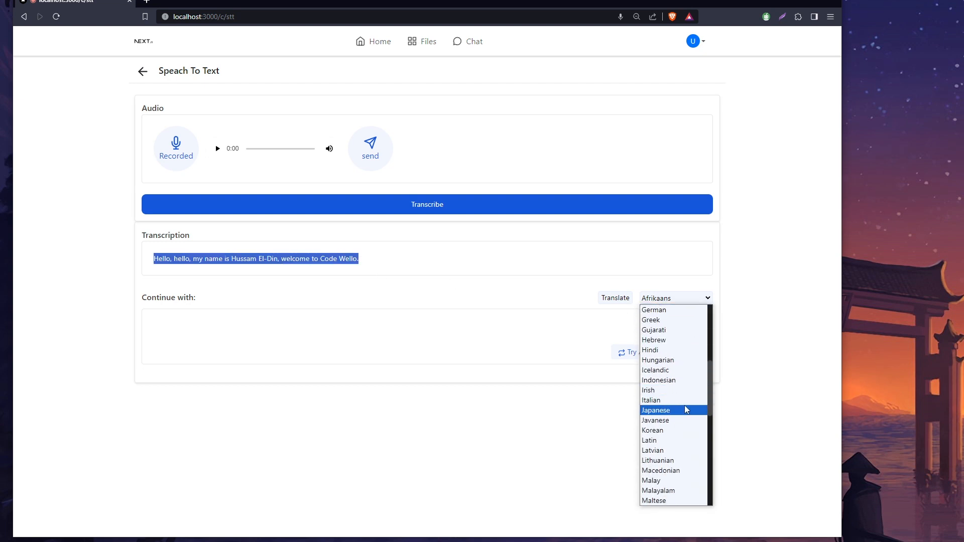
left_click(656, 410)
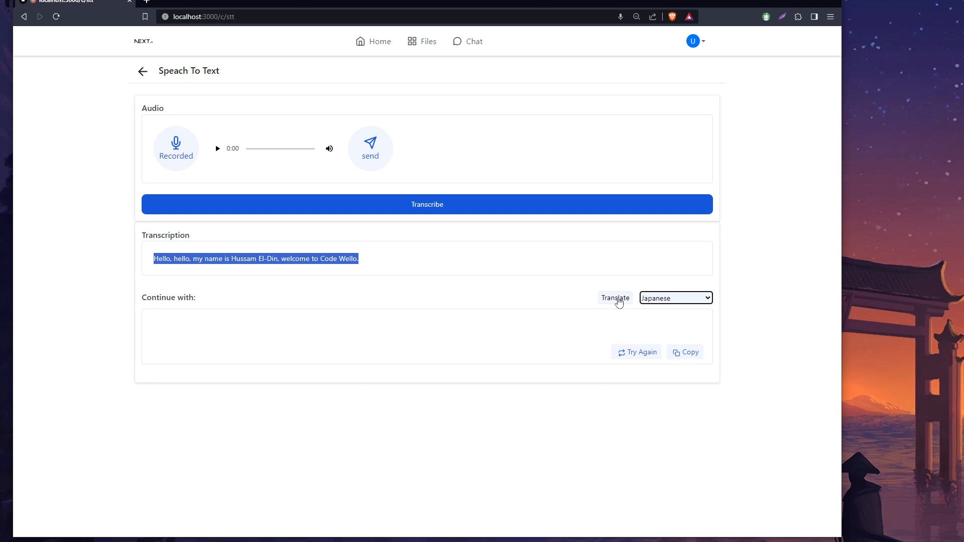
left_click(614, 298)
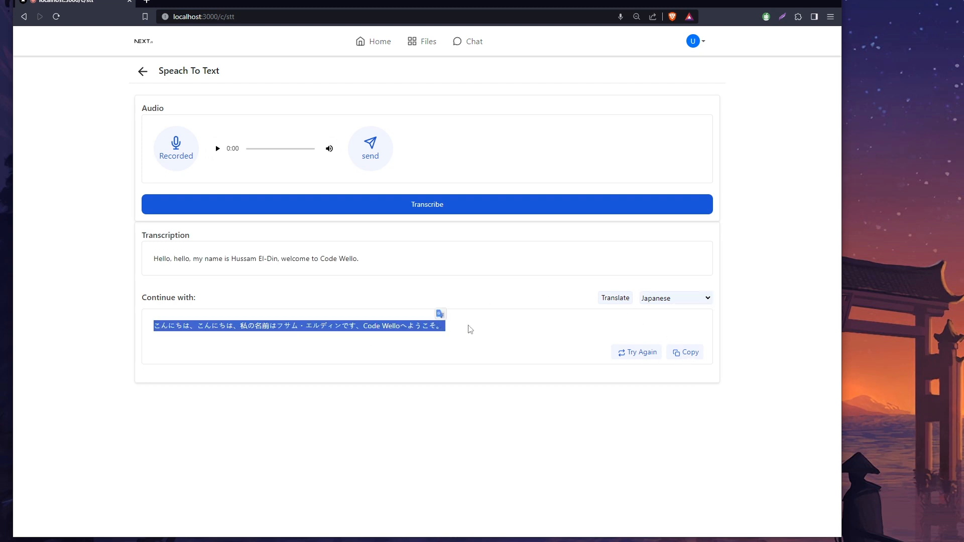
left_click(462, 329)
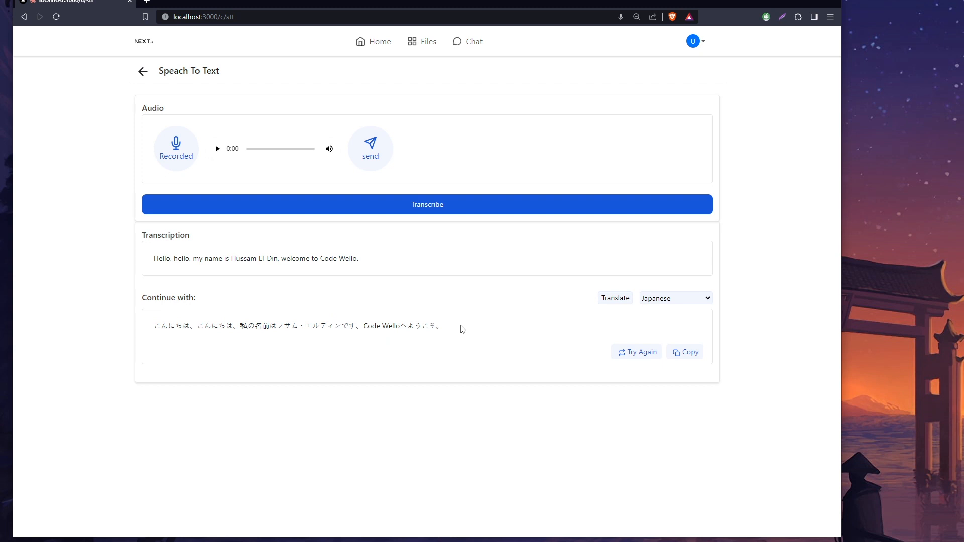
mouse_move(408, 147)
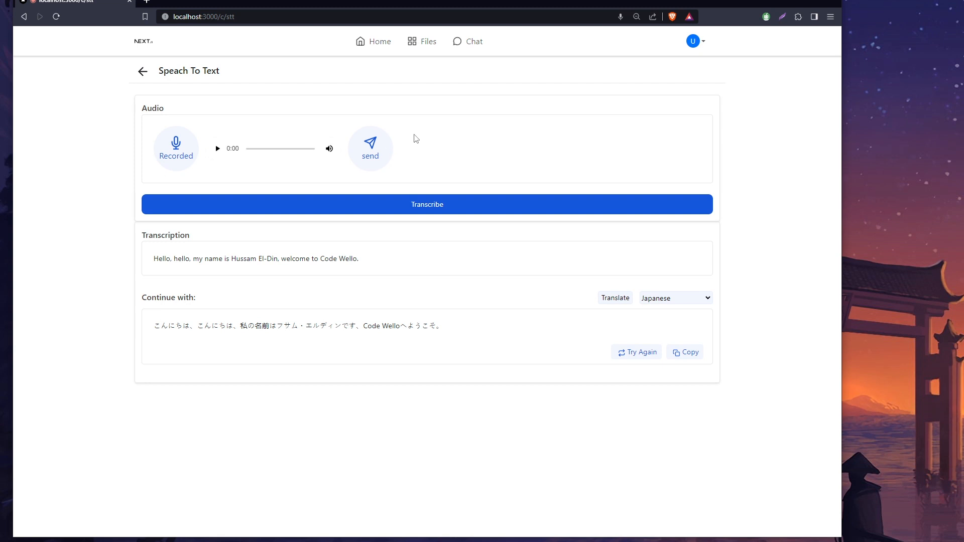
mouse_move(247, 255)
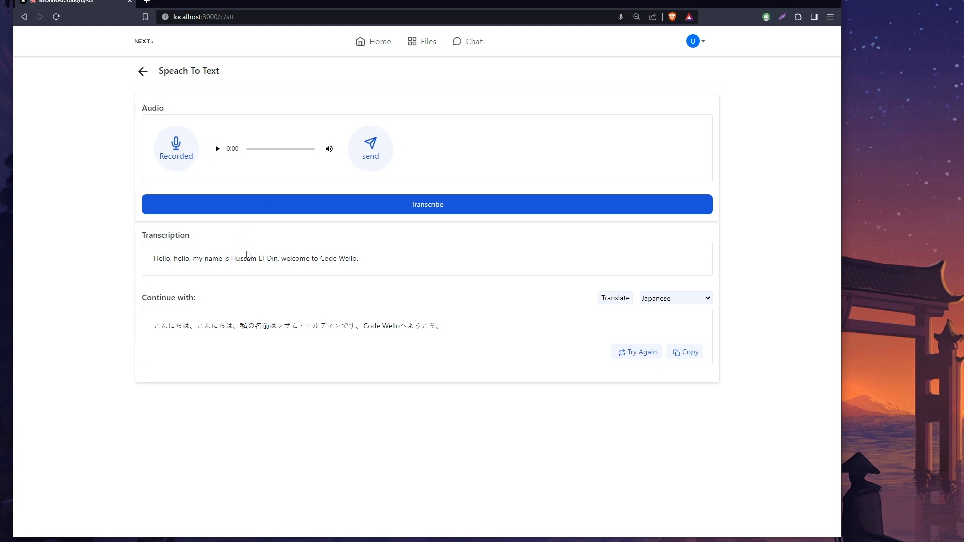
left_click_drag(385, 326, 441, 326)
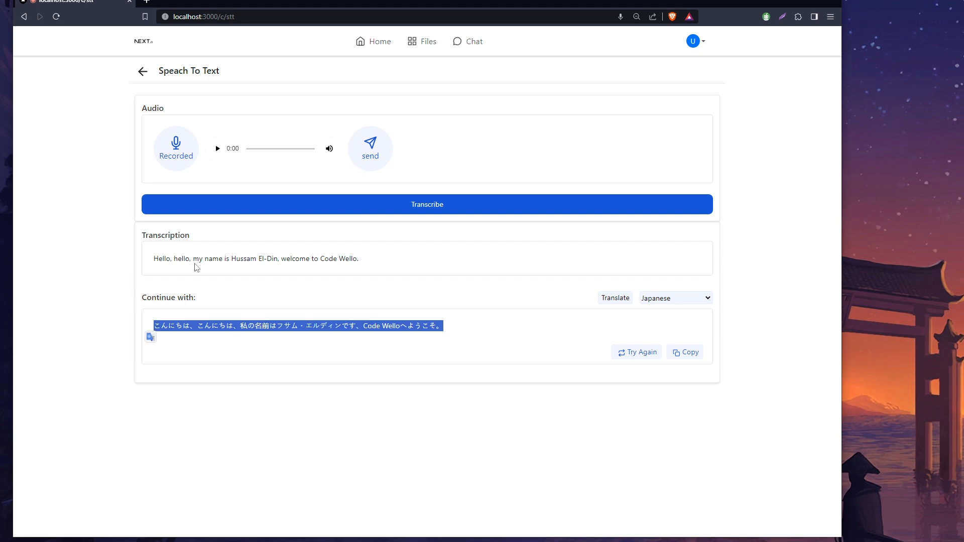
left_click(373, 41)
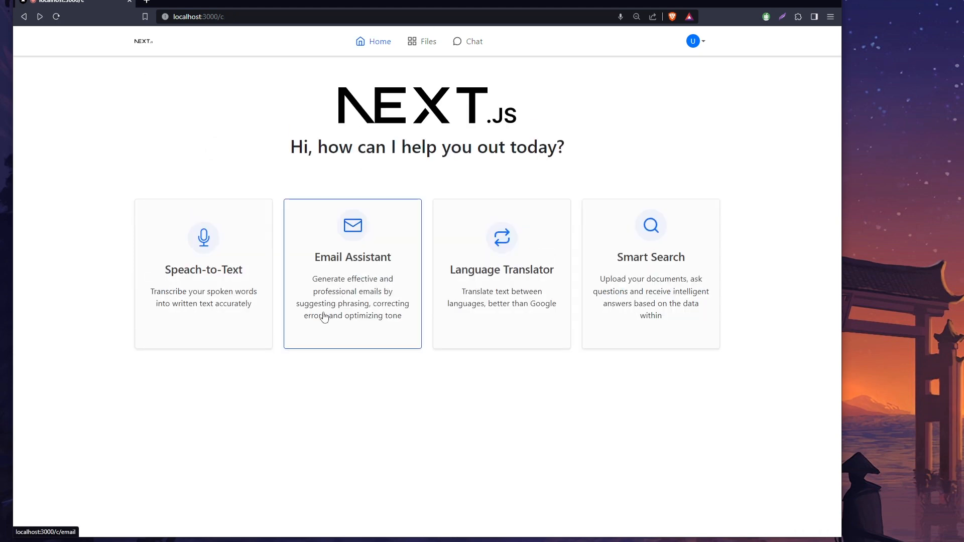
- Move from the home page feature cards to an empty New Chat conversation
left_click(353, 273)
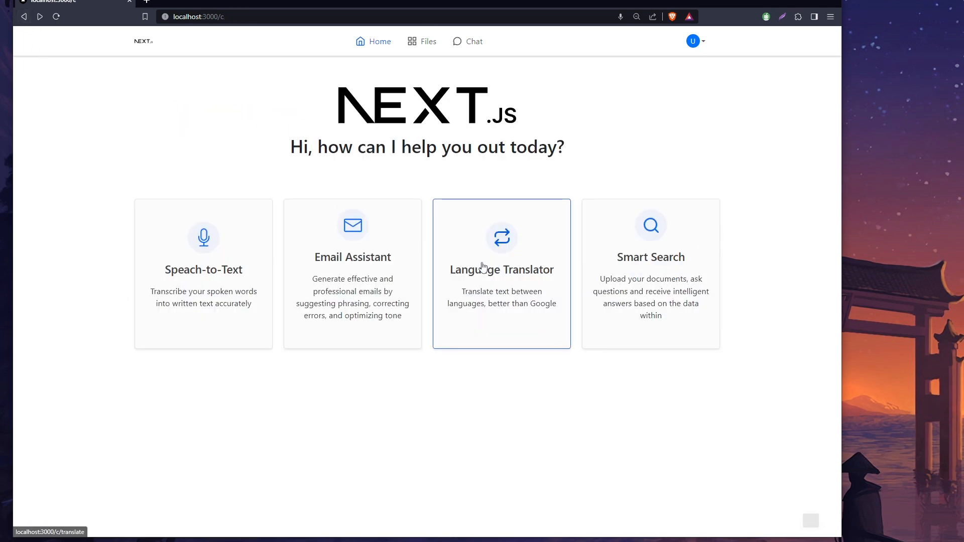
left_click(468, 41)
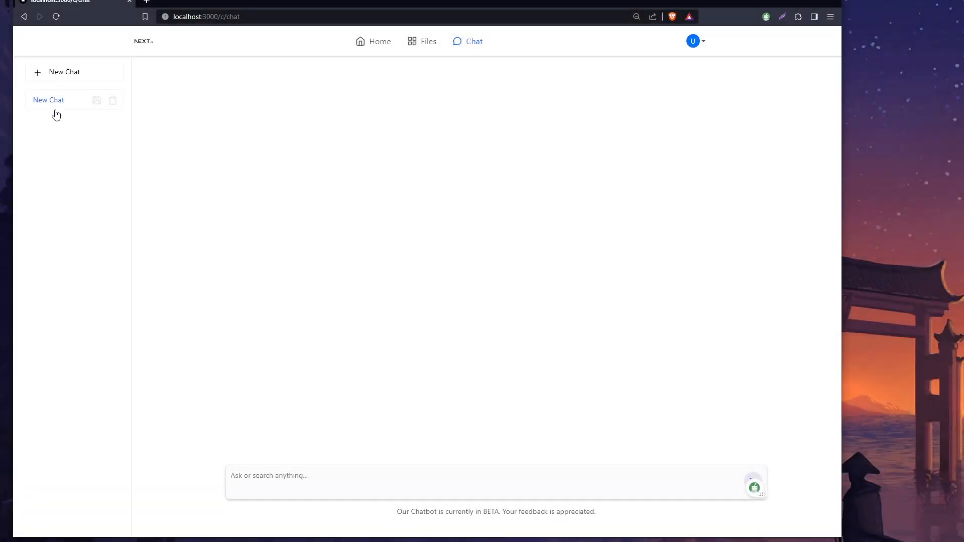
mouse_move(97, 101)
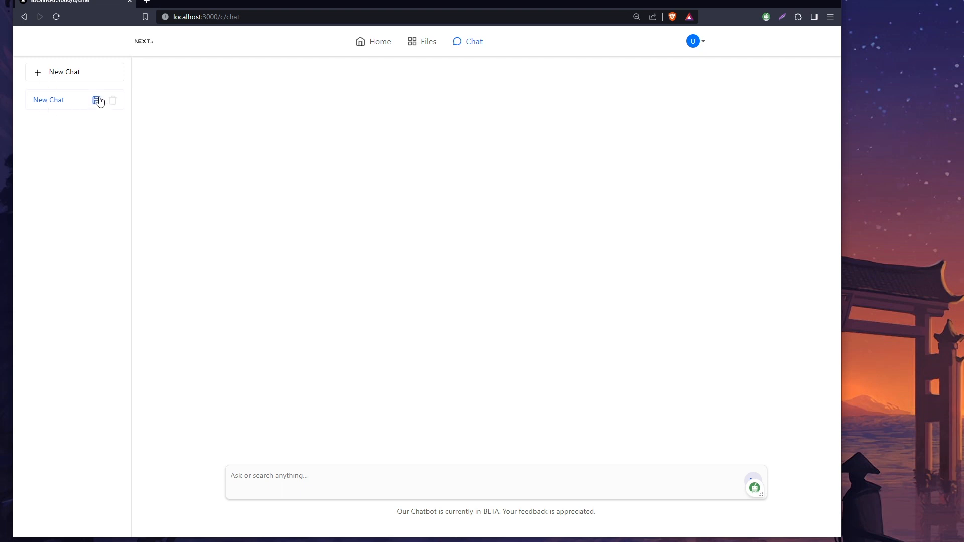
- Ask the chatbot 'what the promise ?'
type("what the pro")
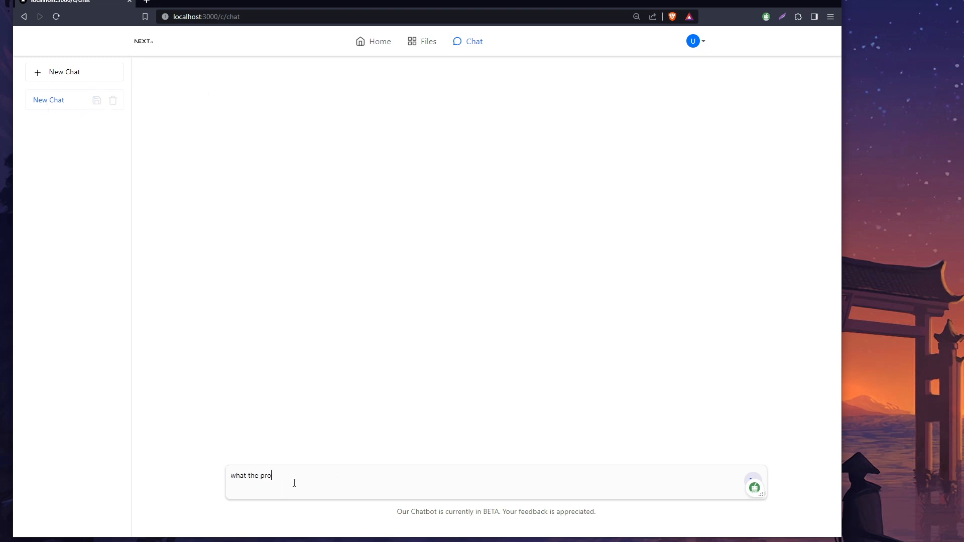
type("mise ?")
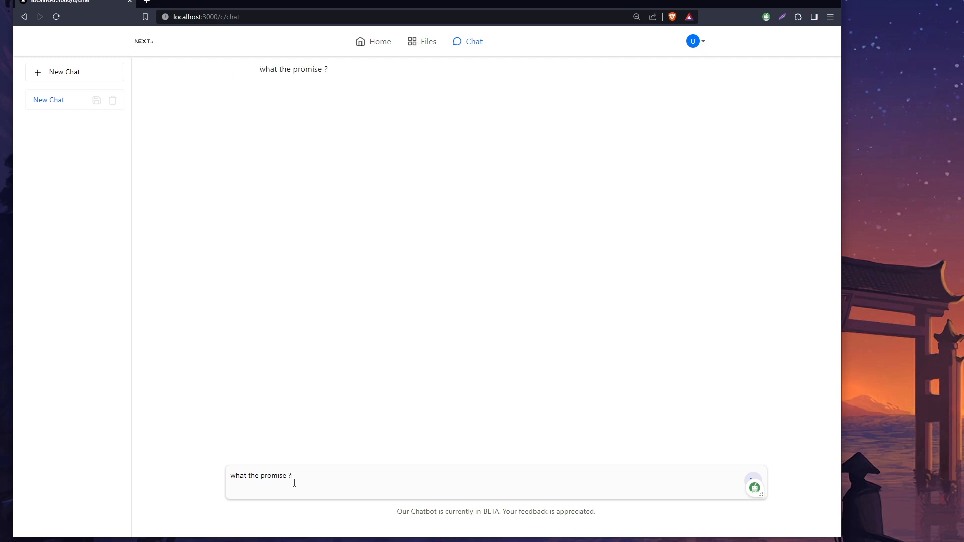
left_click(752, 483)
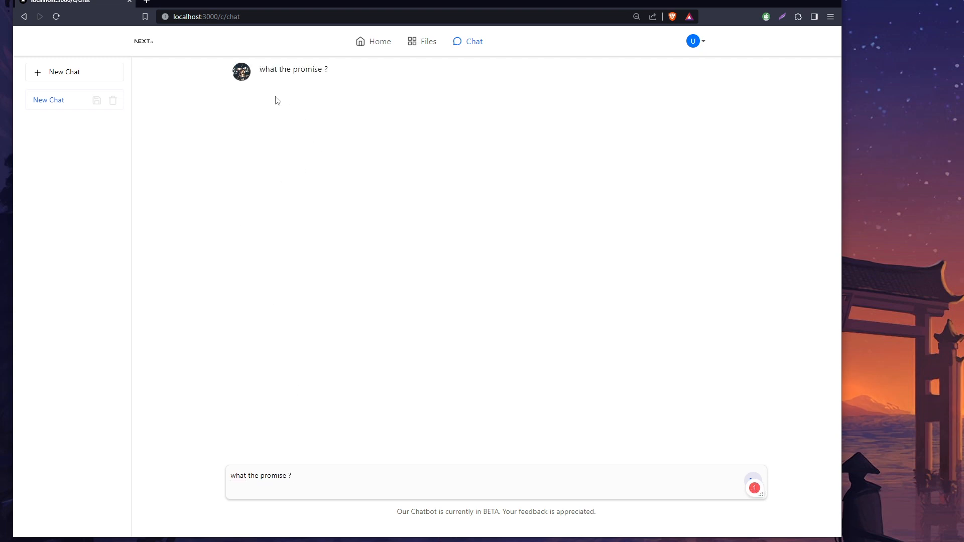
left_click(753, 480)
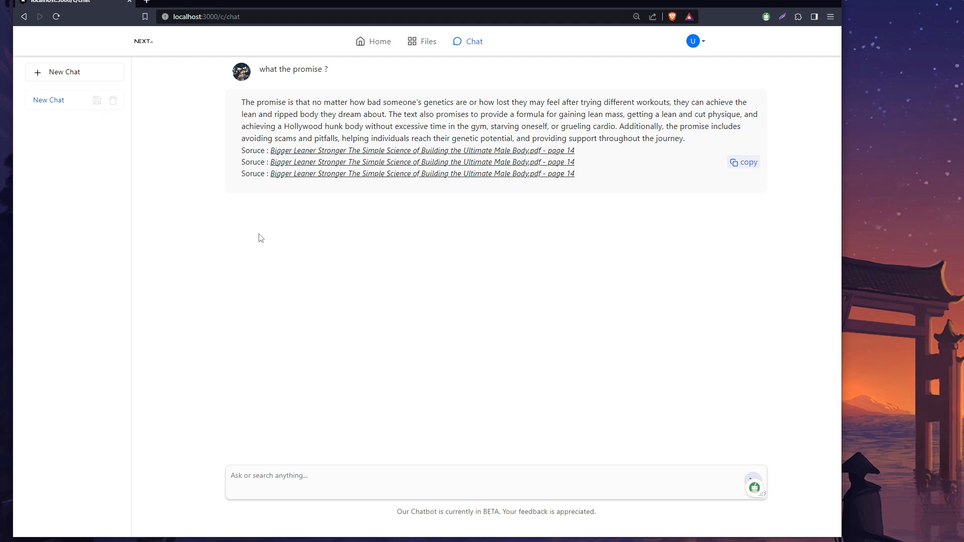
mouse_move(500, 176)
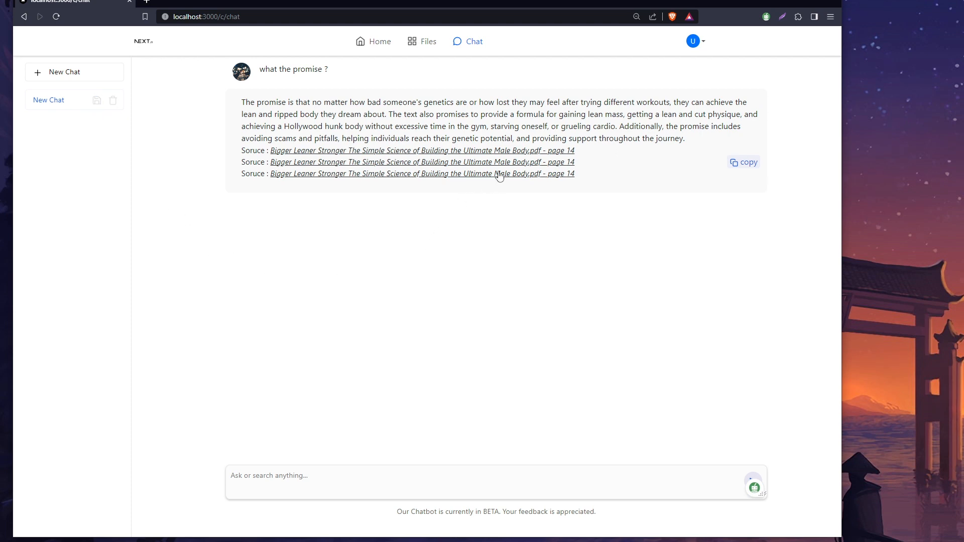
- View the cited page 14 source, close the PDF preview, and go to Files
left_click(421, 150)
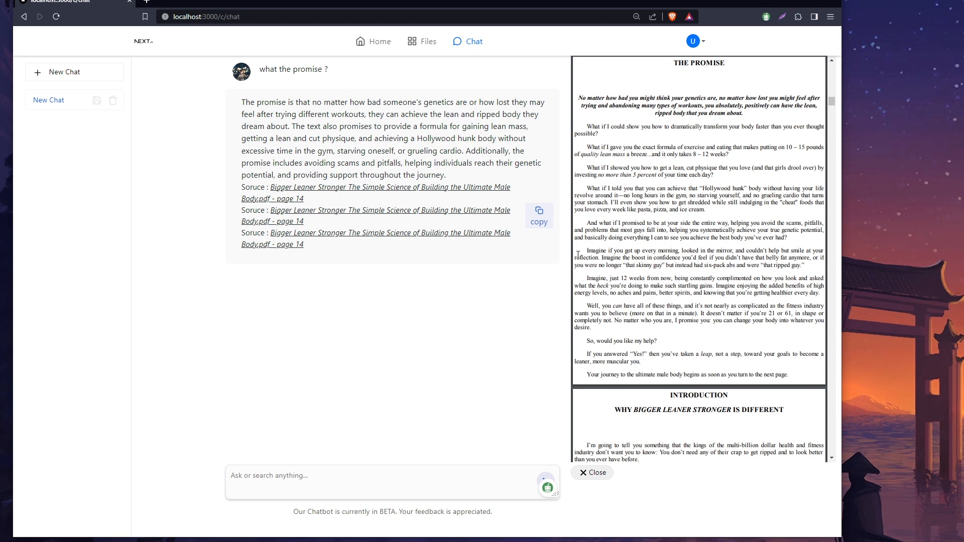
left_click(591, 473)
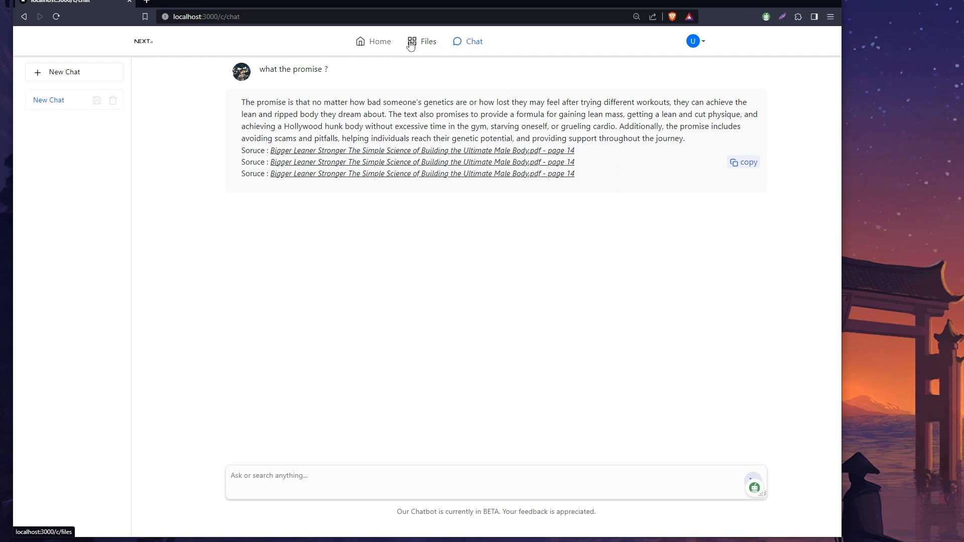
left_click(427, 41)
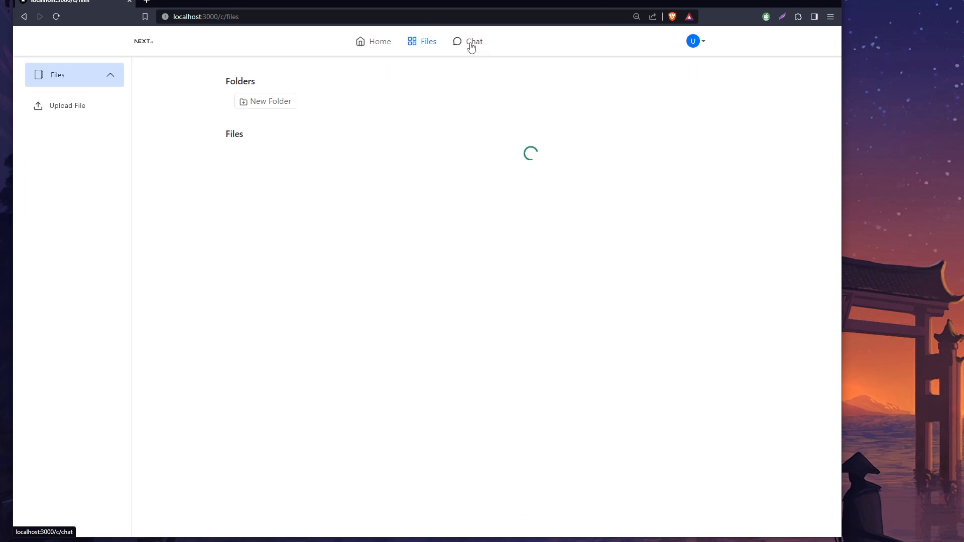
- Reopen the saved 'what the pro…' chat still showing the page-14 answer
left_click(473, 41)
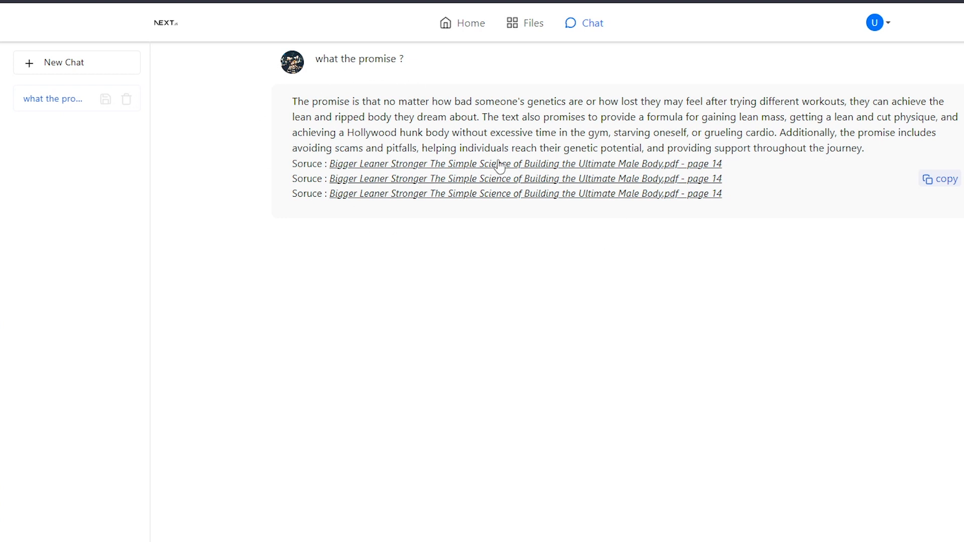
mouse_move(623, 222)
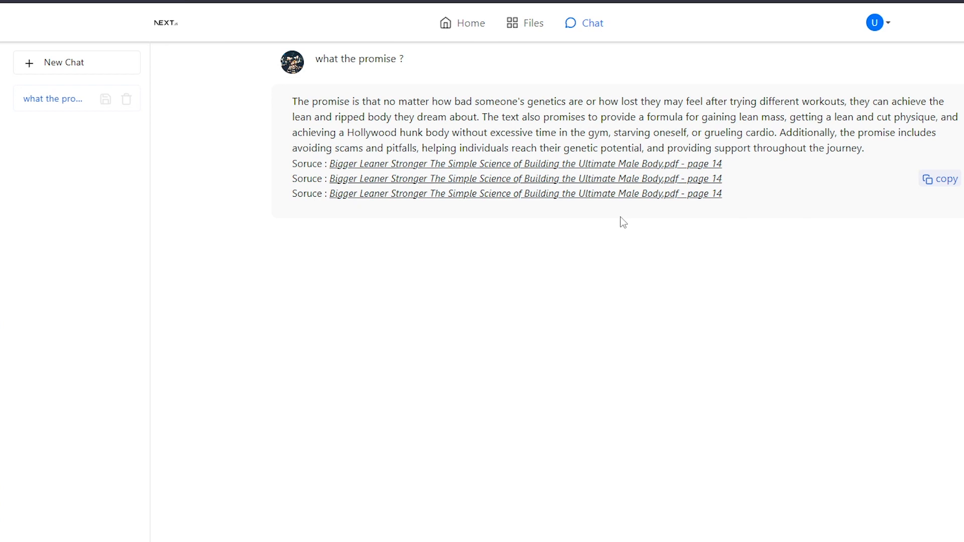
mouse_move(625, 223)
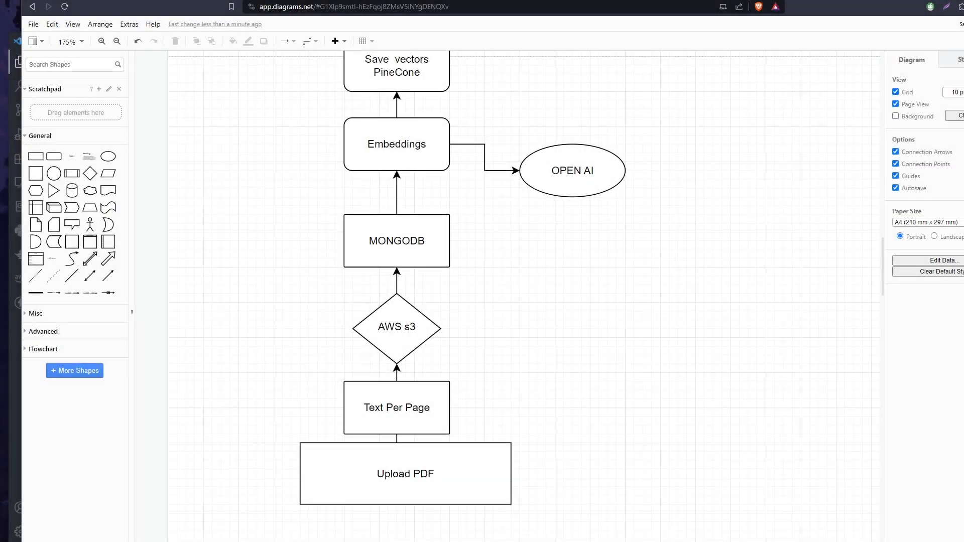
left_click(405, 473)
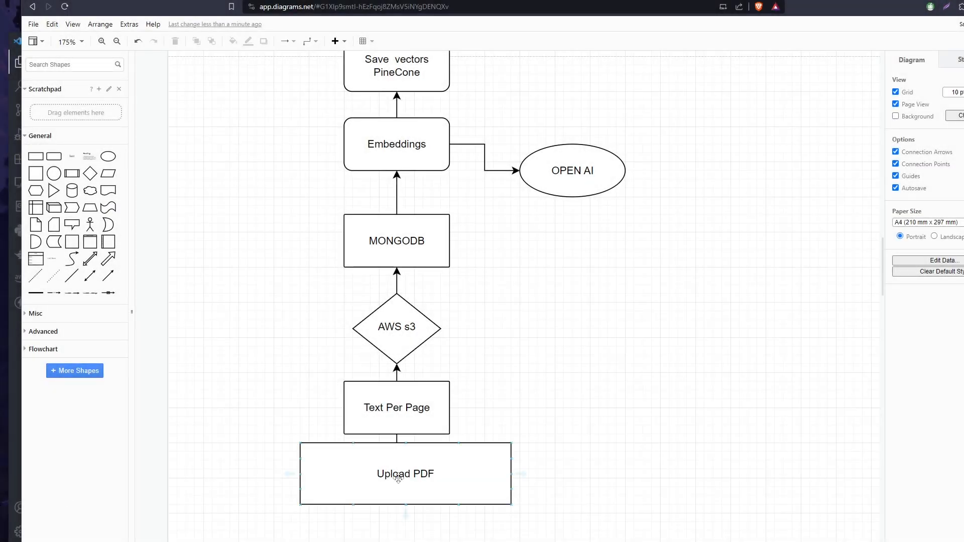
left_click(397, 408)
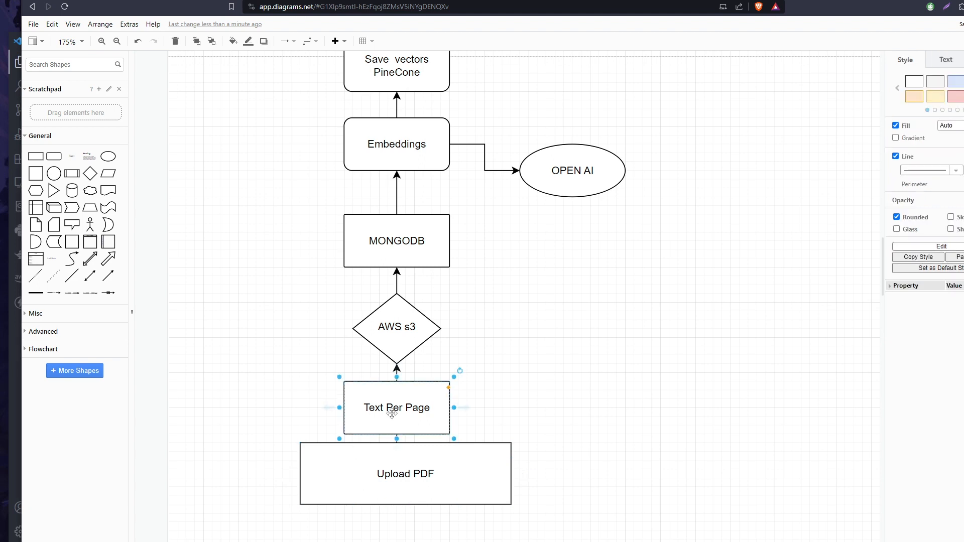
mouse_move(395, 429)
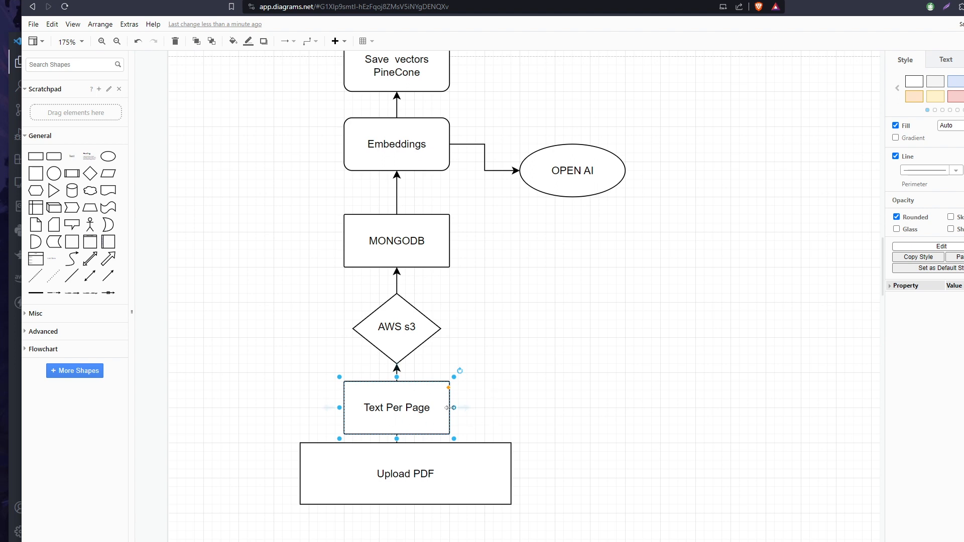
mouse_move(387, 336)
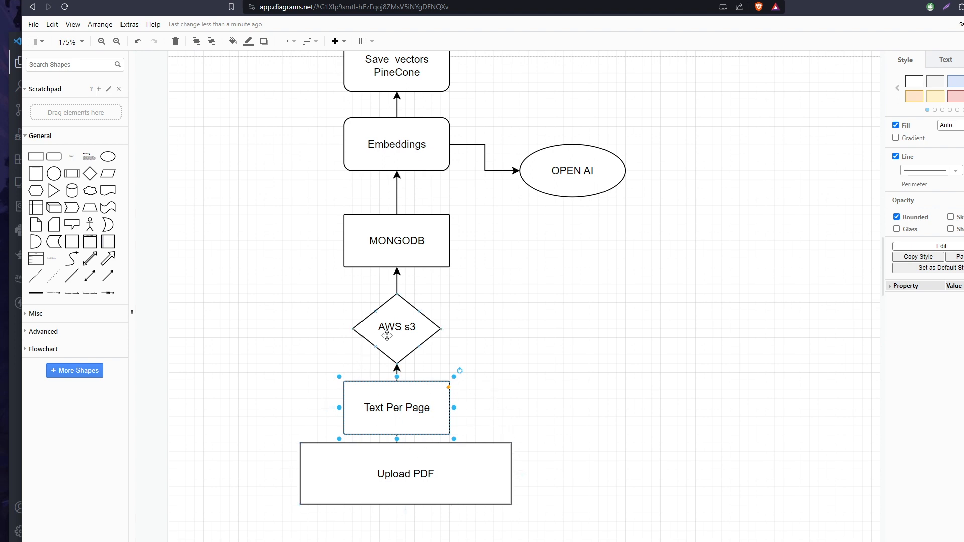
mouse_move(418, 327)
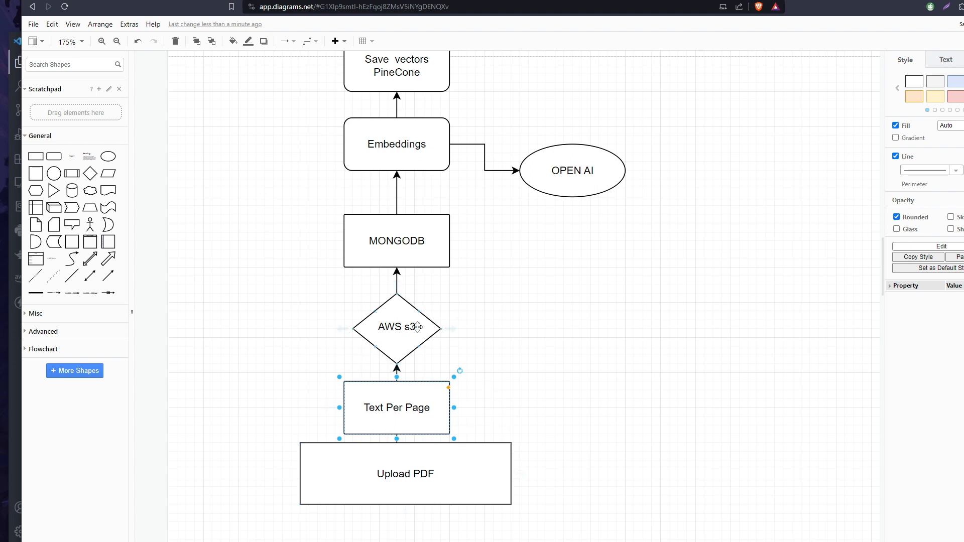
mouse_move(402, 335)
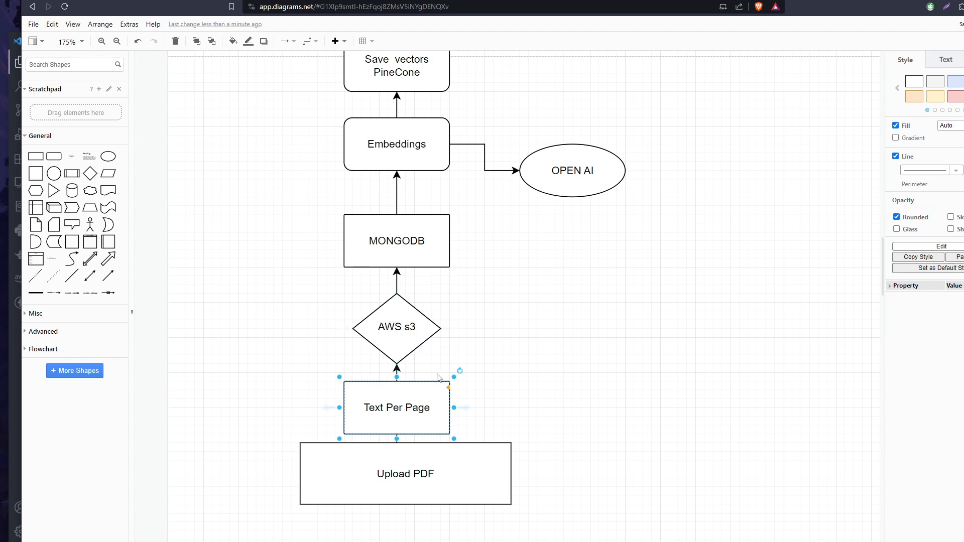
left_click(396, 240)
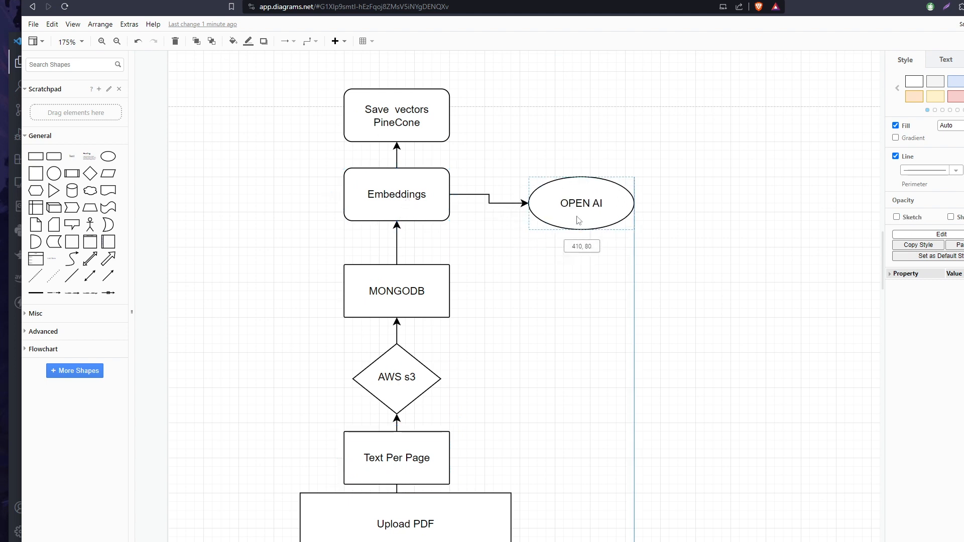
left_click(397, 203)
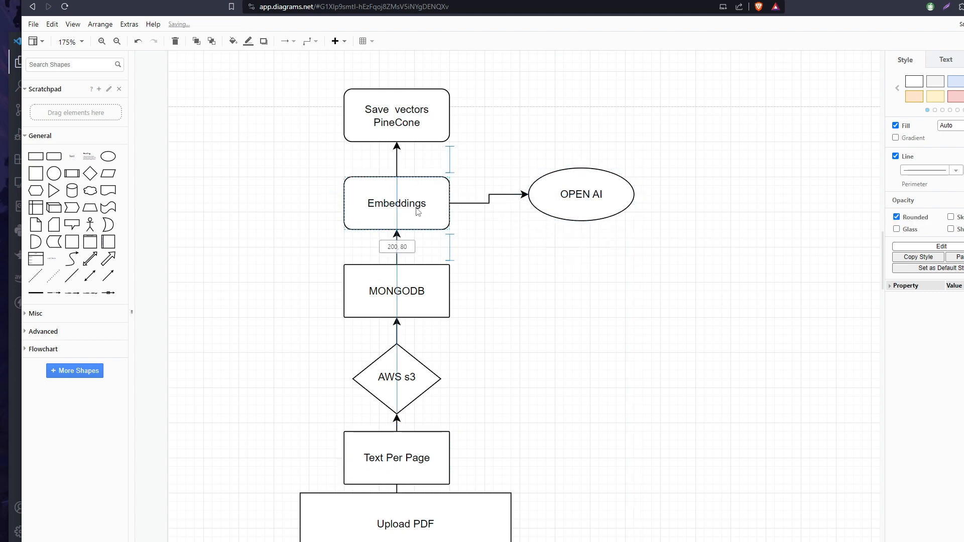
left_click(397, 203)
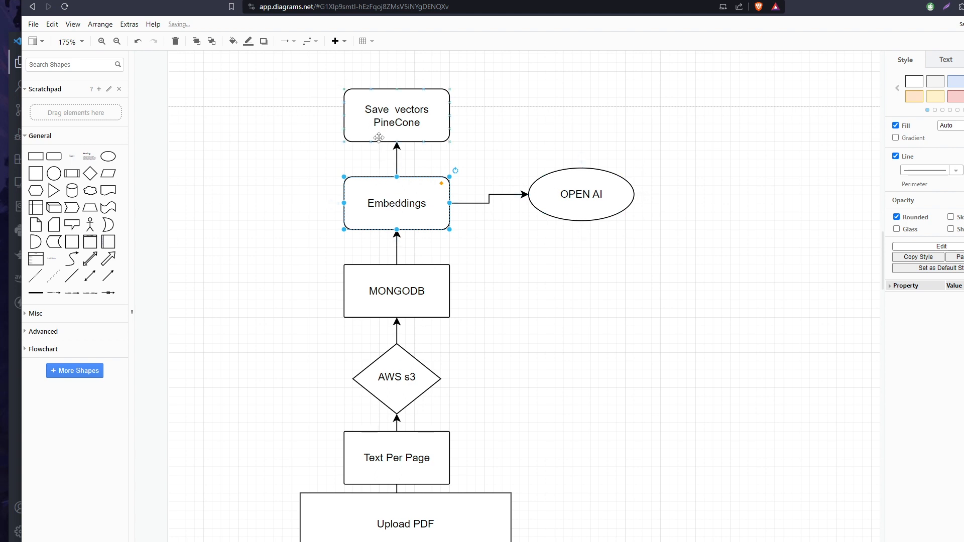
scroll("down", 3)
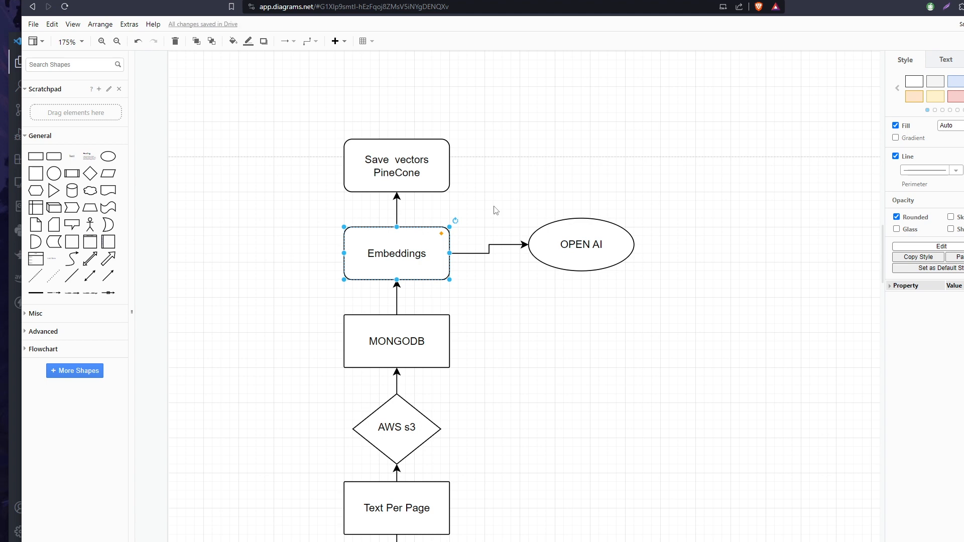
scroll("down", 3)
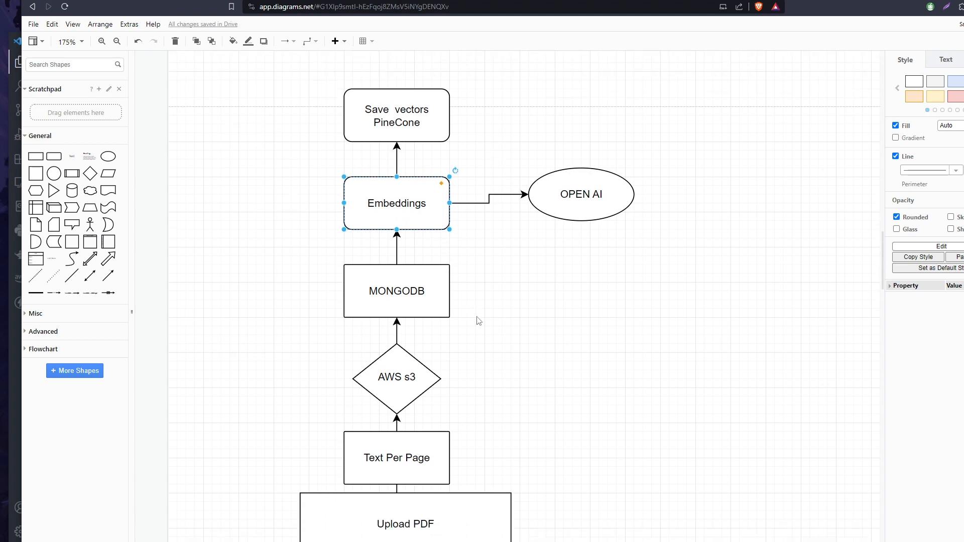
scroll("down", 3)
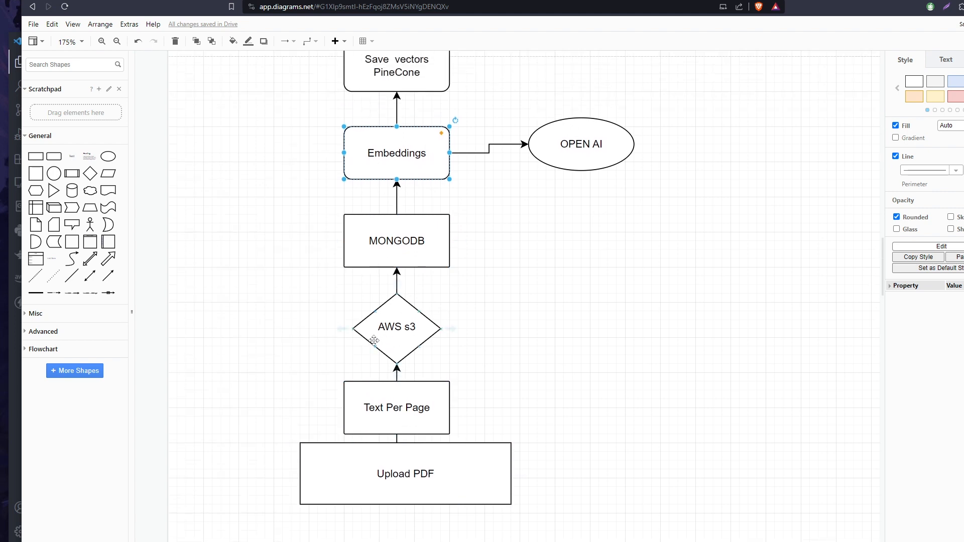
left_click(397, 240)
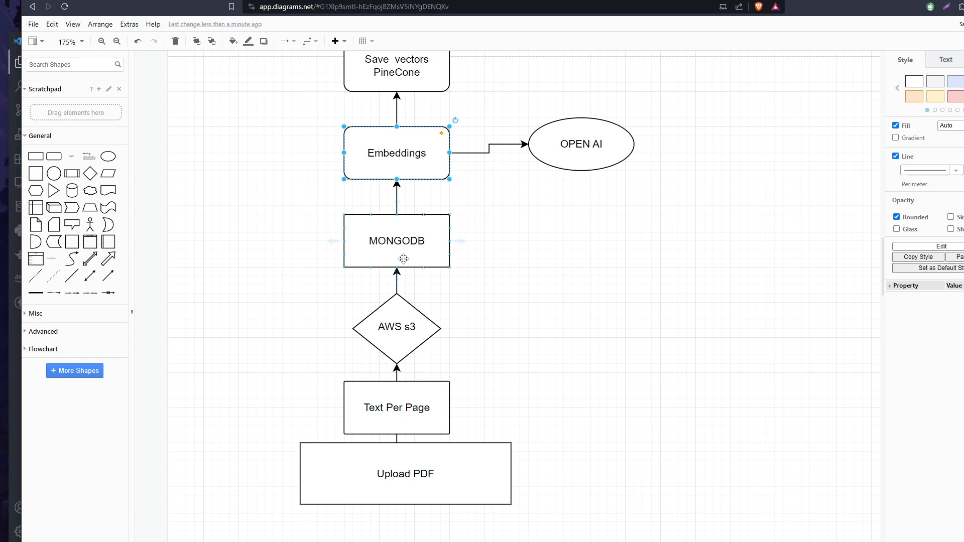
scroll("down", 3)
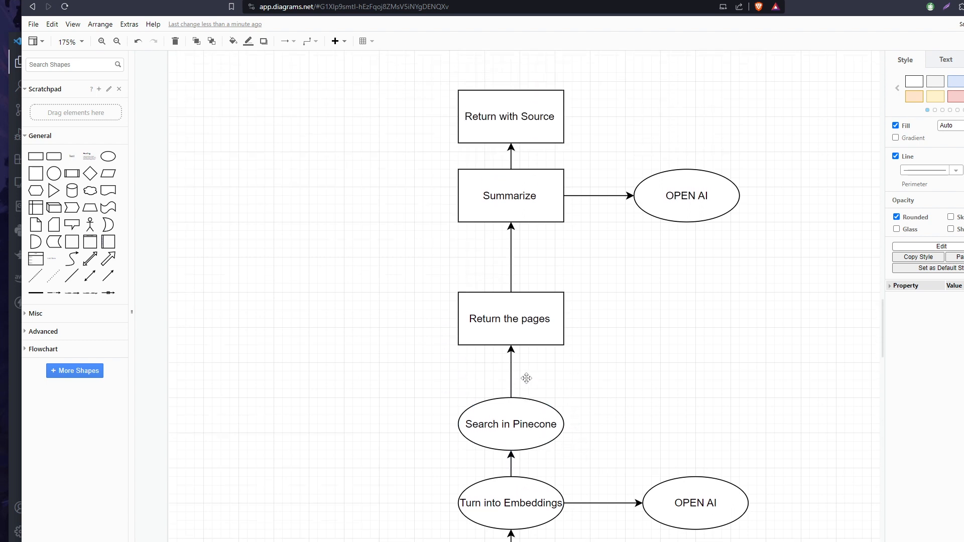
- Drag the Summarize box lower, midway between Return the pages and Return with Source
left_click(511, 318)
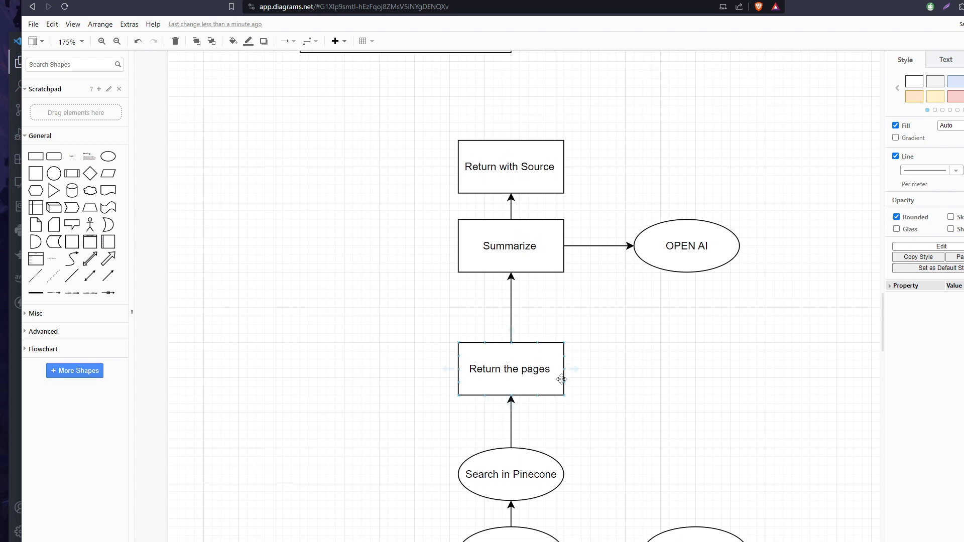
mouse_move(512, 384)
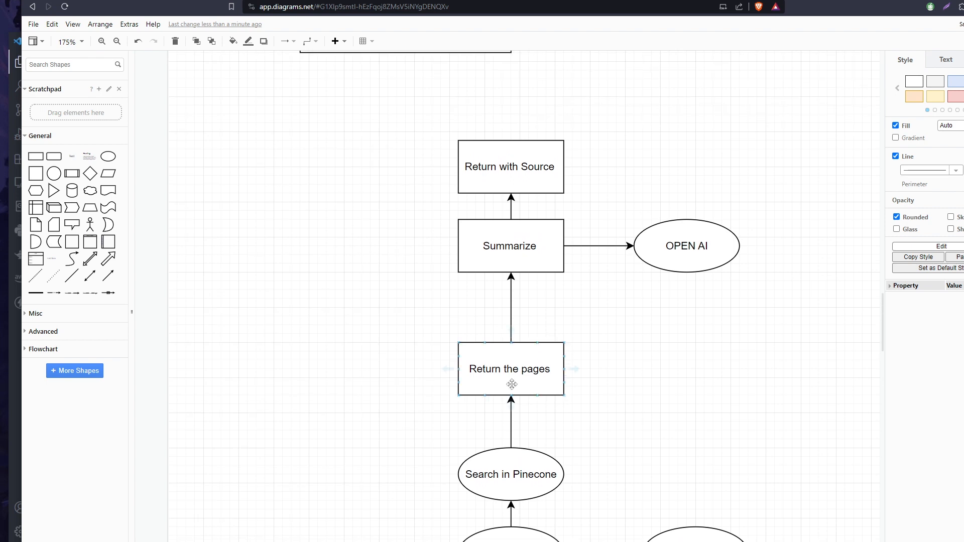
left_click(510, 246)
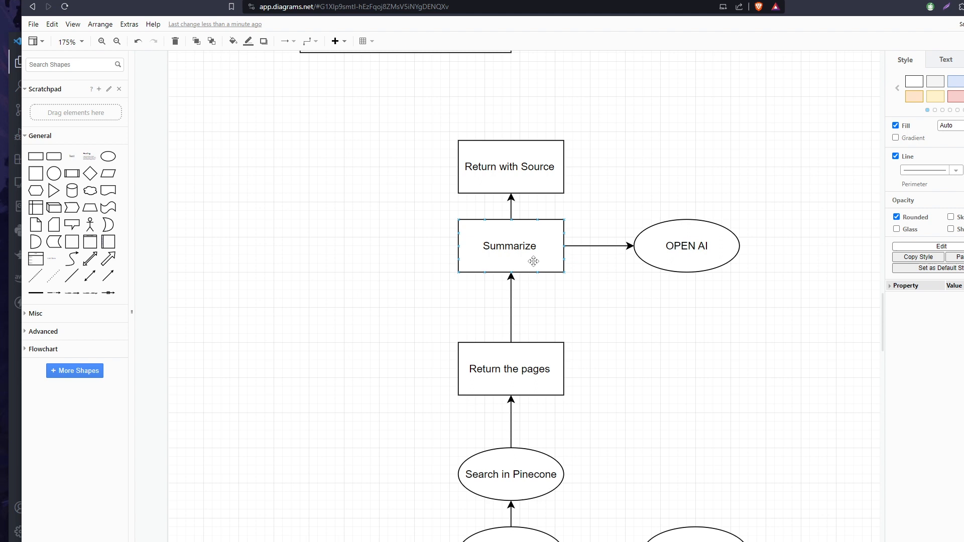
left_click_drag(509, 246, 510, 272)
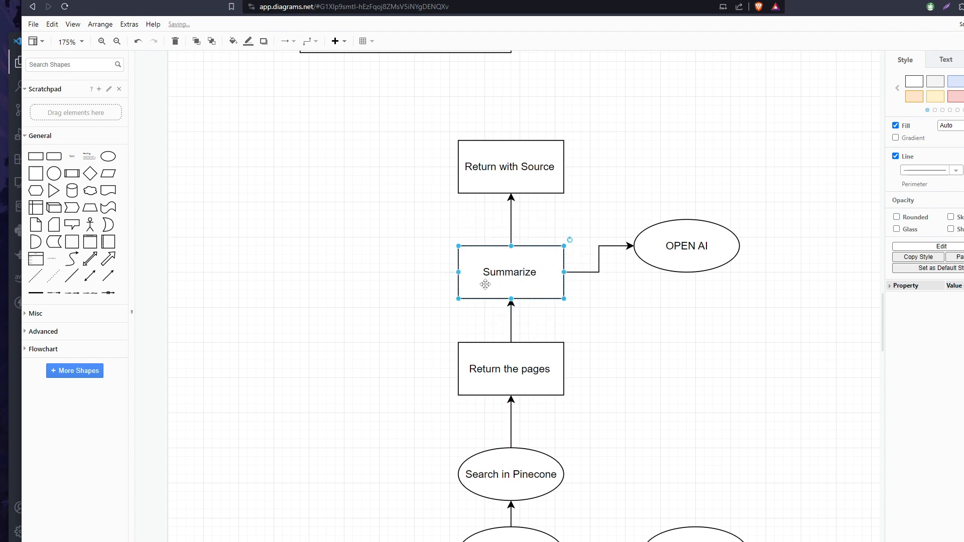
mouse_move(362, 295)
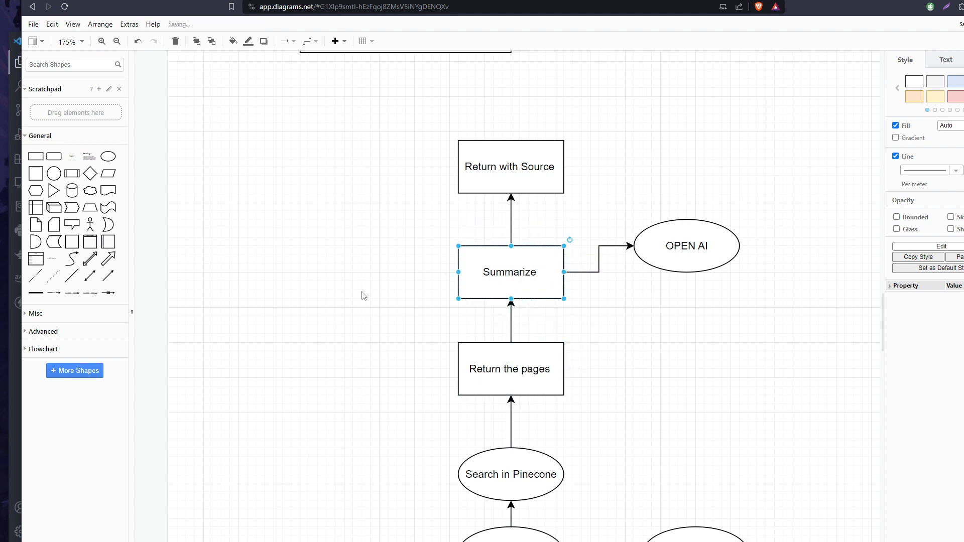
mouse_move(595, 364)
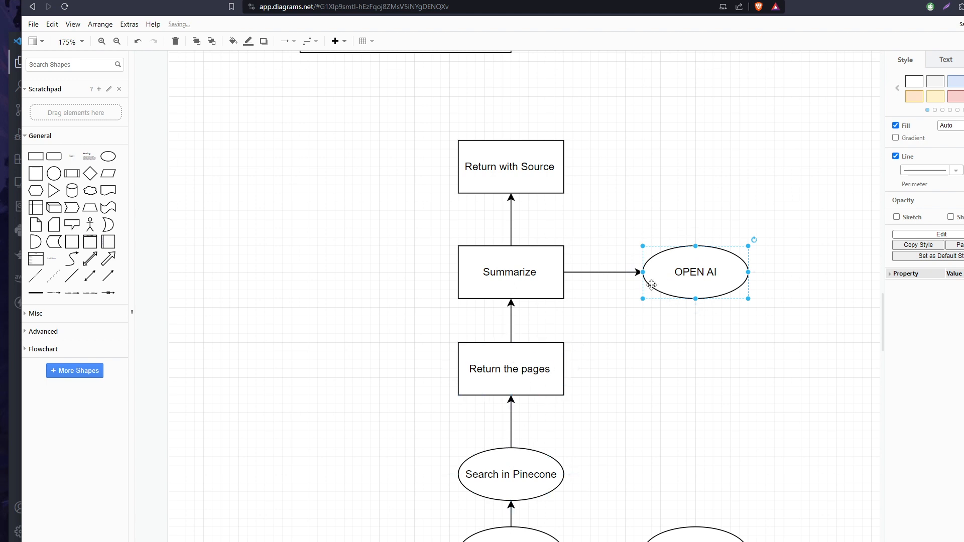
mouse_move(559, 217)
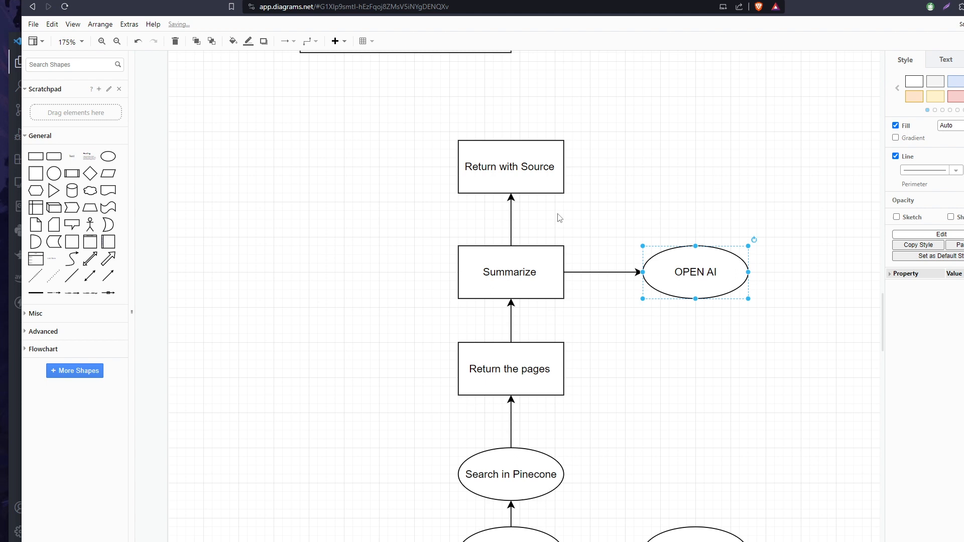
left_click(510, 167)
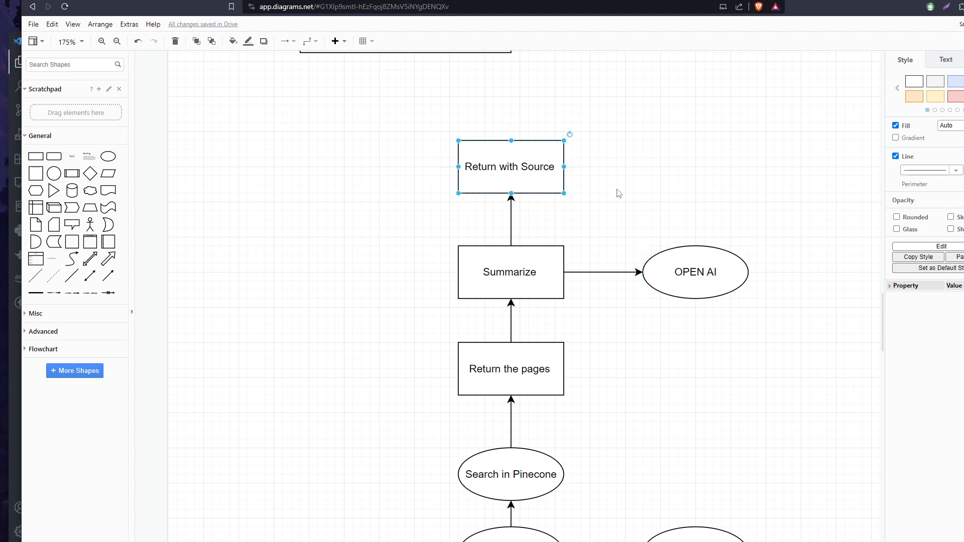
scroll("down", 3)
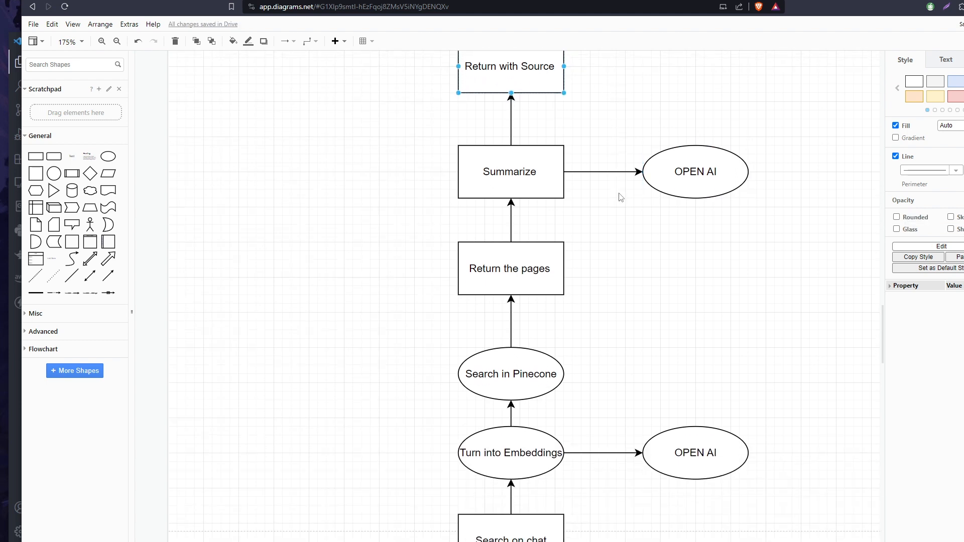